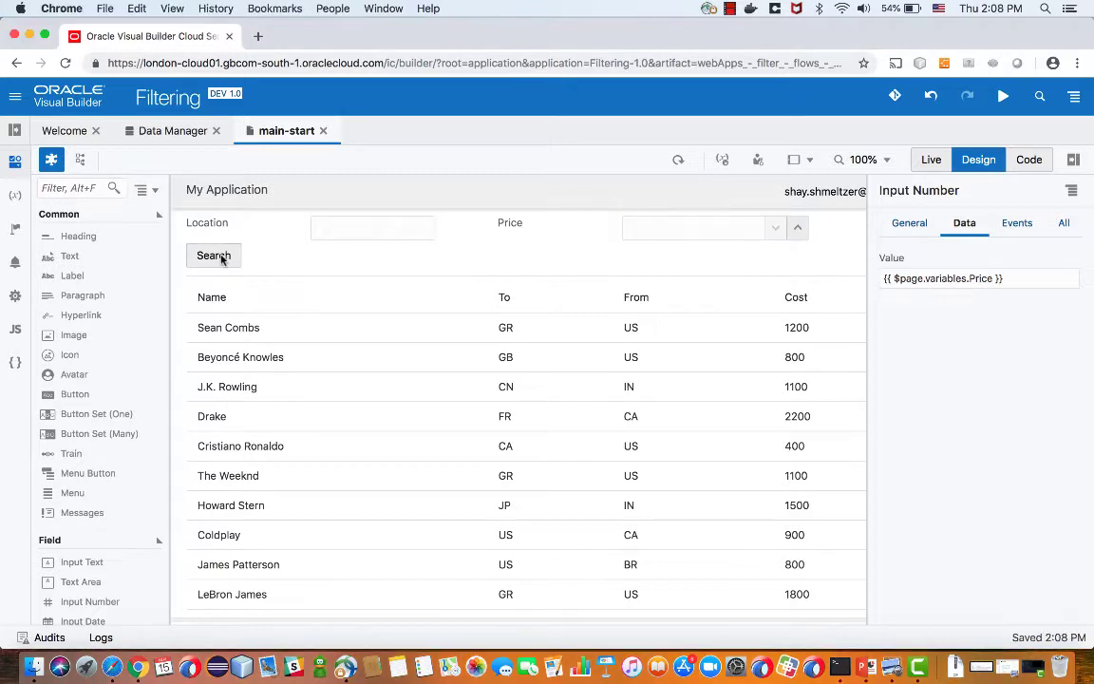
# Step: Give the Search button a new ojAction chain, ButtonAction, with an empty Assign Variables step
pyautogui.click(212, 255)
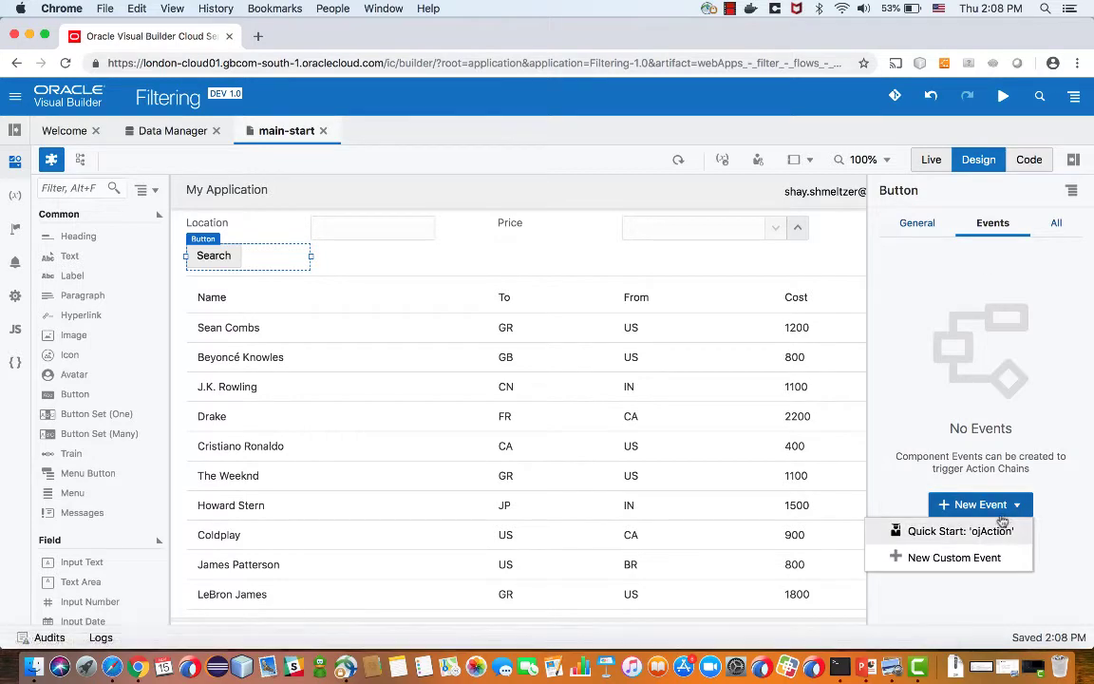
pyautogui.click(959, 532)
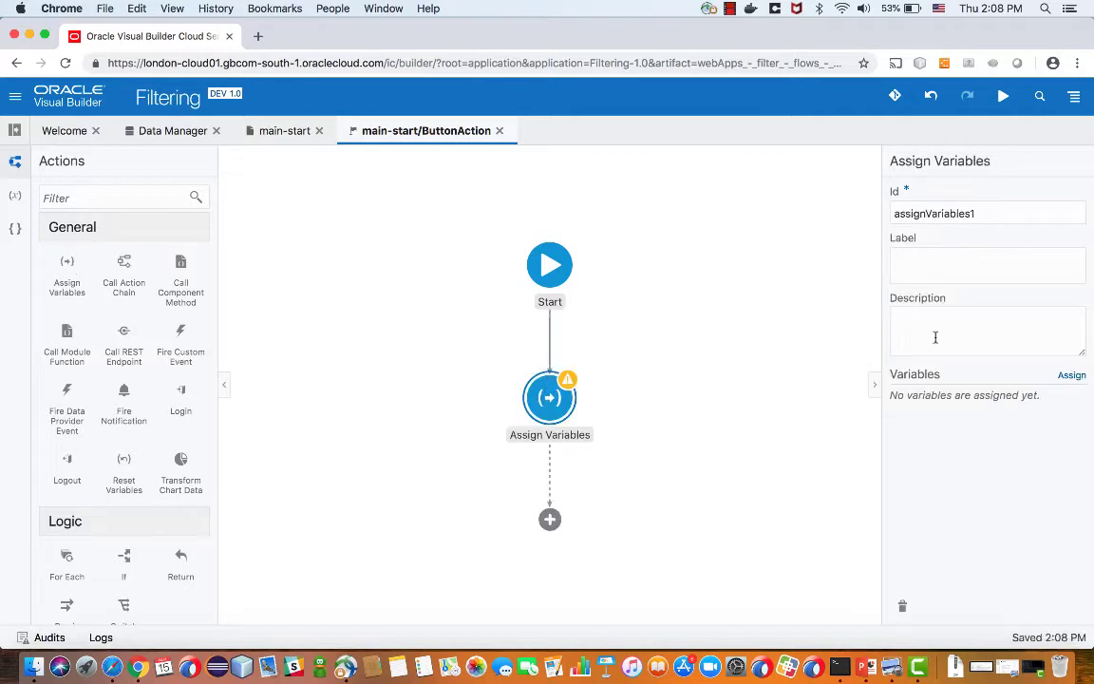
# Step: Assign Price to the first filterCriterion item of travelRequestsListSDP with attribute cost and op set, then save
pyautogui.click(1072, 375)
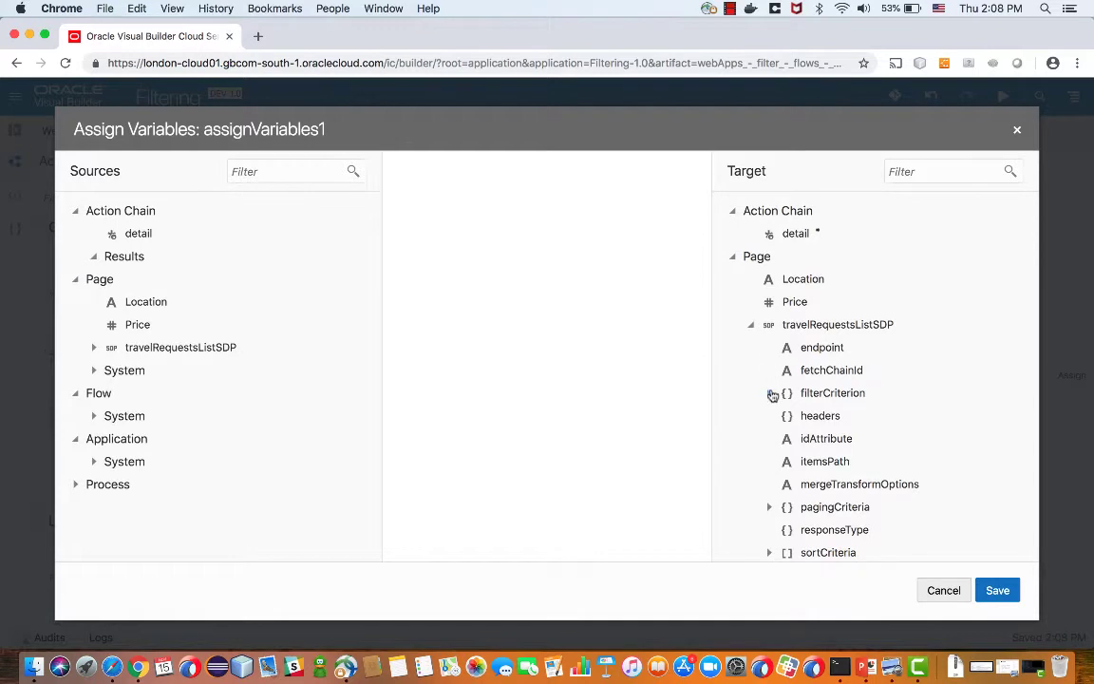
pyautogui.click(770, 391)
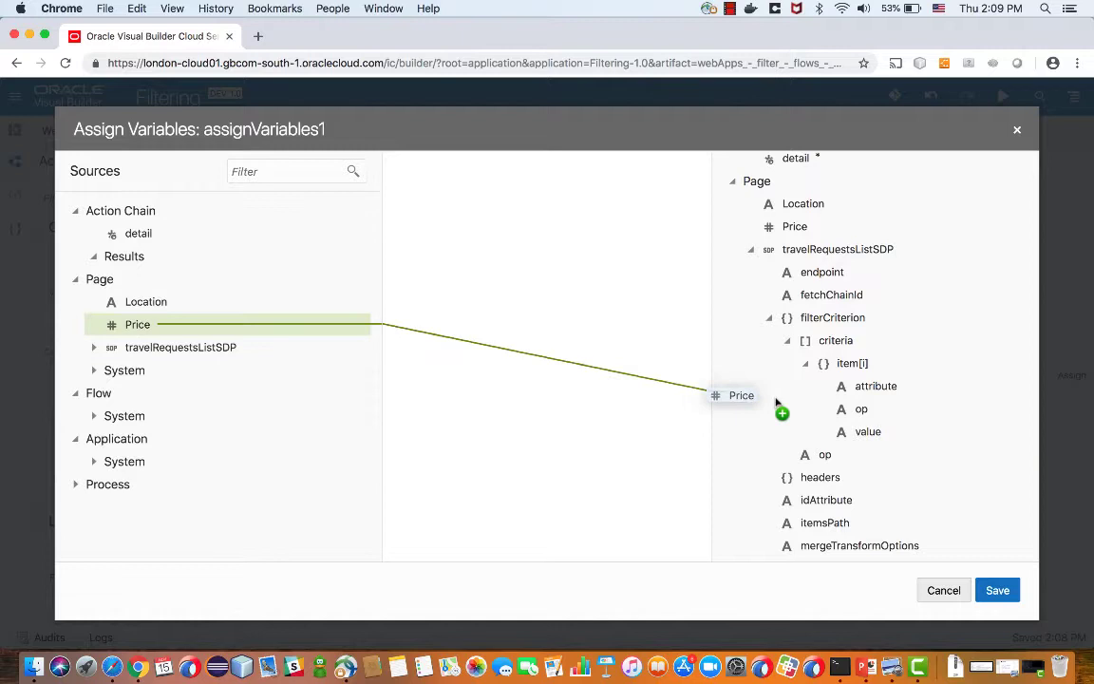
pyautogui.click(868, 431)
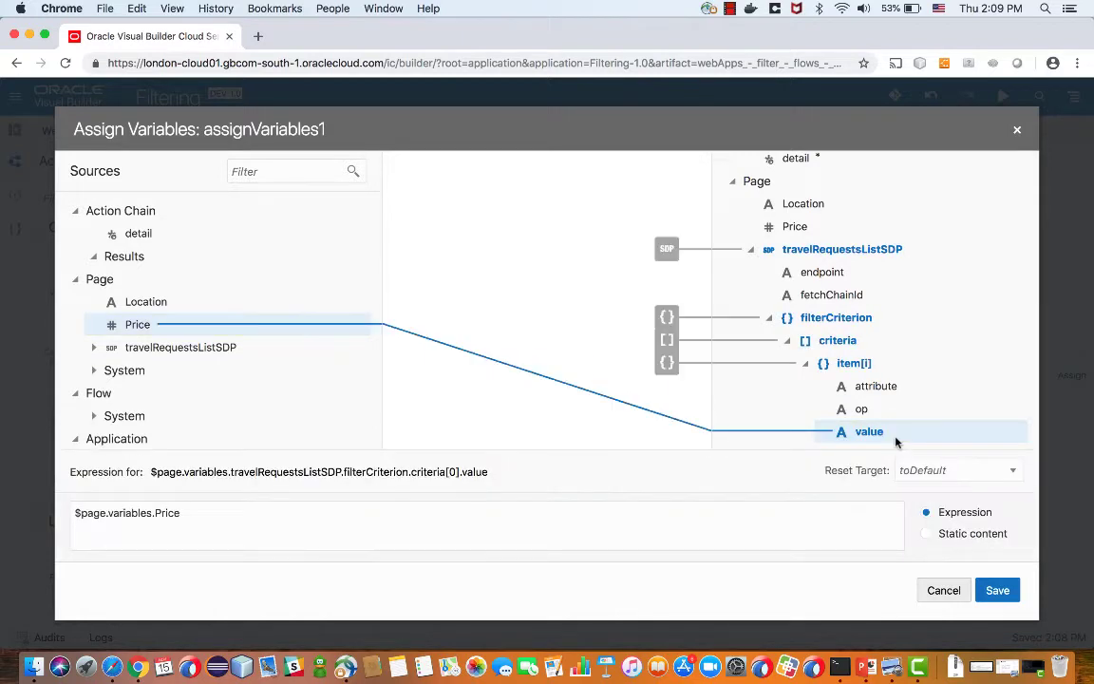
pyautogui.click(860, 408)
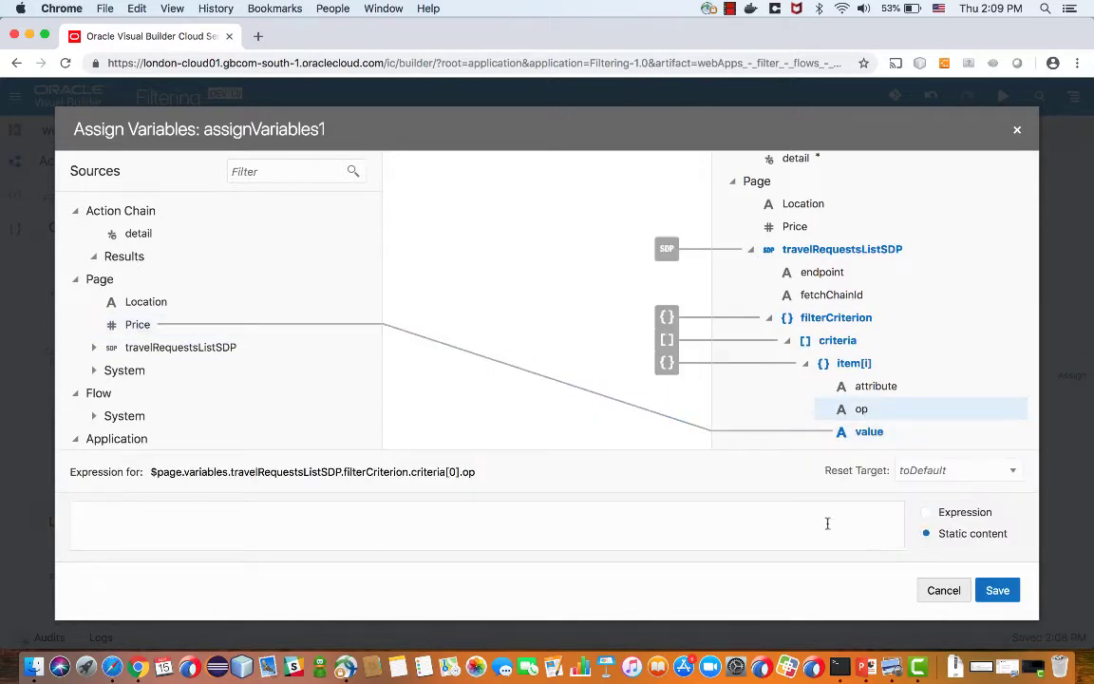
pyautogui.write('$it')
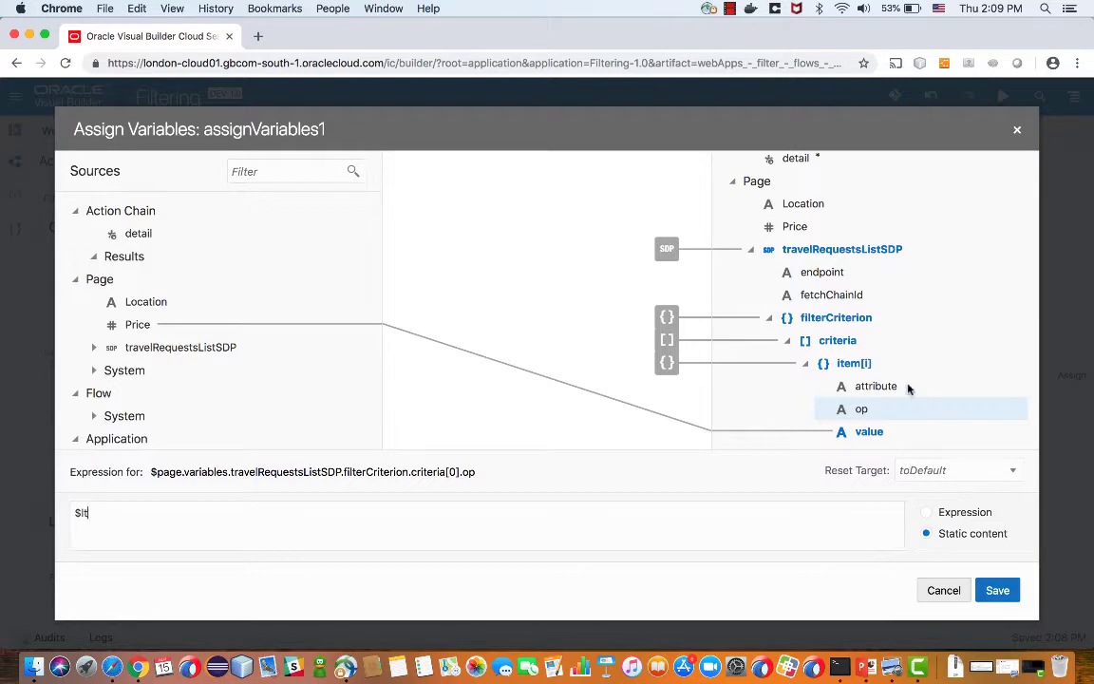
pyautogui.click(876, 386)
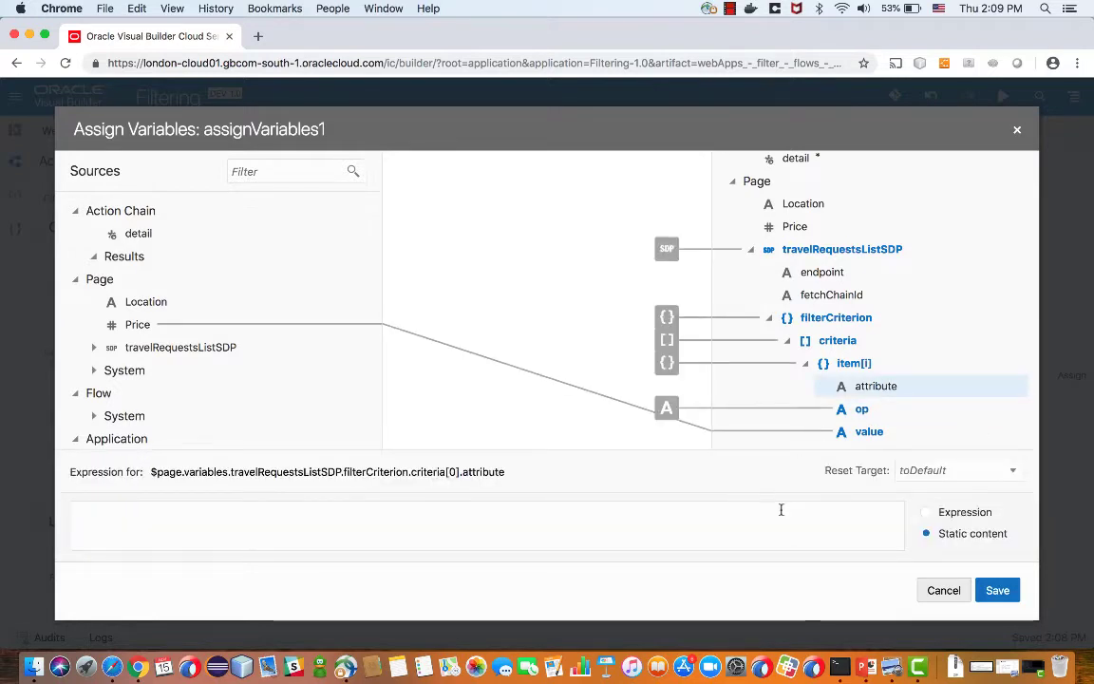
pyautogui.write('cost')
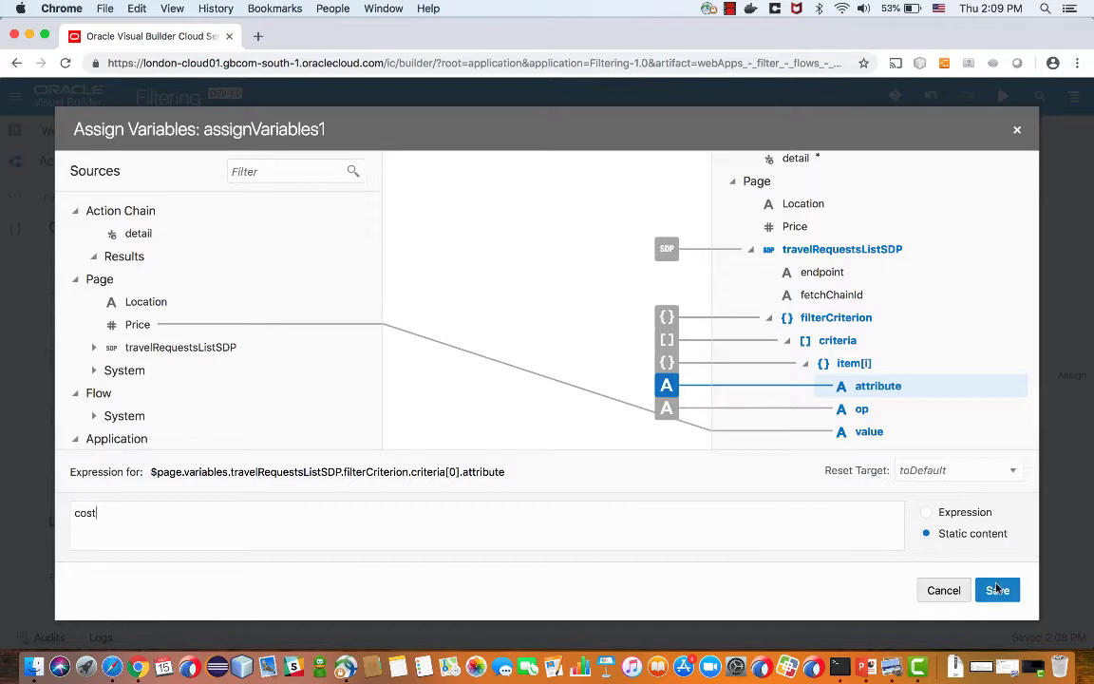
pyautogui.click(996, 589)
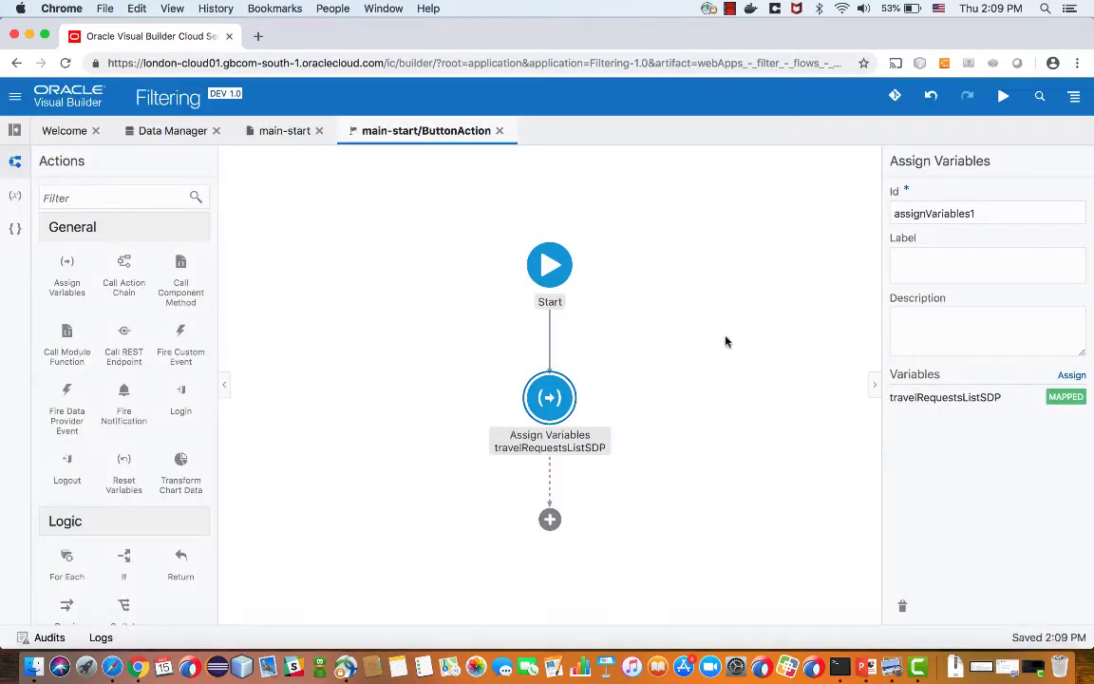
# Step: Run the page live: search with price 600 for the single 400-cost row, then 3,000 for the full list
pyautogui.click(287, 129)
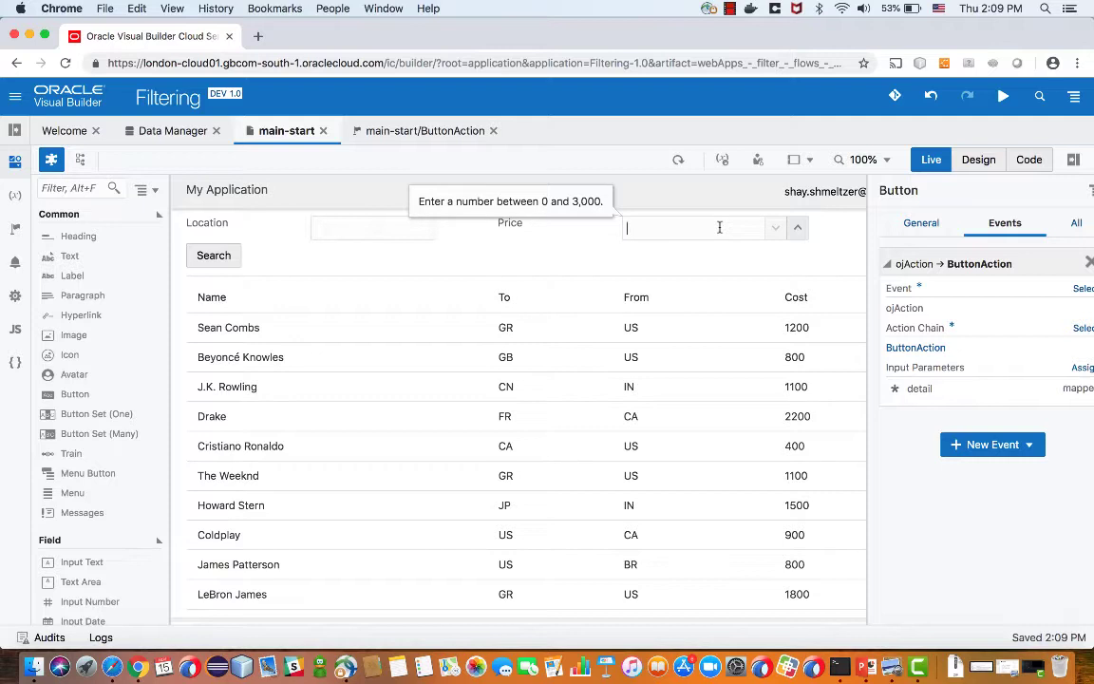
pyautogui.write('600')
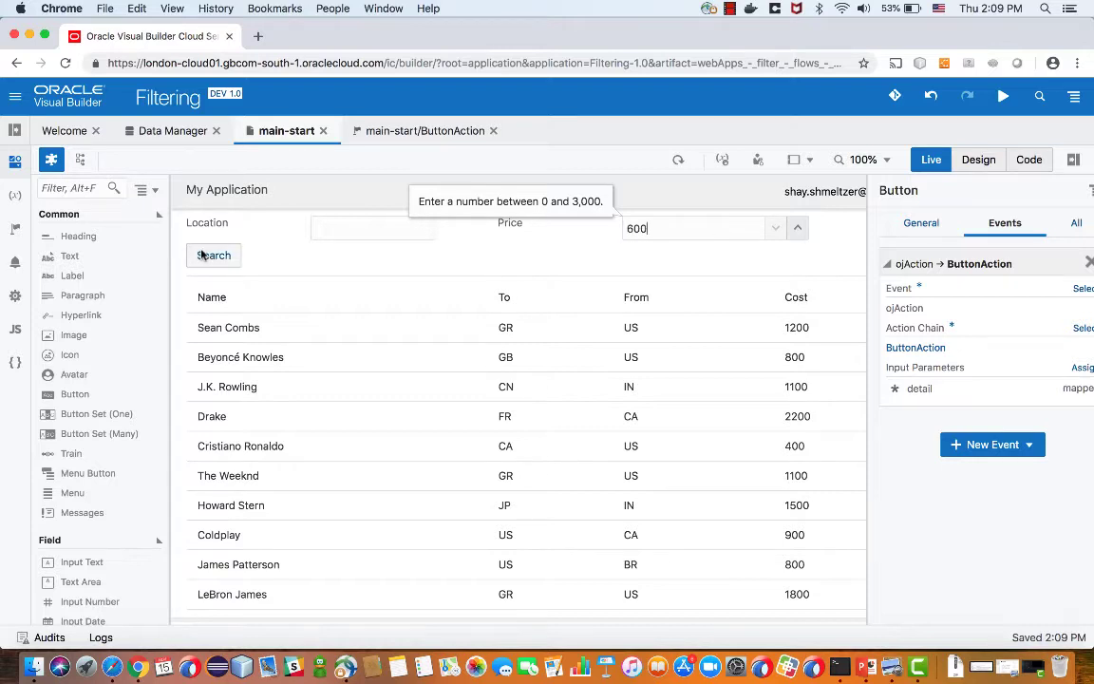
pyautogui.click(213, 254)
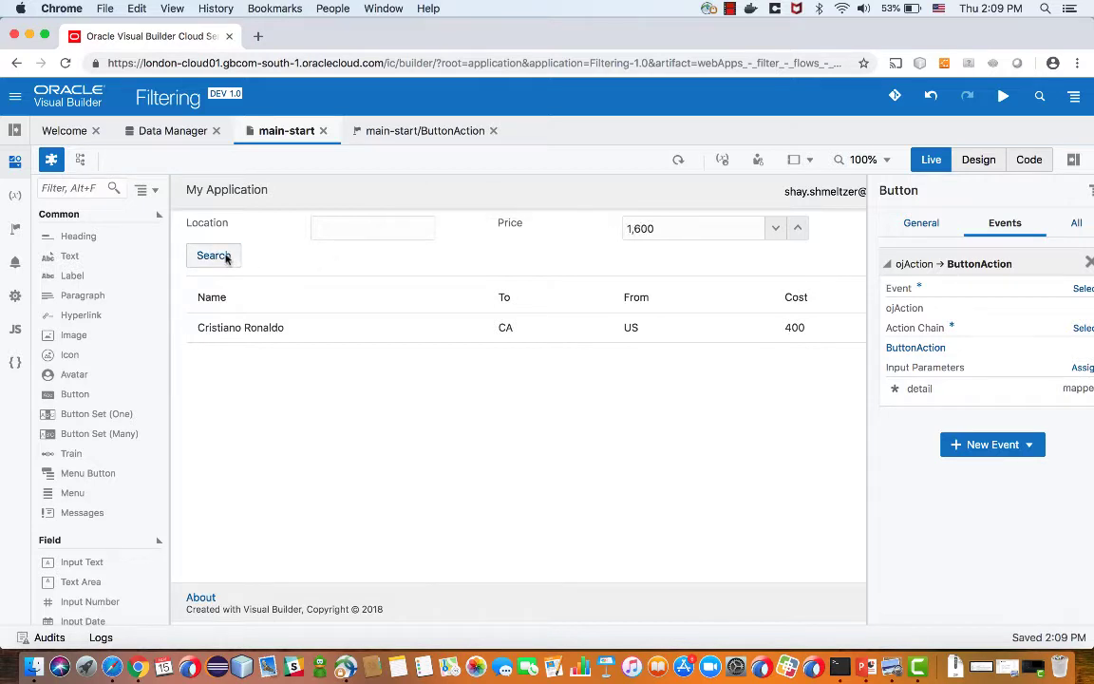
pyautogui.click(213, 254)
pyautogui.write('3,600')
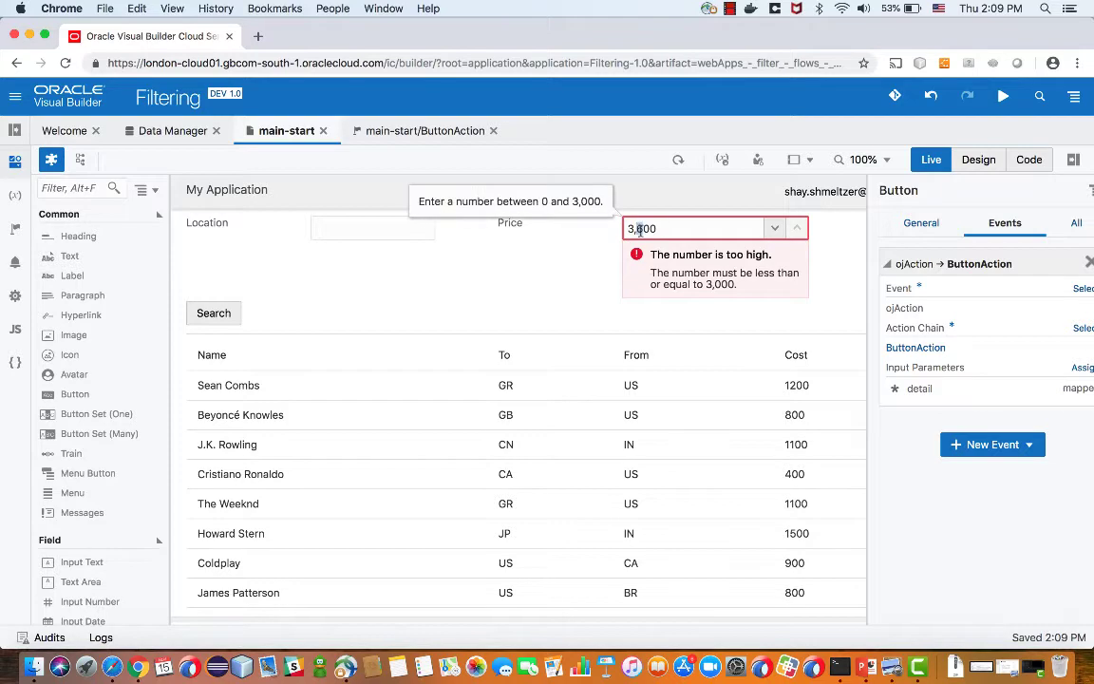
pyautogui.click(213, 254)
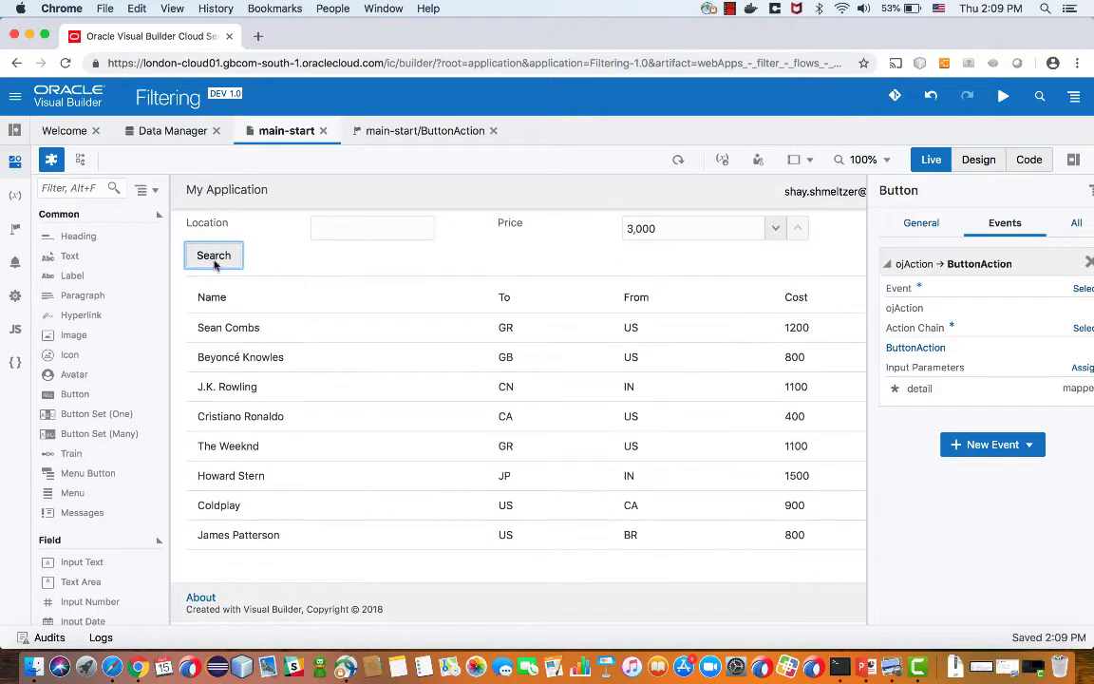
pyautogui.click(213, 255)
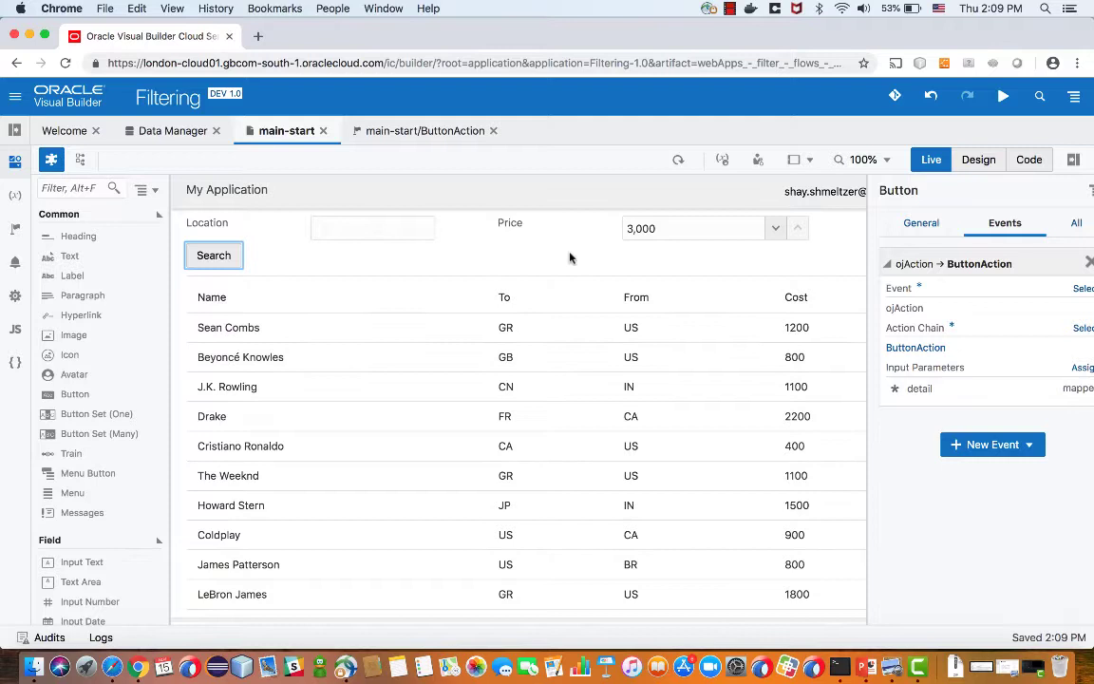
pyautogui.moveTo(745, 222)
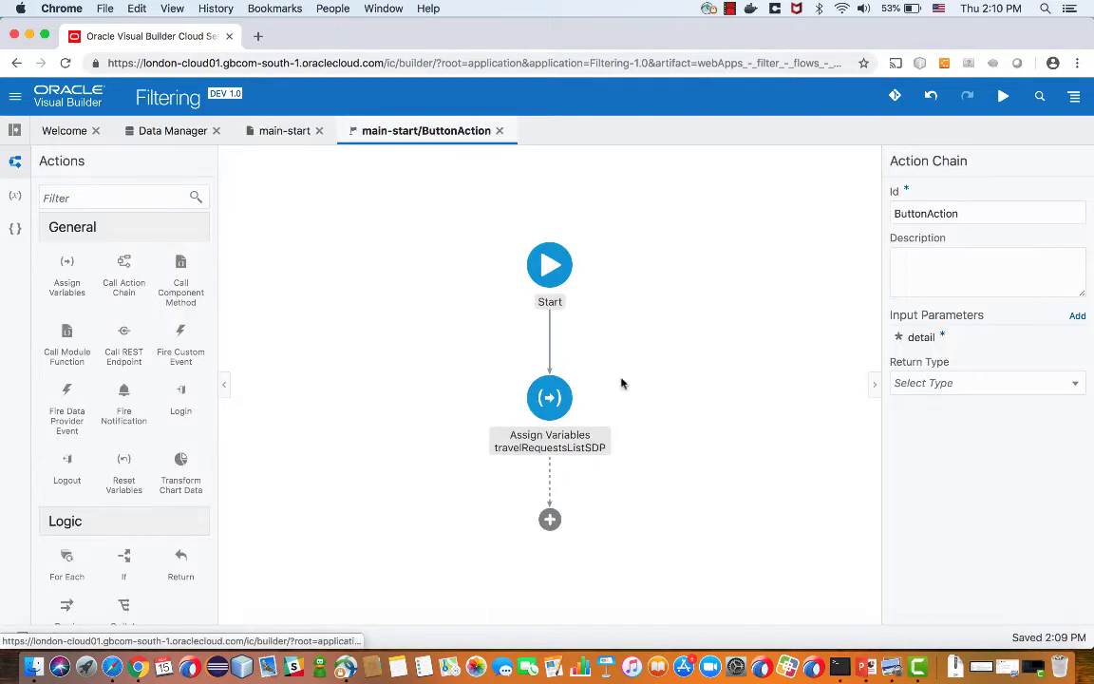
# Step: Inspect the travelRequestsListSDP expression in ButtonAction's Assign Variables step and clear the Price mapping
pyautogui.click(549, 397)
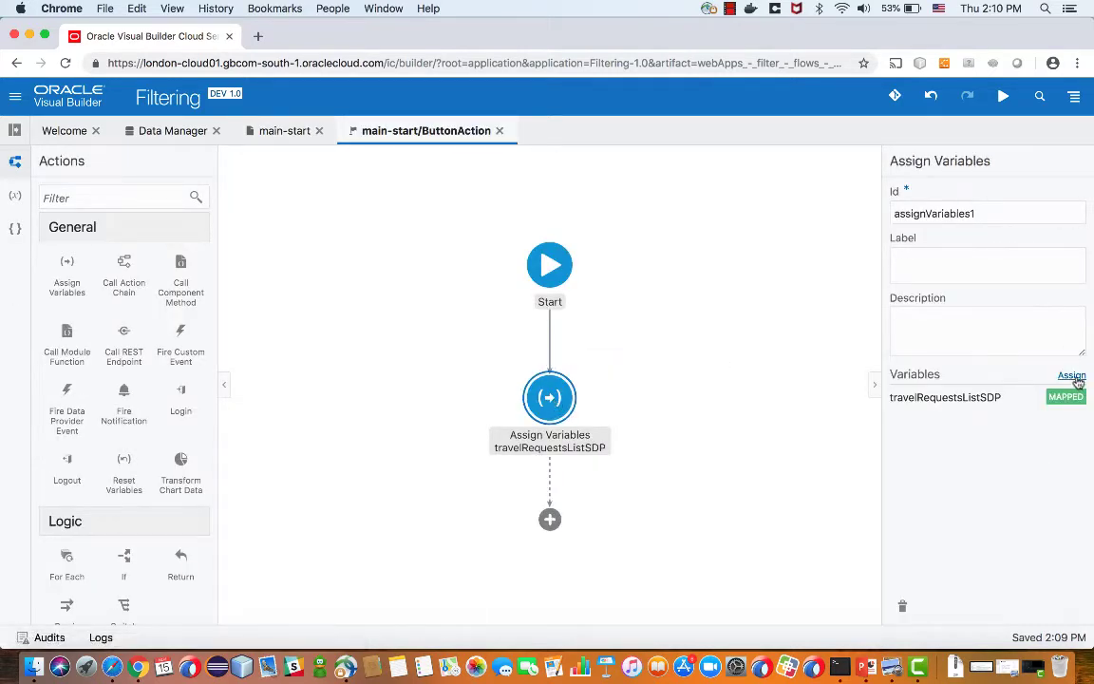
pyautogui.click(1071, 376)
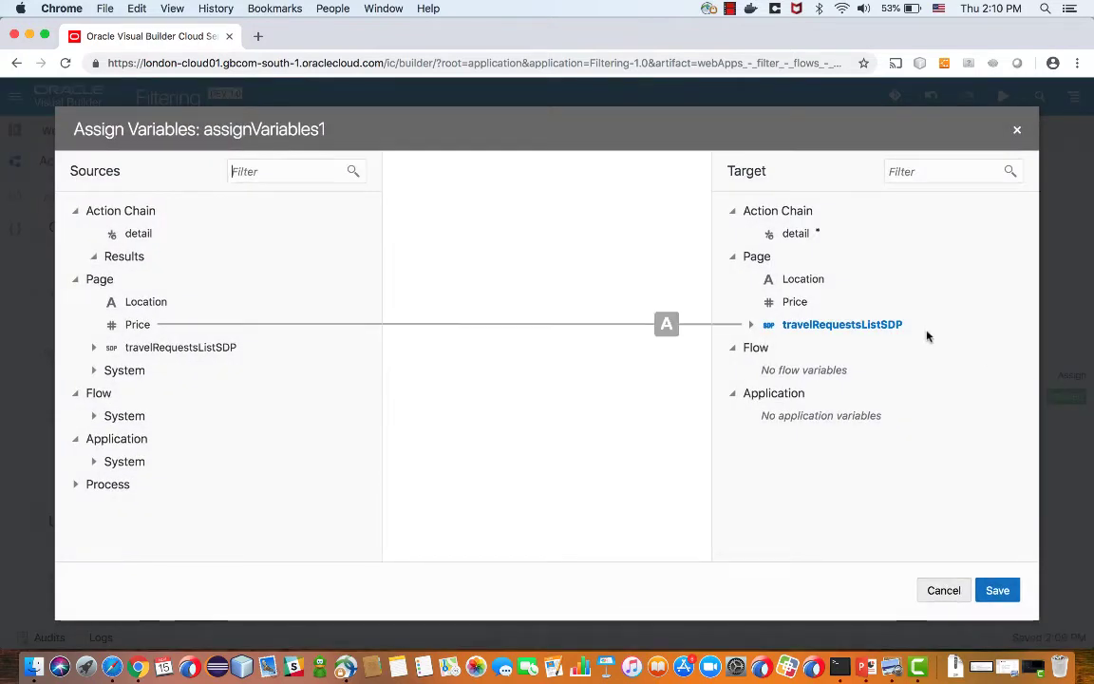
pyautogui.click(841, 323)
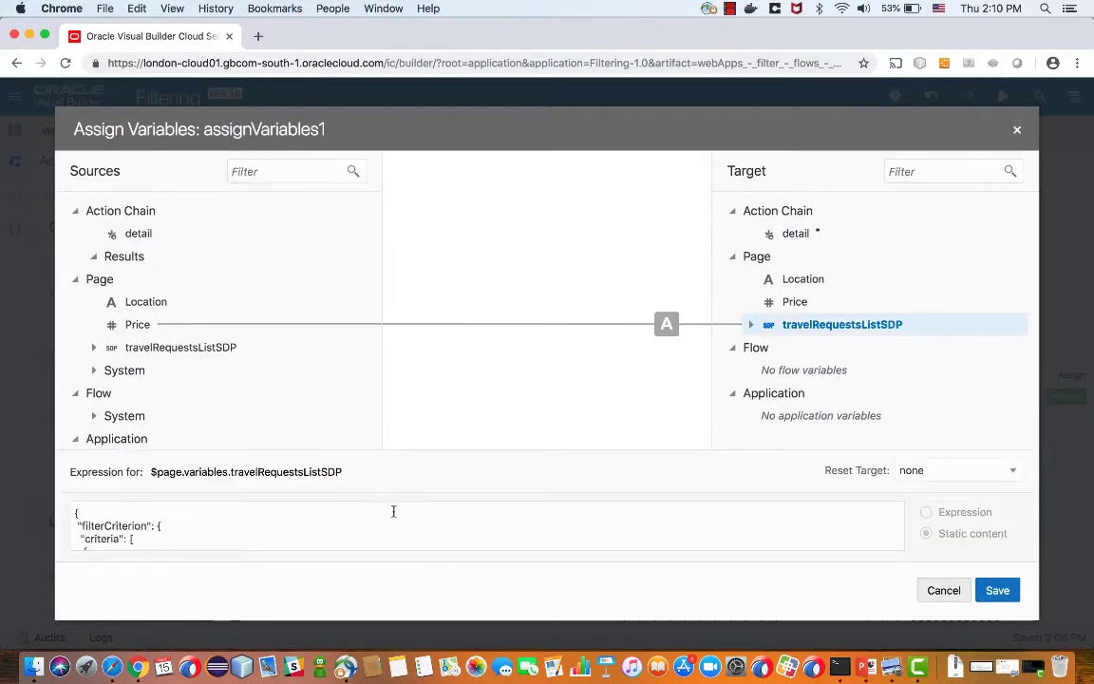
pyautogui.click(750, 323)
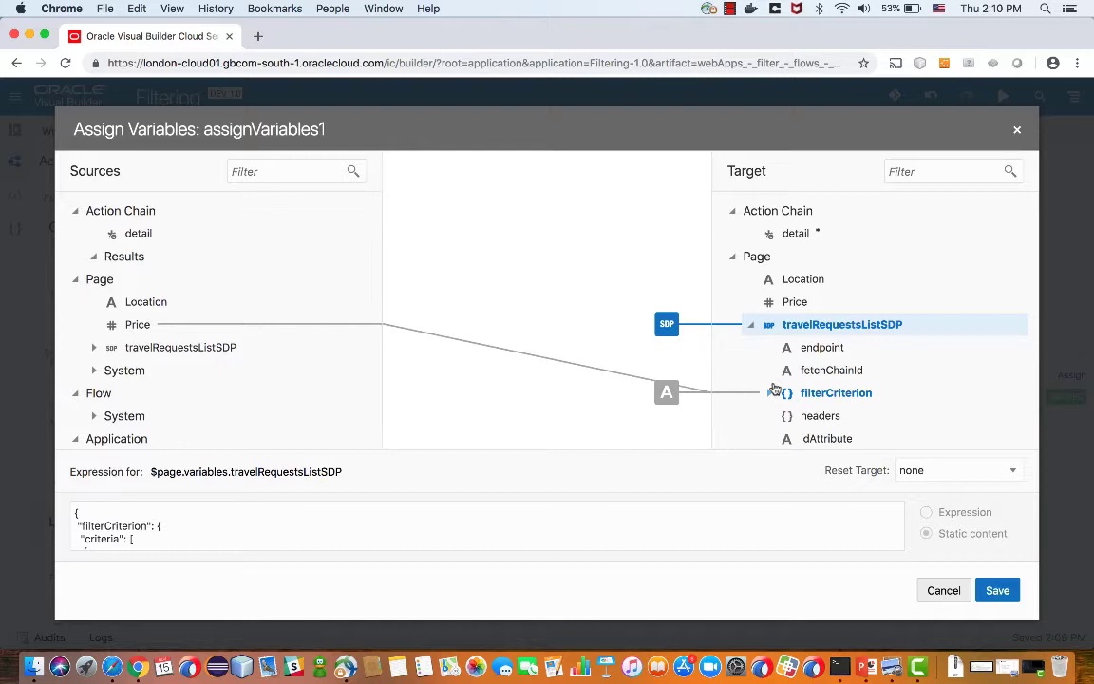
pyautogui.click(769, 391)
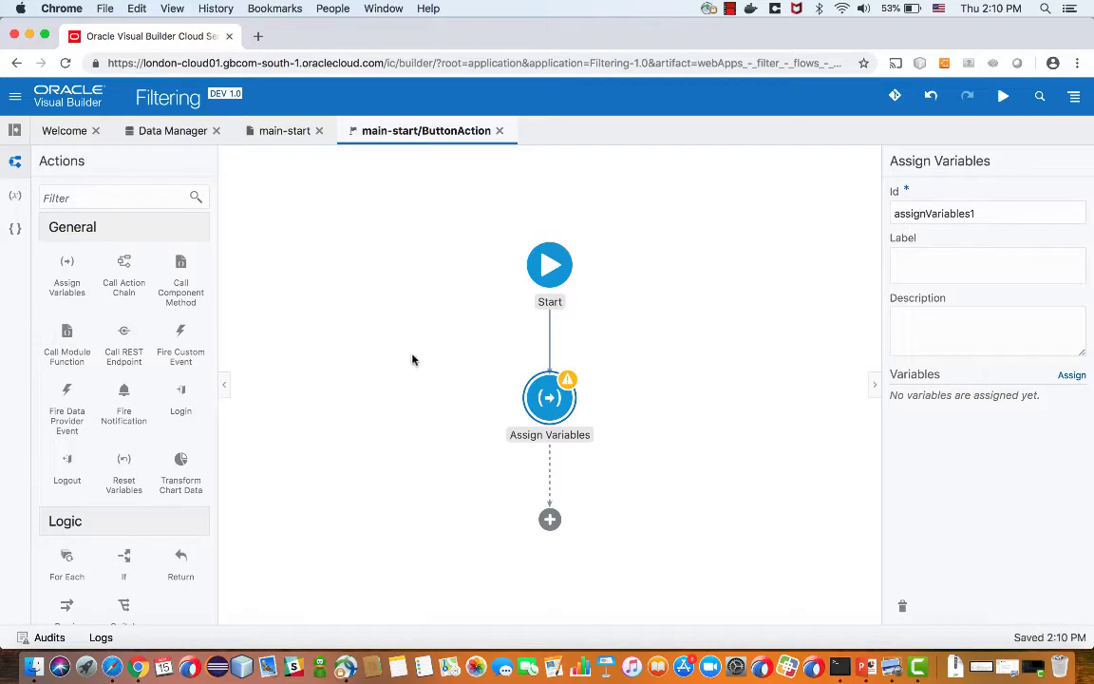
pyautogui.moveTo(568, 380)
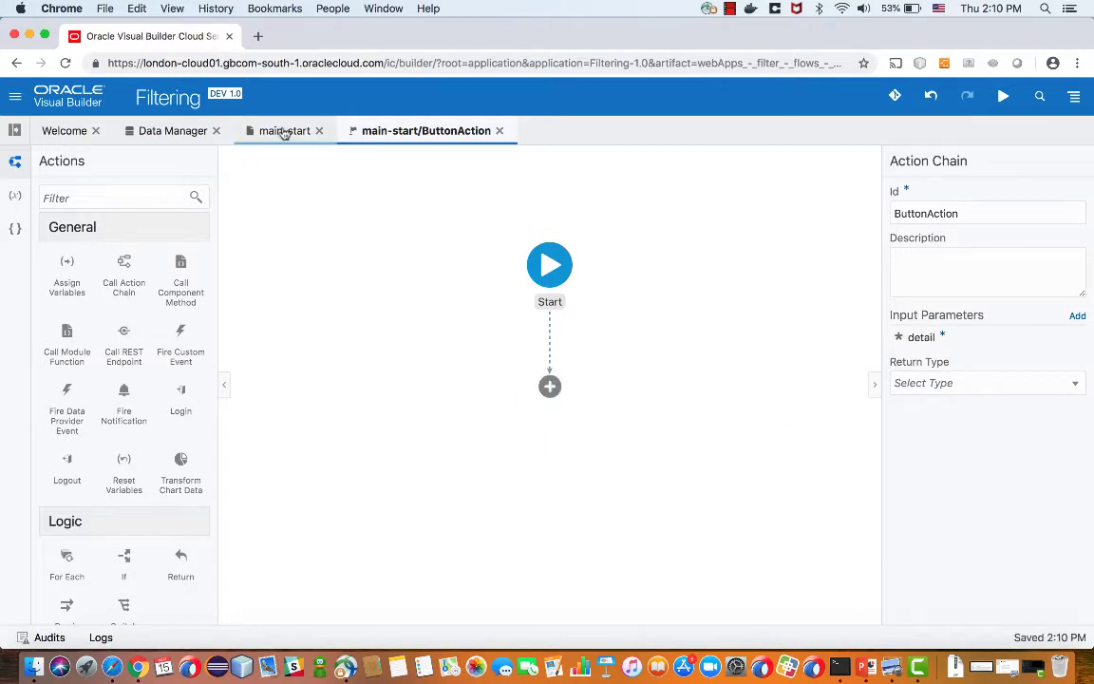
# Step: Create a new page type named CriteriaType on the Types tab
pyautogui.click(285, 129)
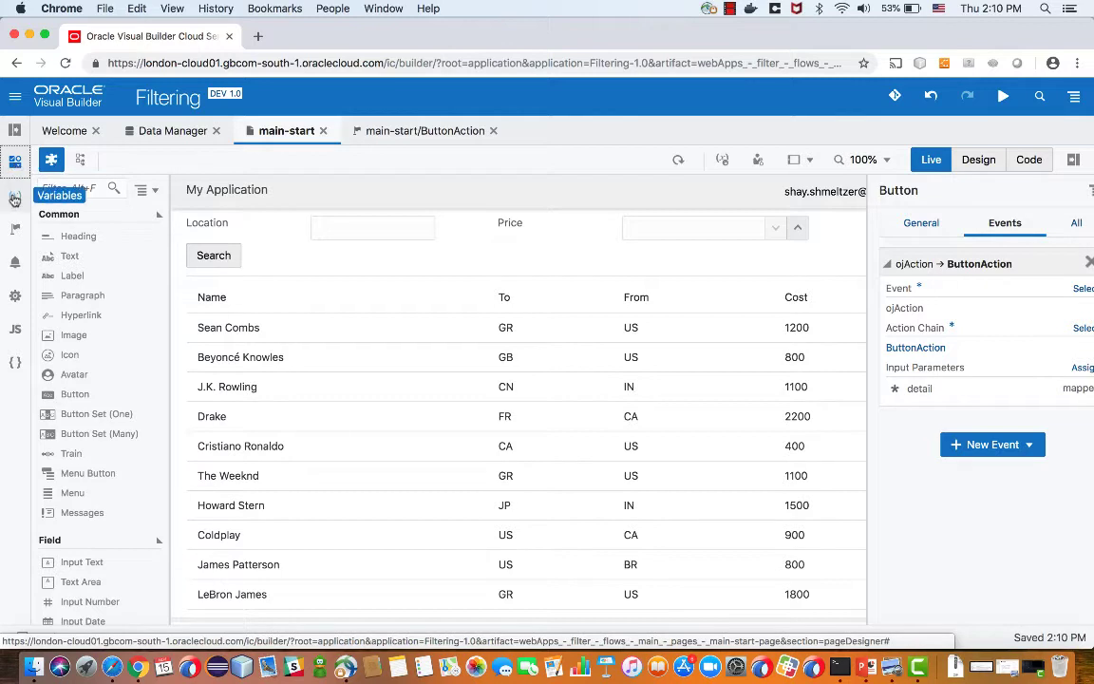
pyautogui.click(140, 167)
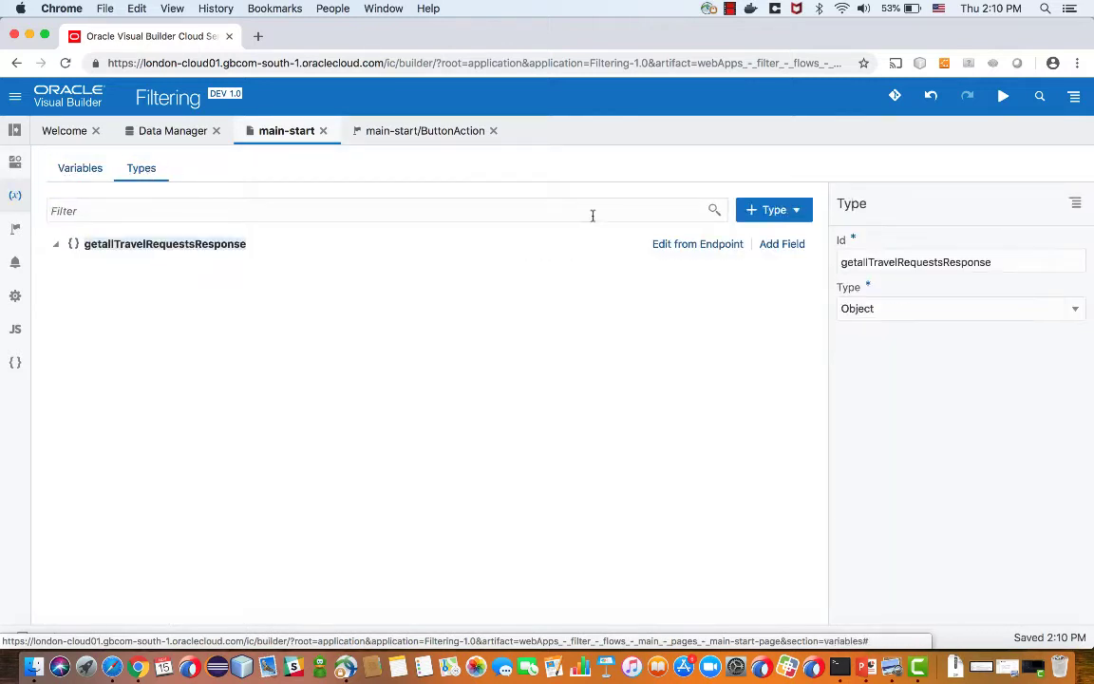
pyautogui.click(770, 209)
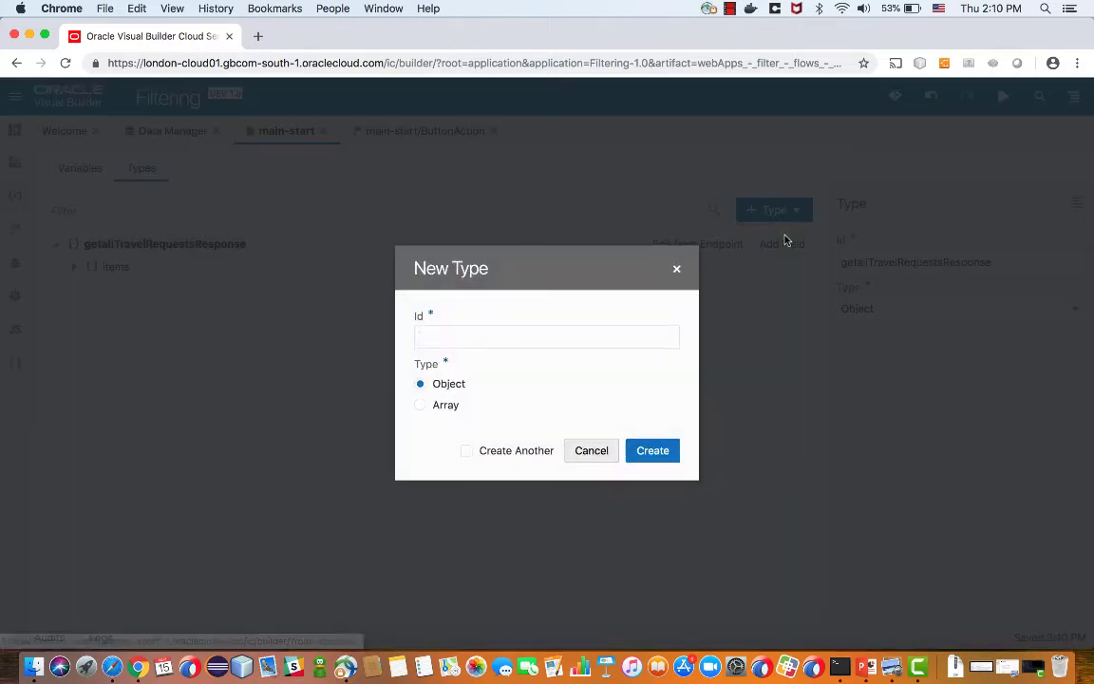
pyautogui.write('CriteriaType')
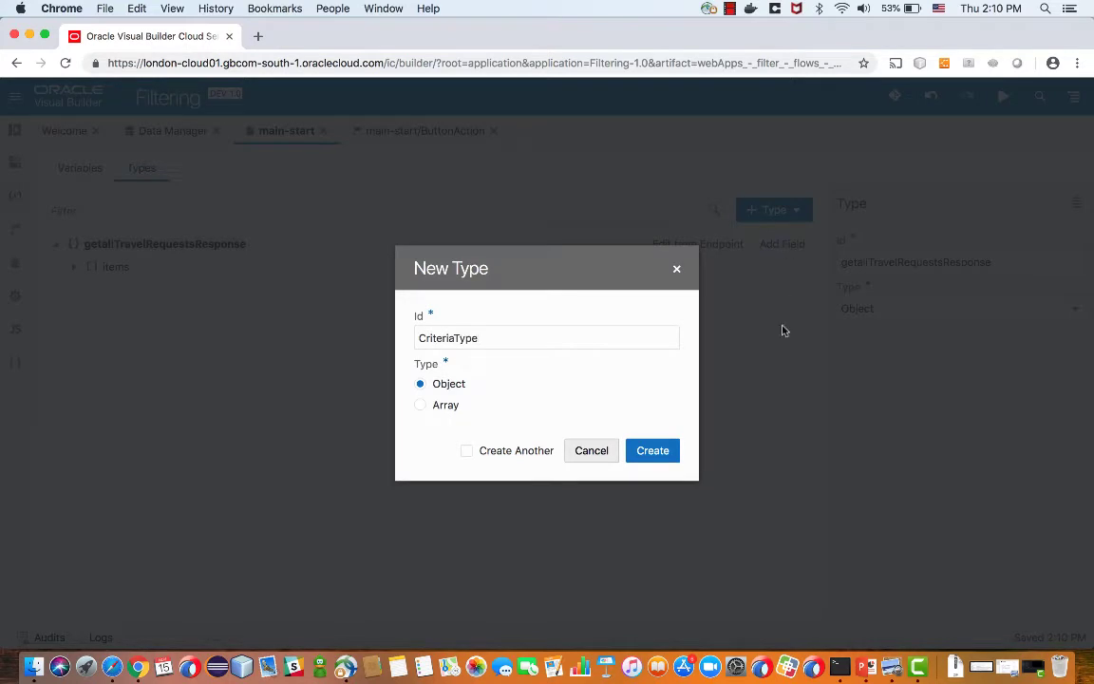
pyautogui.click(654, 450)
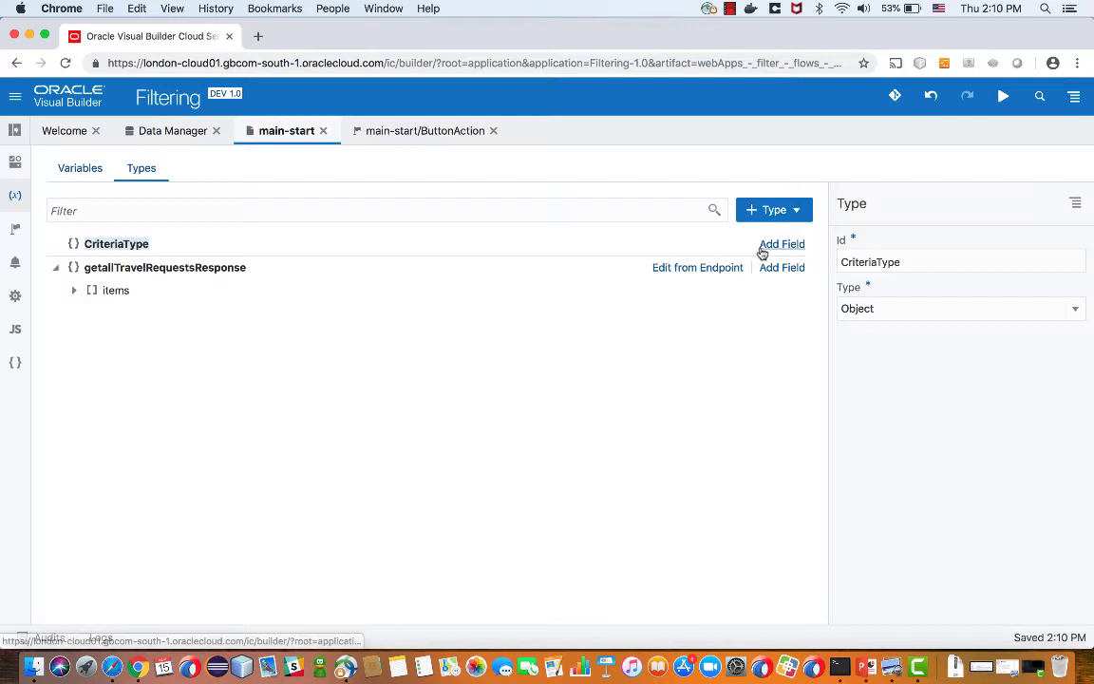
# Step: Add three String fields to CriteriaType: attribute, op and value
pyautogui.click(783, 243)
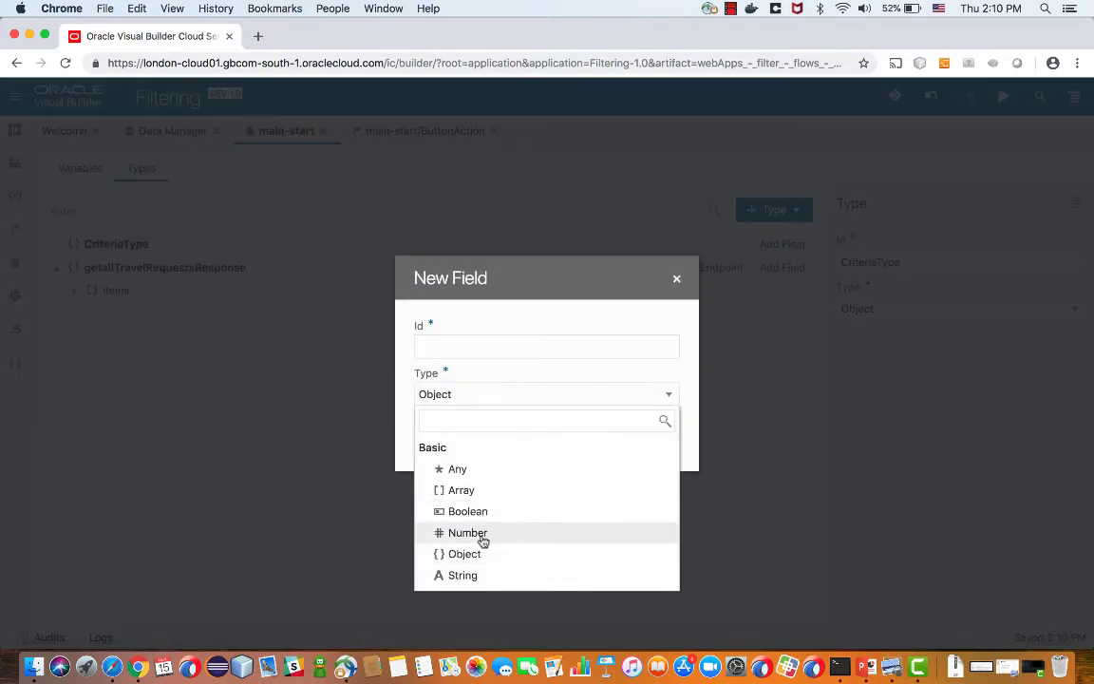
pyautogui.click(463, 574)
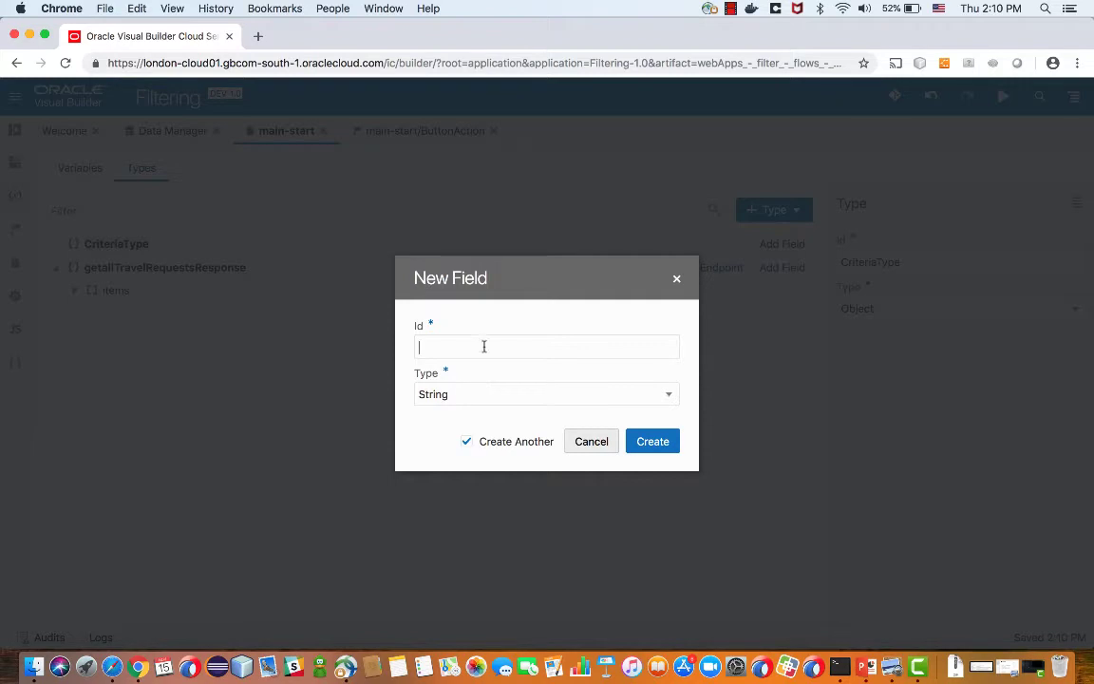
pyautogui.write('attribute')
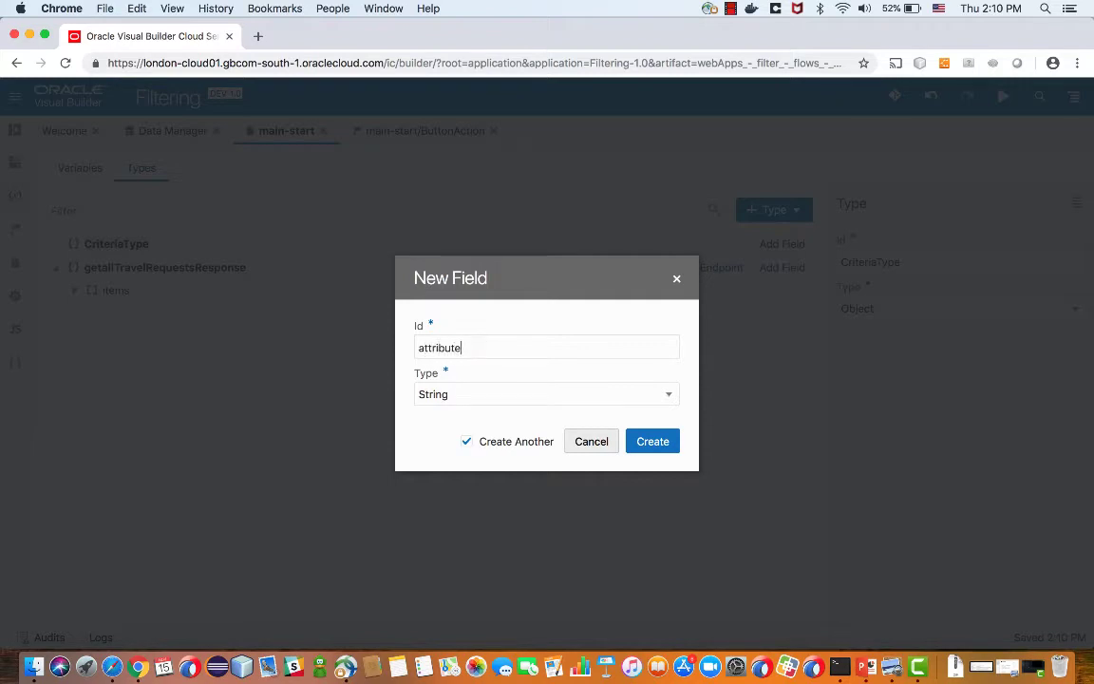
pyautogui.click(654, 440)
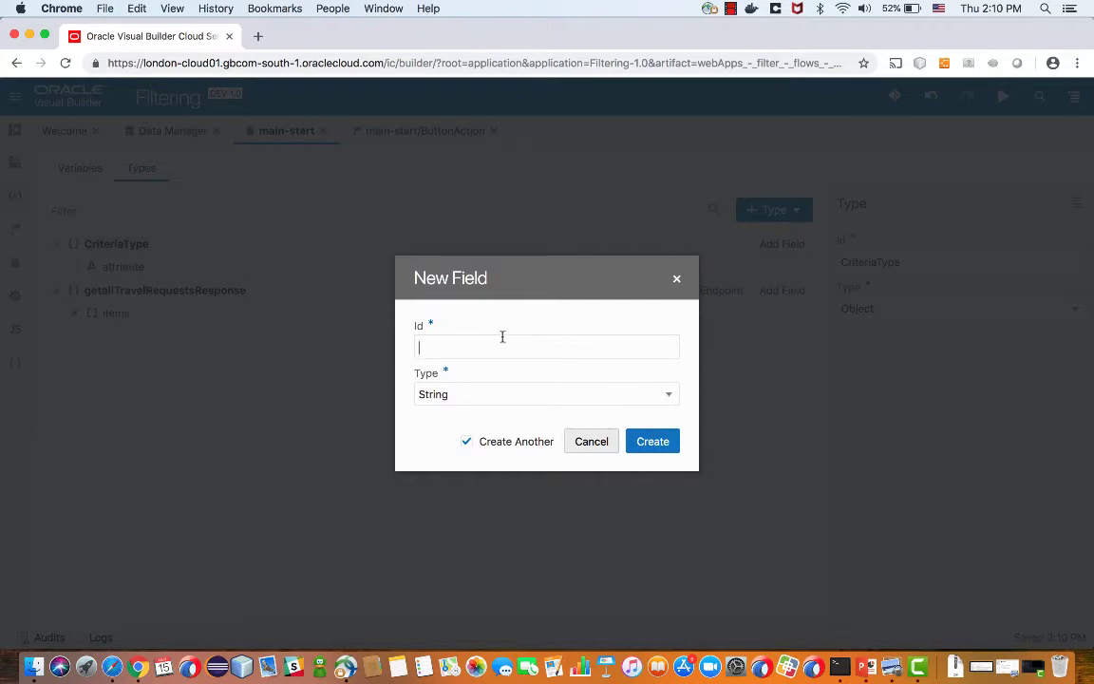
pyautogui.write('op')
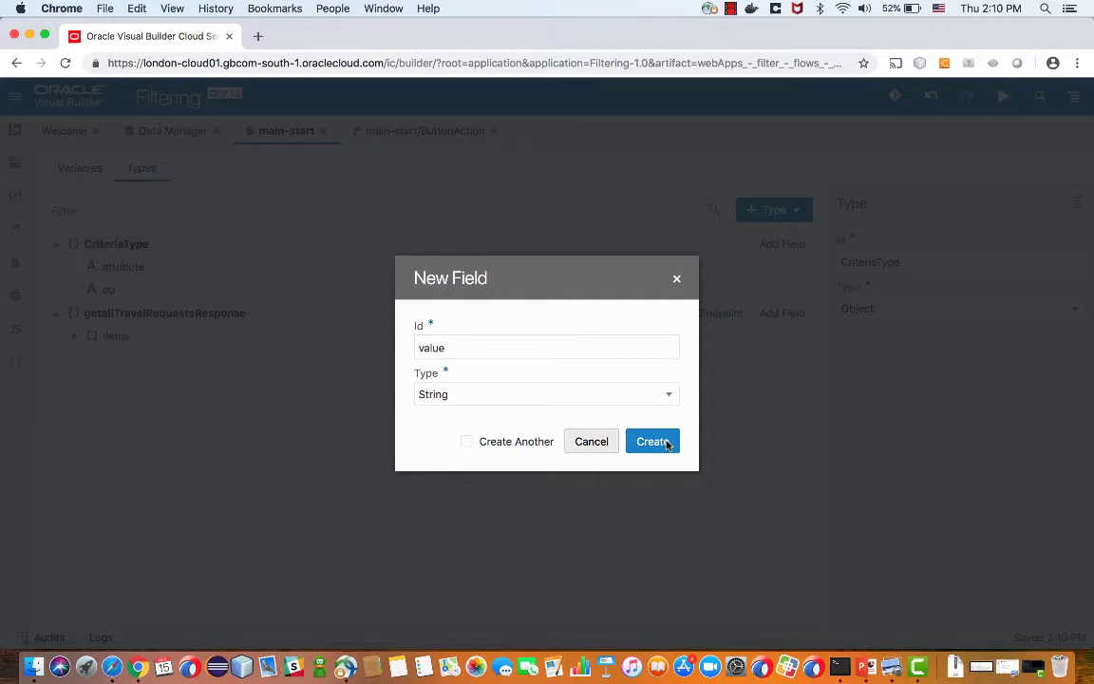
pyautogui.click(654, 441)
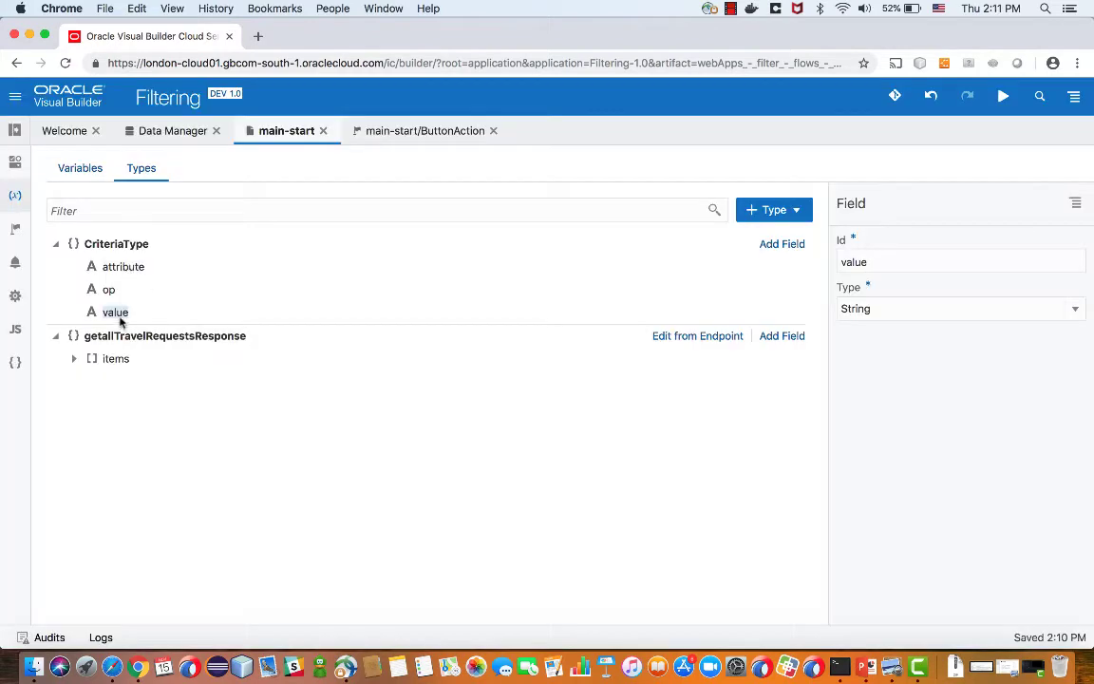
# Step: Create page variable costCond of type CriteriaType
pyautogui.click(80, 167)
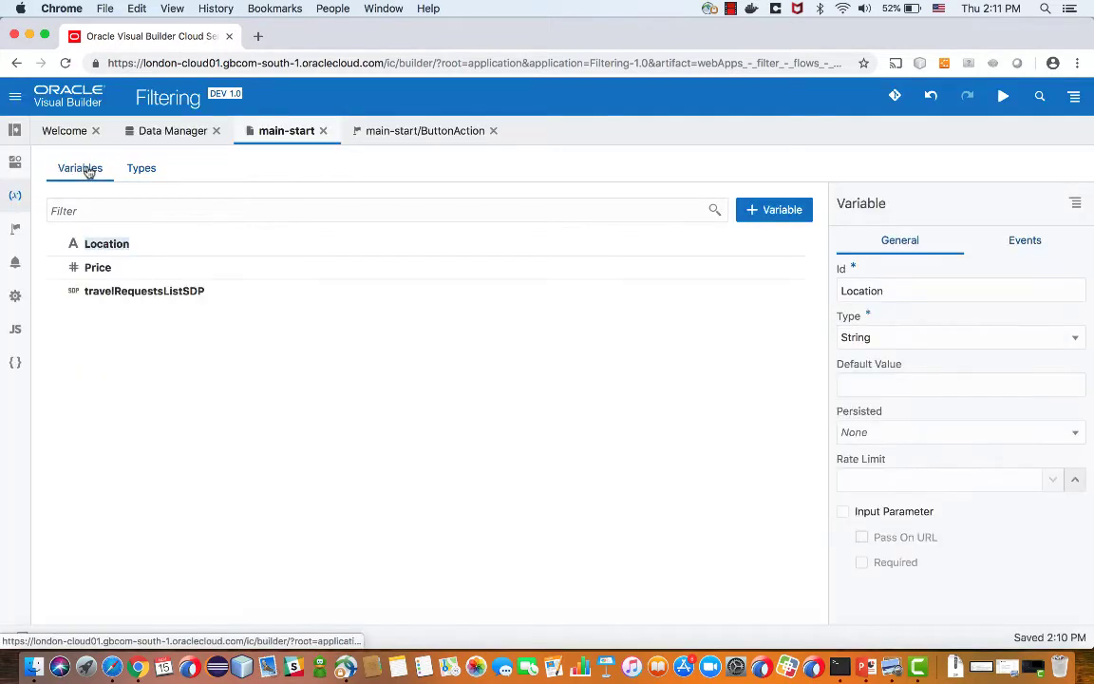
pyautogui.click(775, 209)
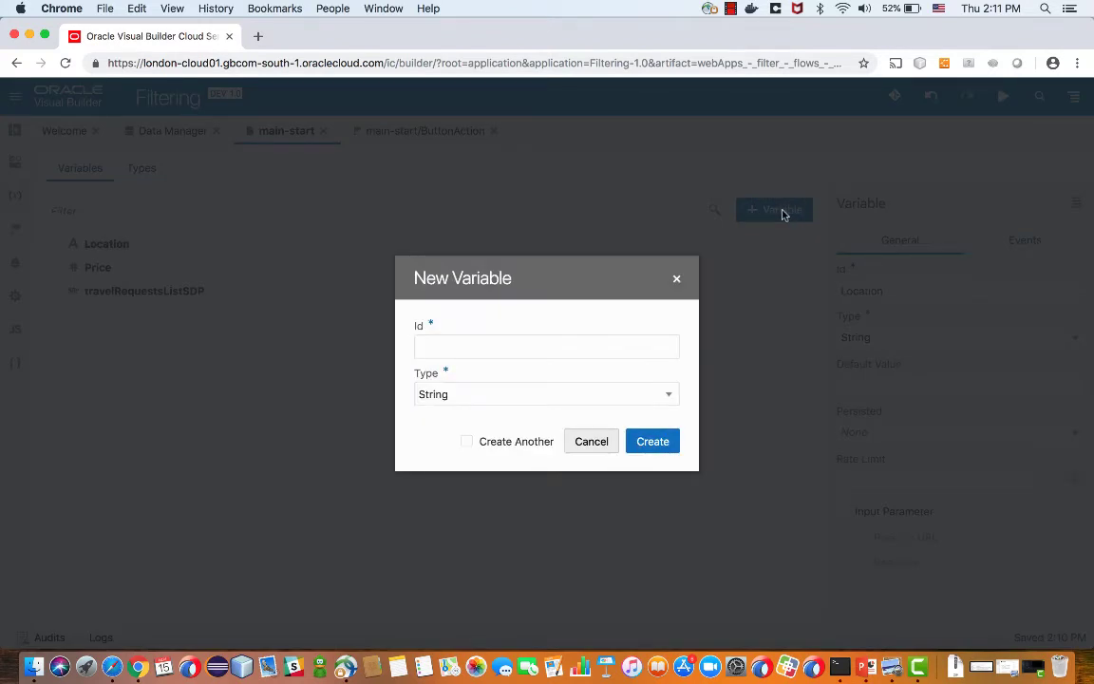
pyautogui.write('costCond')
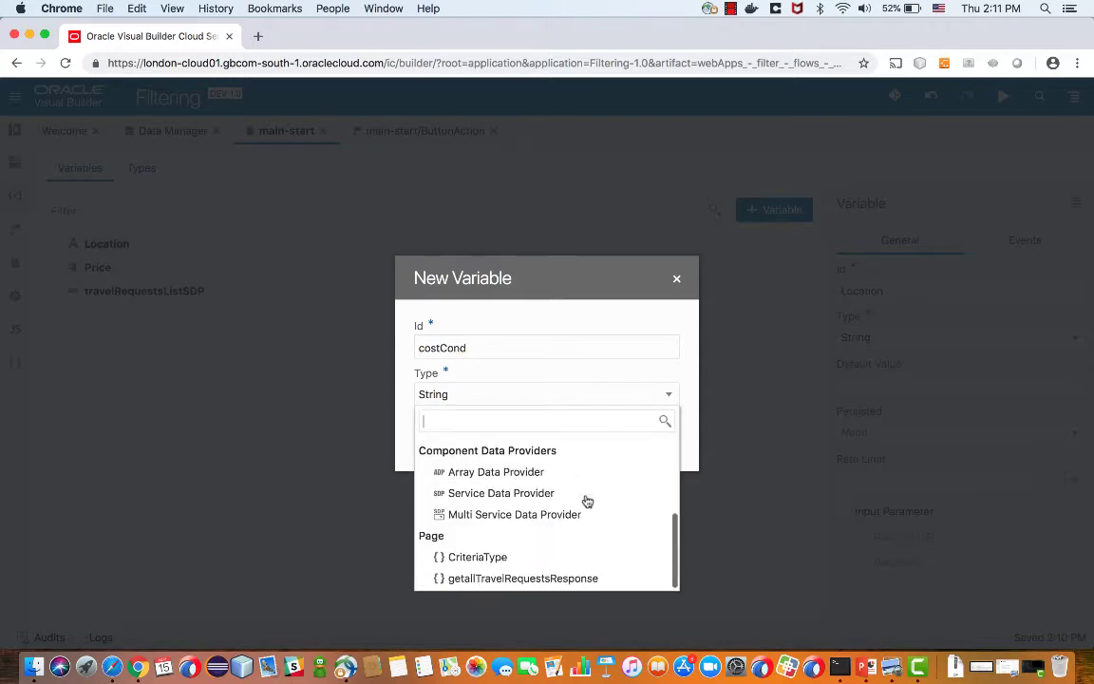
pyautogui.click(477, 556)
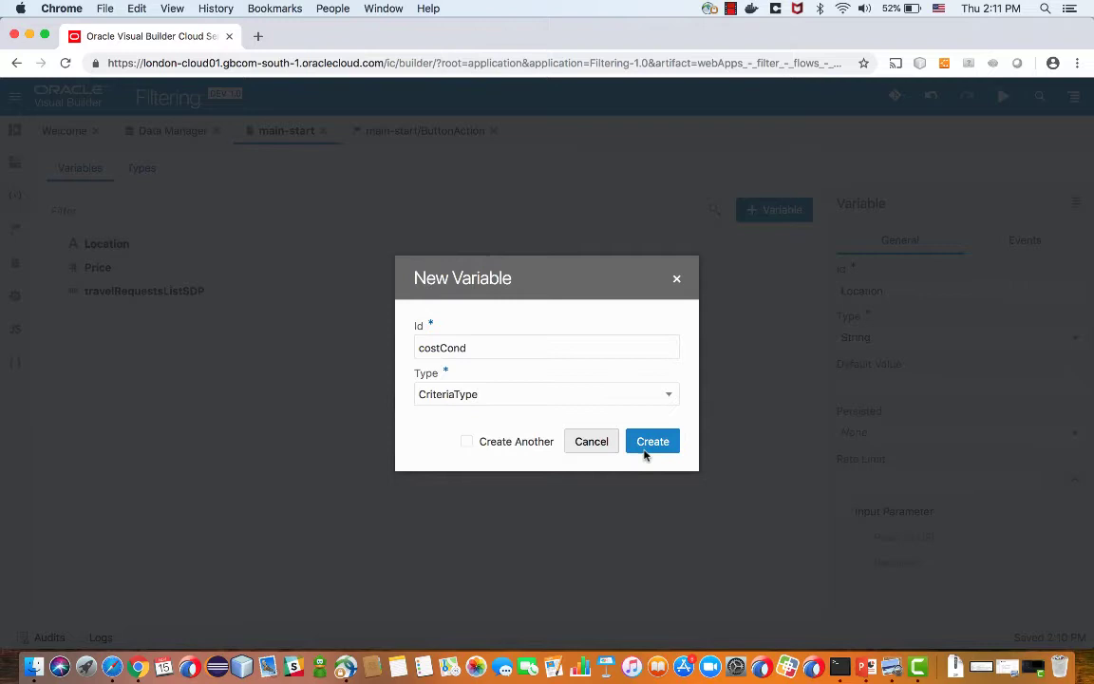
pyautogui.click(654, 441)
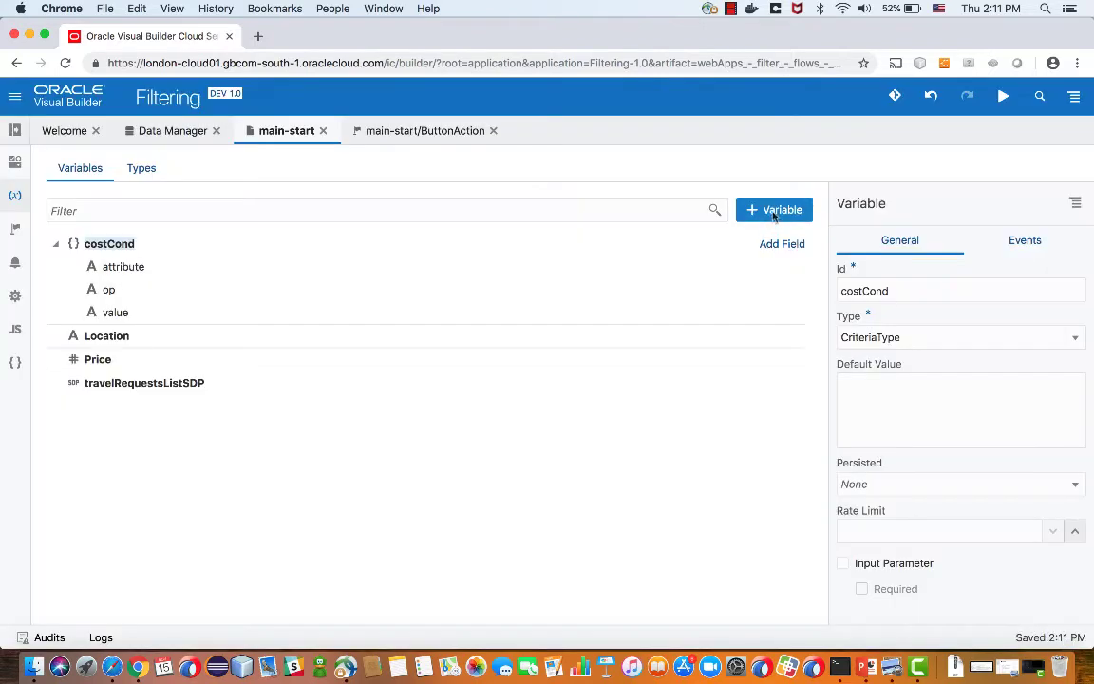
# Step: Create a second CriteriaType page variable named toCond
pyautogui.click(775, 209)
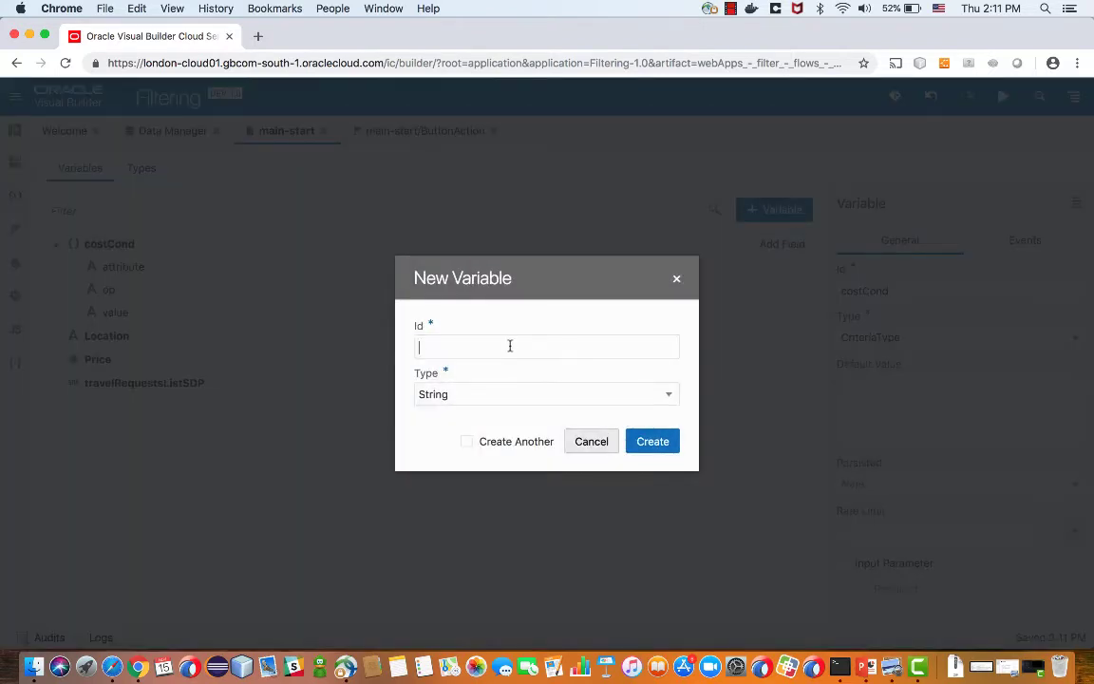
pyautogui.write('toCond')
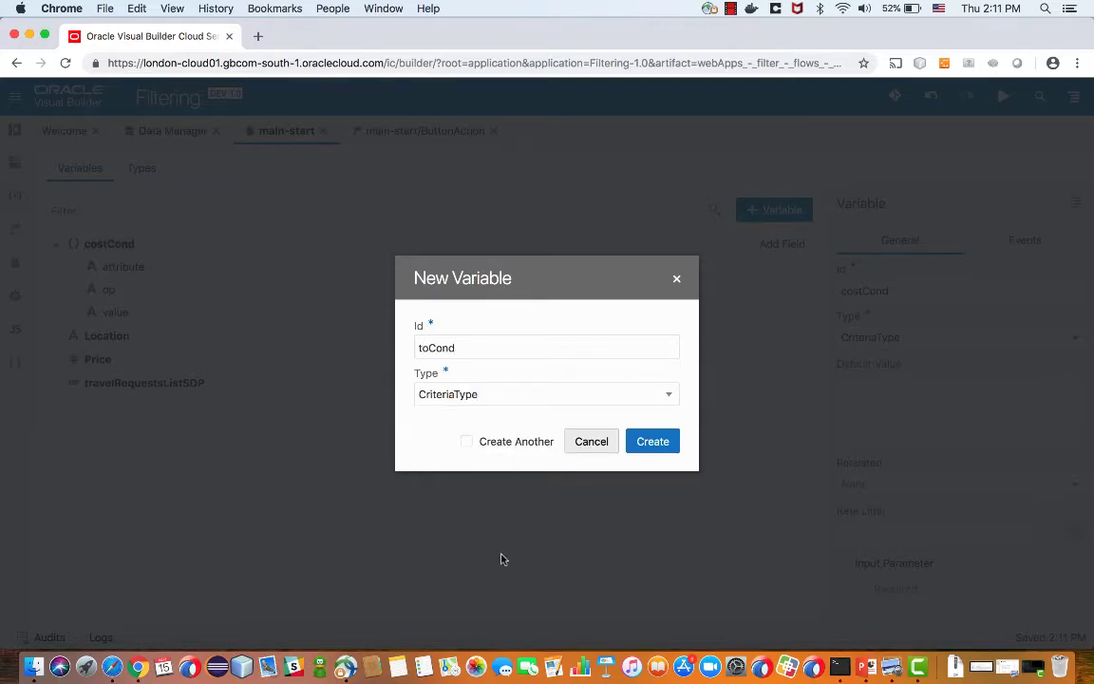
pyautogui.click(654, 441)
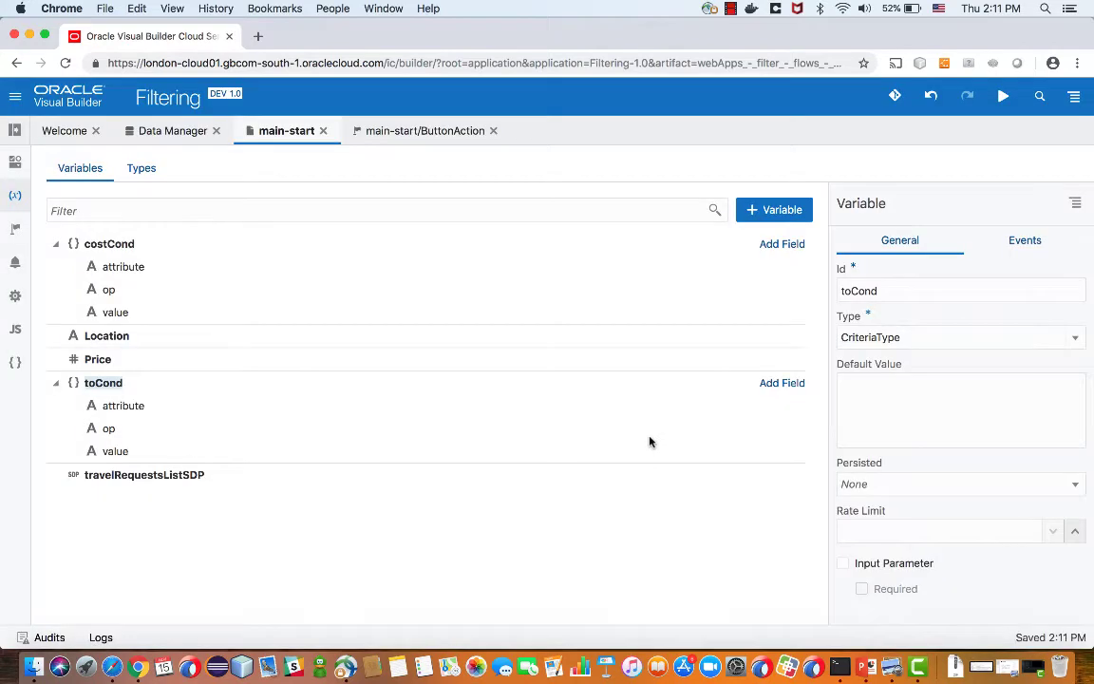
pyautogui.moveTo(118, 346)
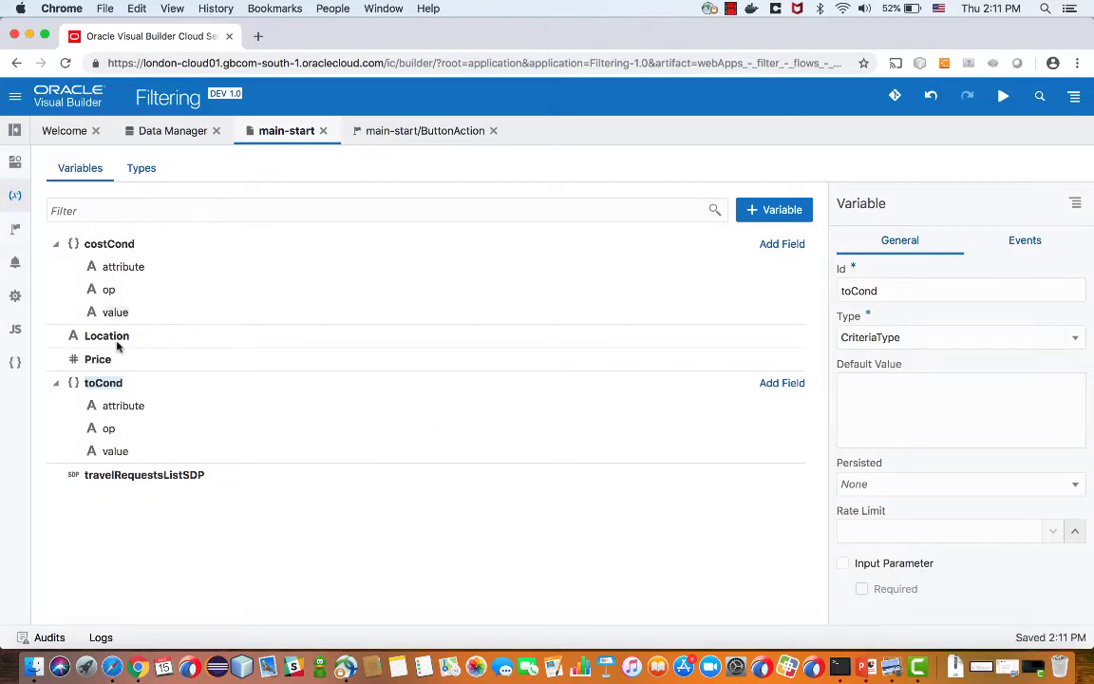
pyautogui.moveTo(175, 164)
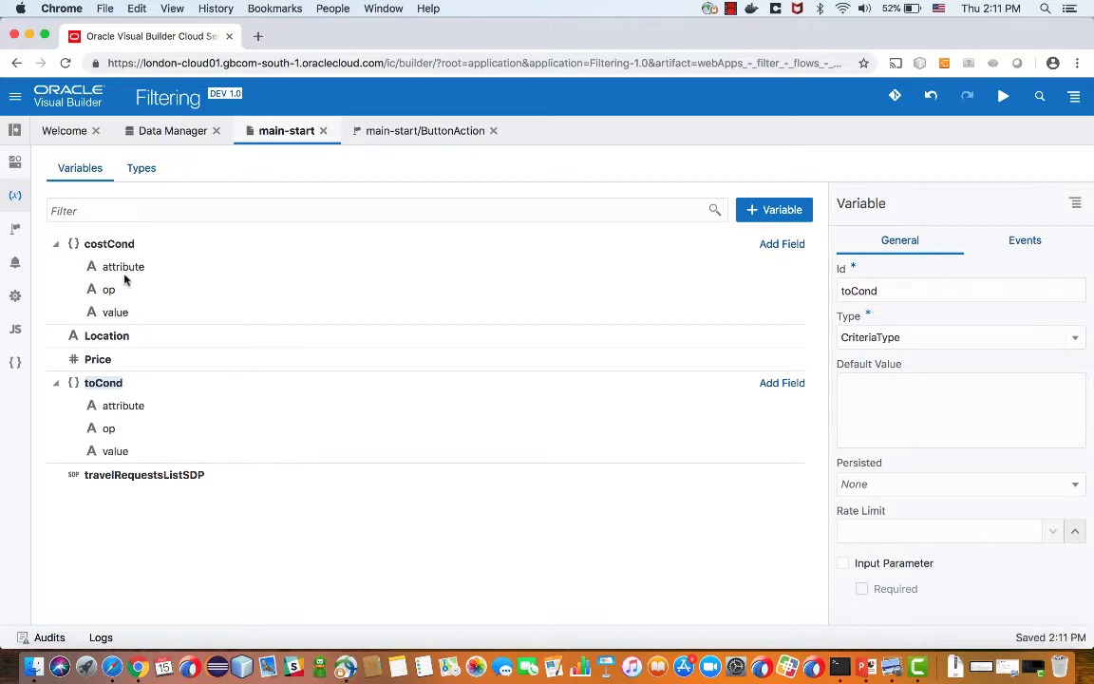
# Step: Default costCond to attribute cost with operator $lt
pyautogui.click(122, 266)
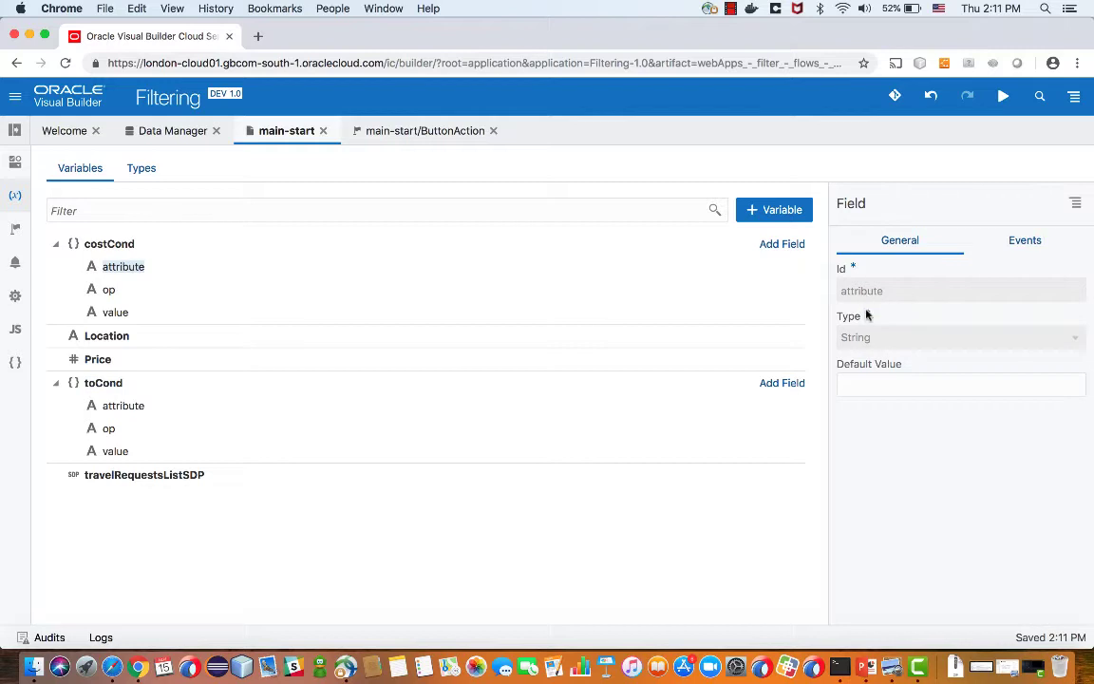
pyautogui.click(961, 384)
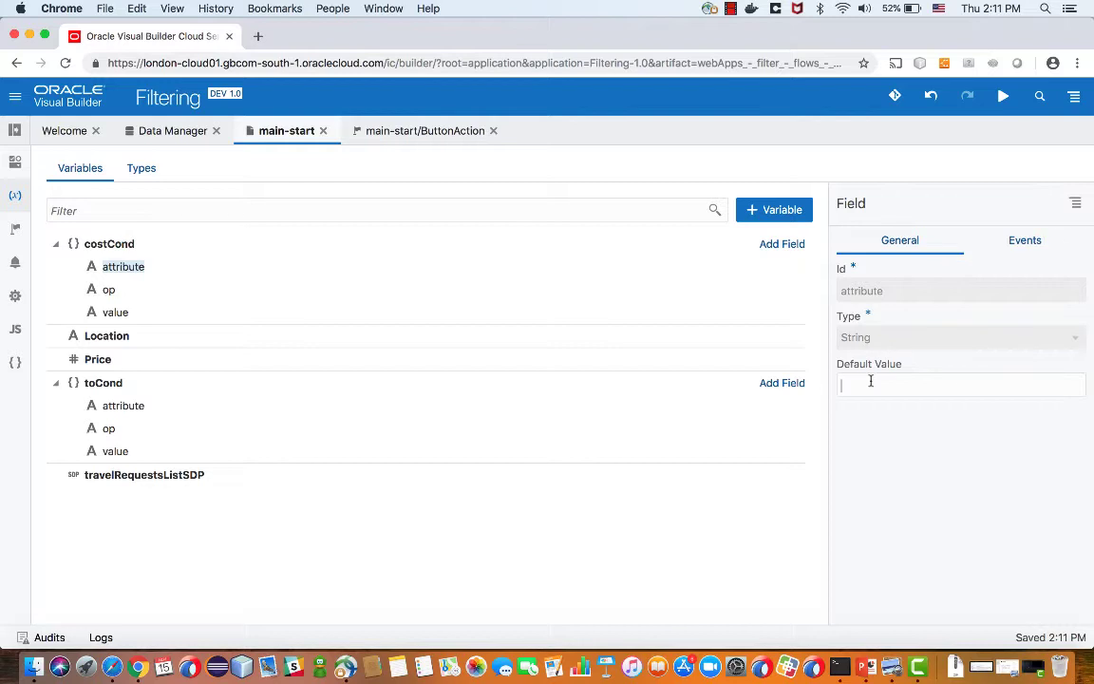
pyautogui.write('cost')
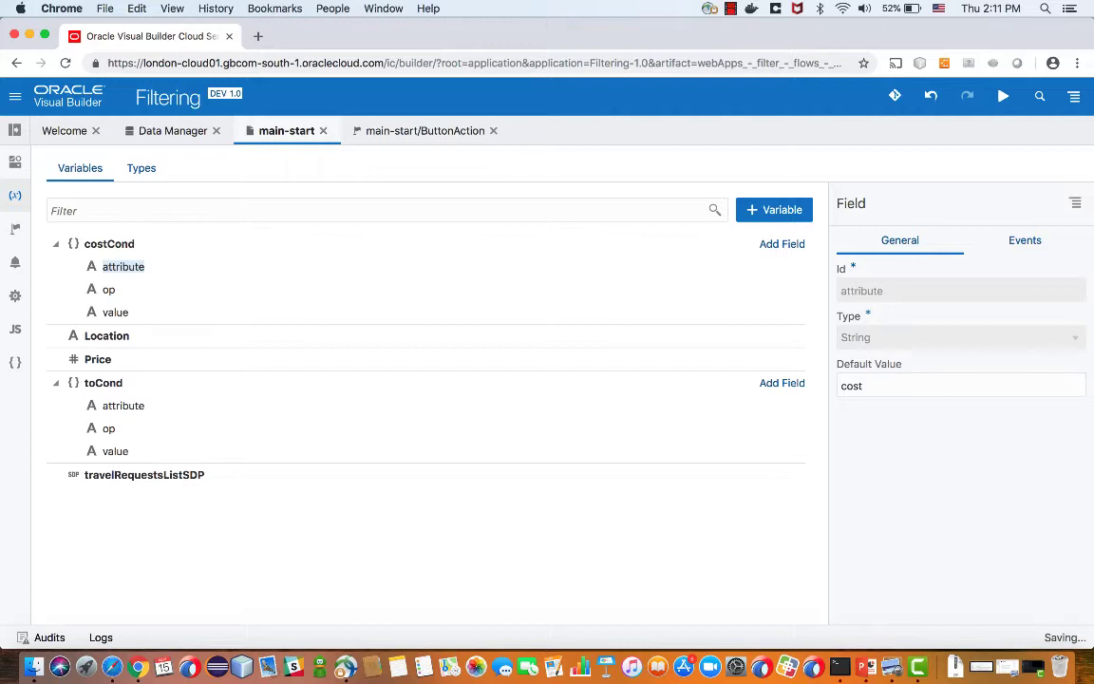
pyautogui.click(108, 289)
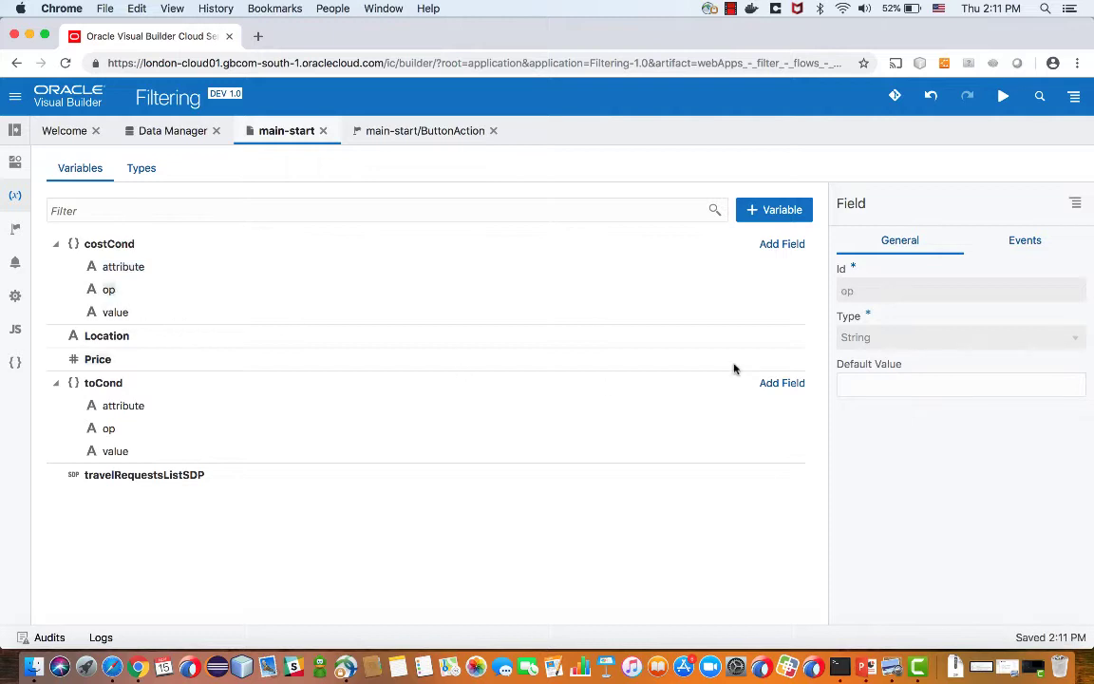
pyautogui.click(961, 384)
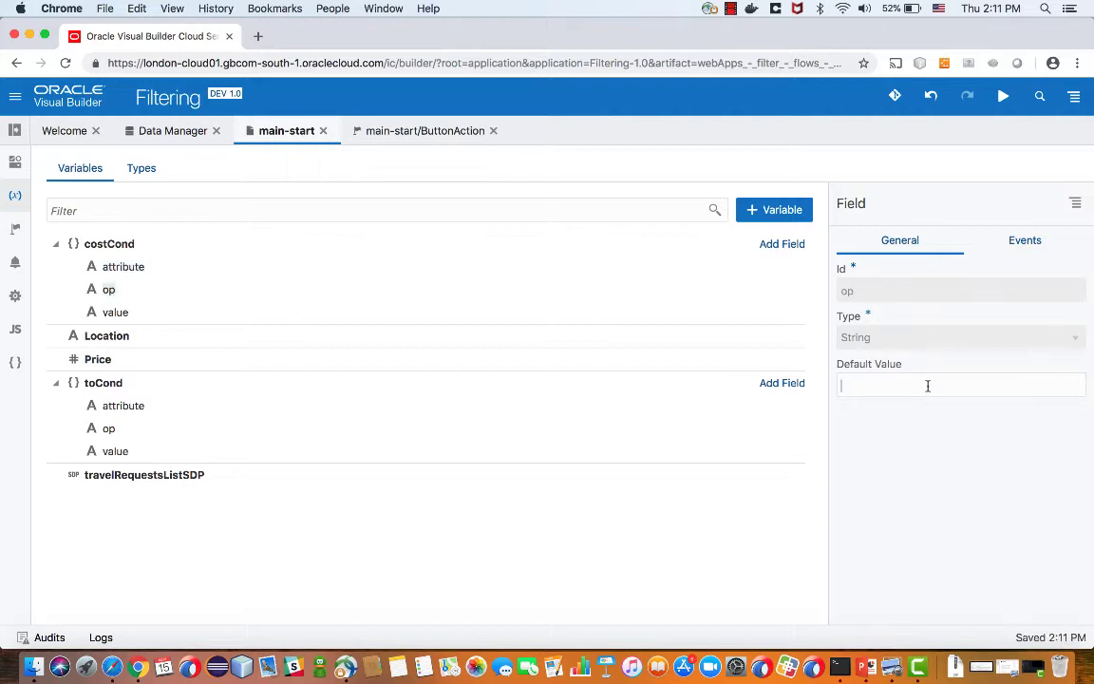
pyautogui.write('$lt')
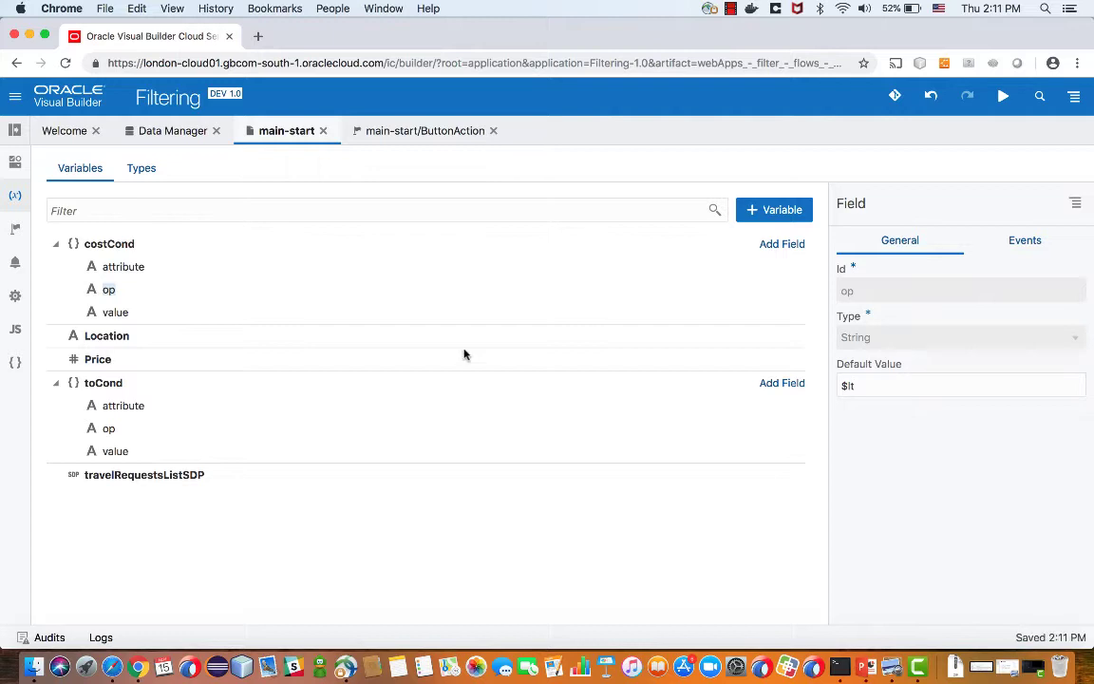
pyautogui.moveTo(112, 406)
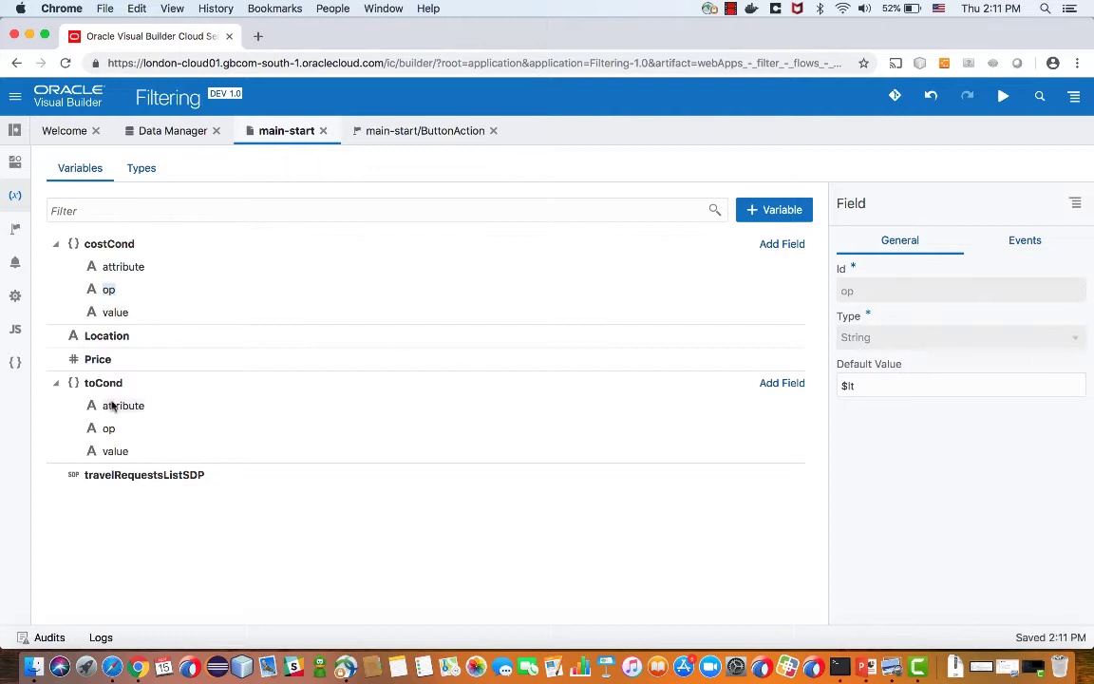
# Step: Default toCond to attribute to with operator $eq, then review both variable definitions
pyautogui.click(122, 407)
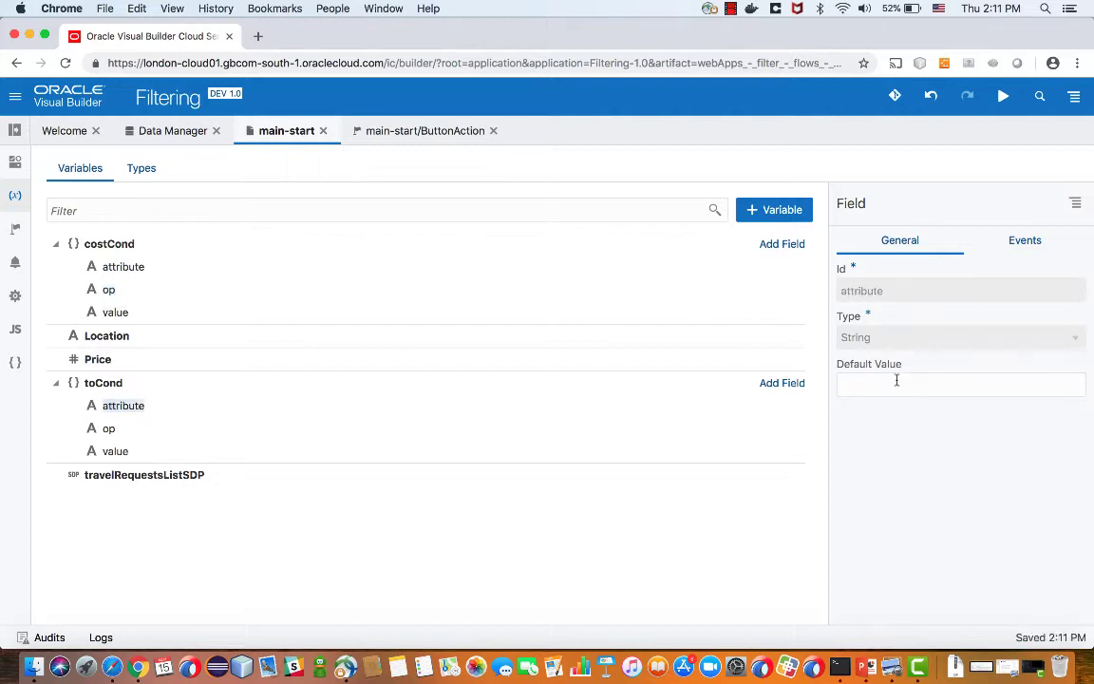
pyautogui.click(962, 384)
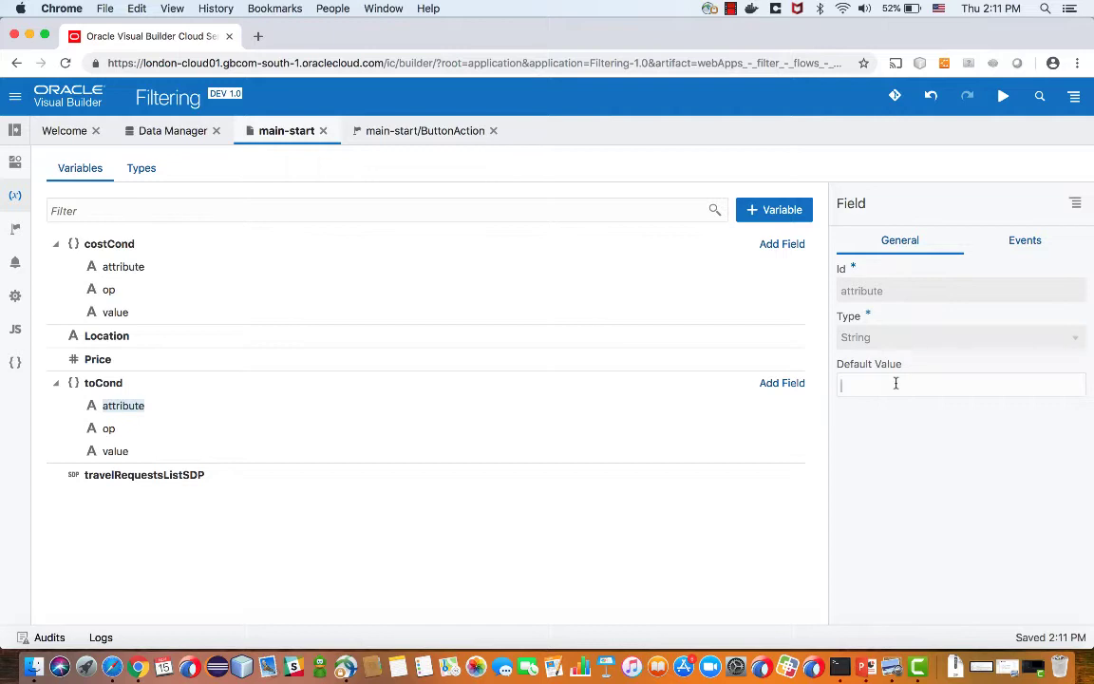
pyautogui.write('to1')
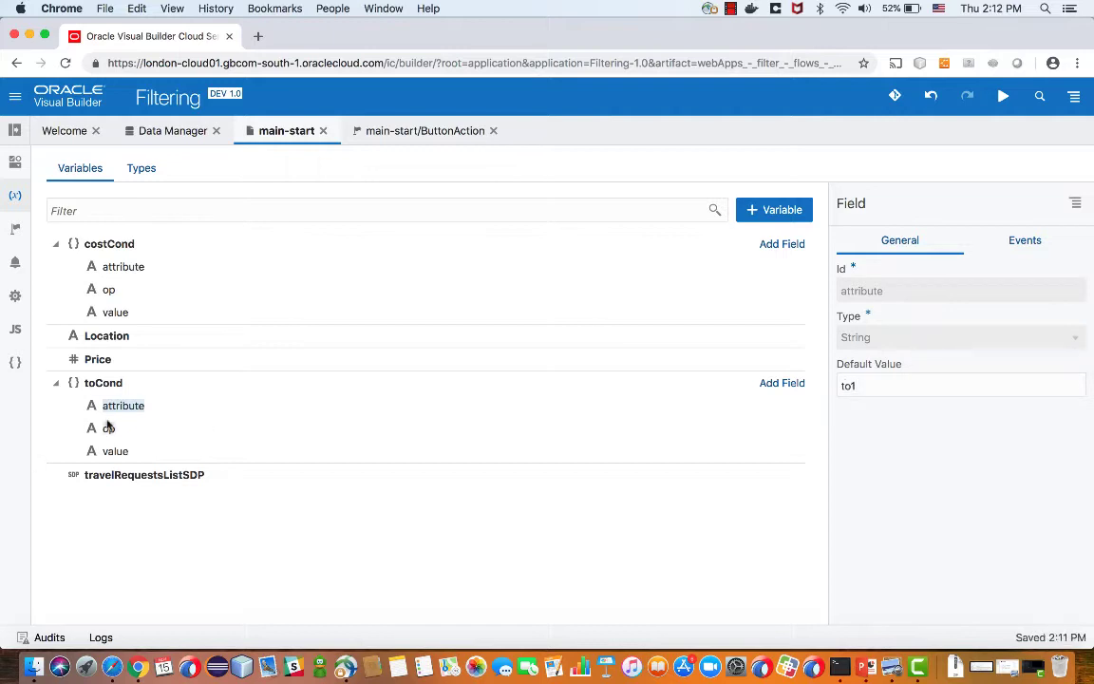
pyautogui.click(108, 428)
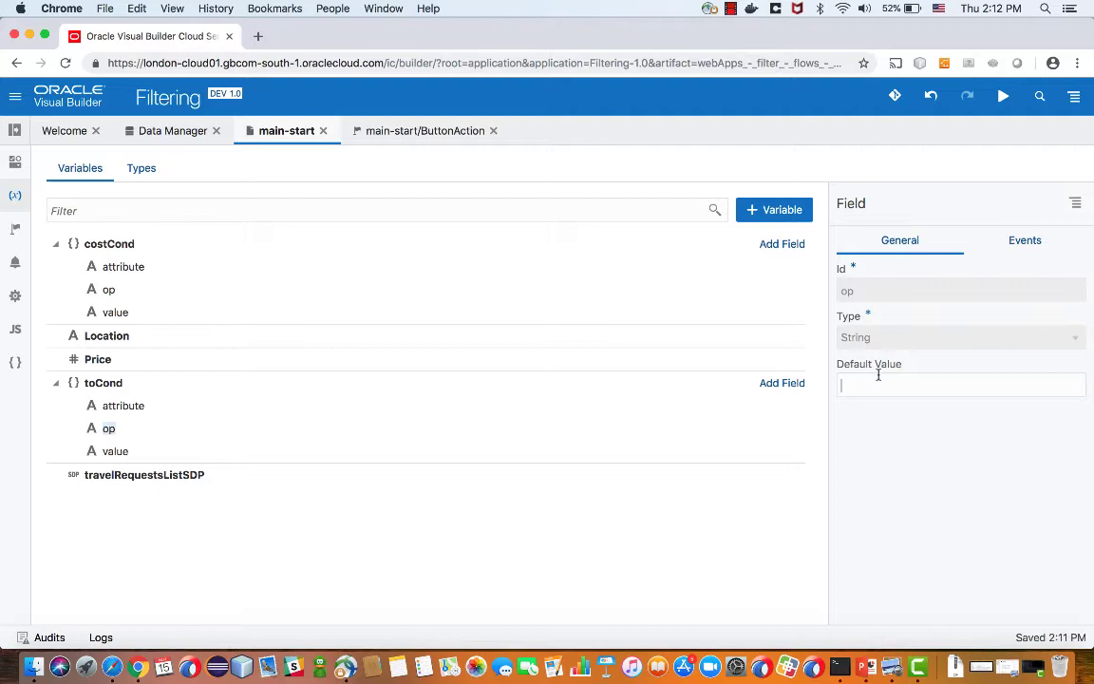
pyautogui.write('$eq')
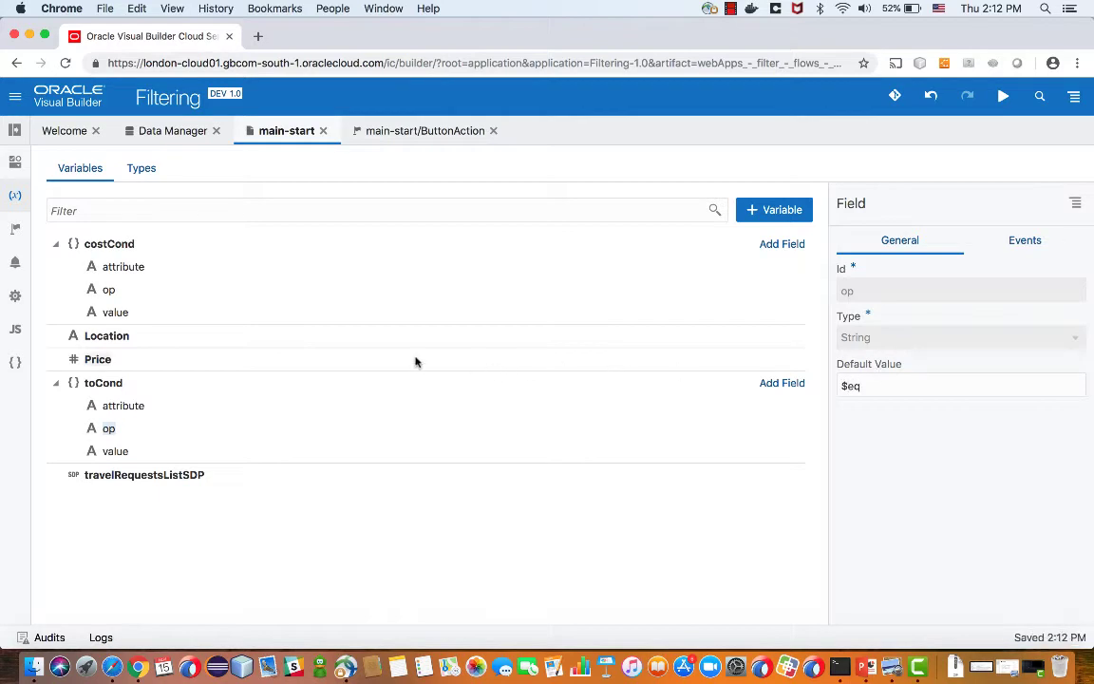
pyautogui.click(102, 384)
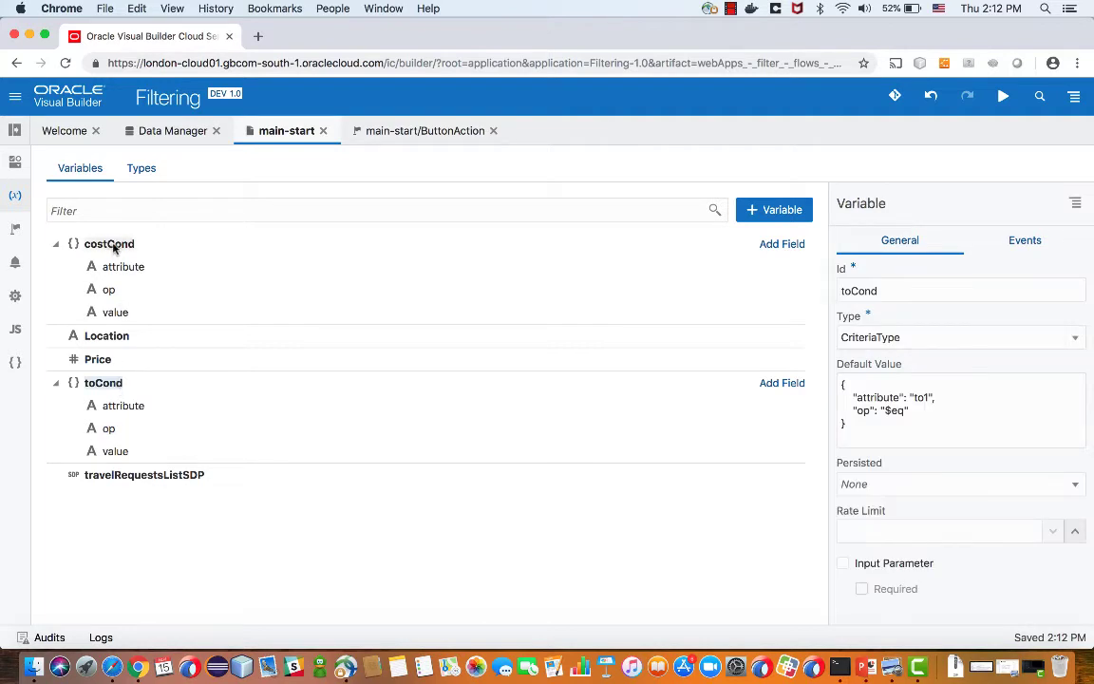
pyautogui.click(109, 243)
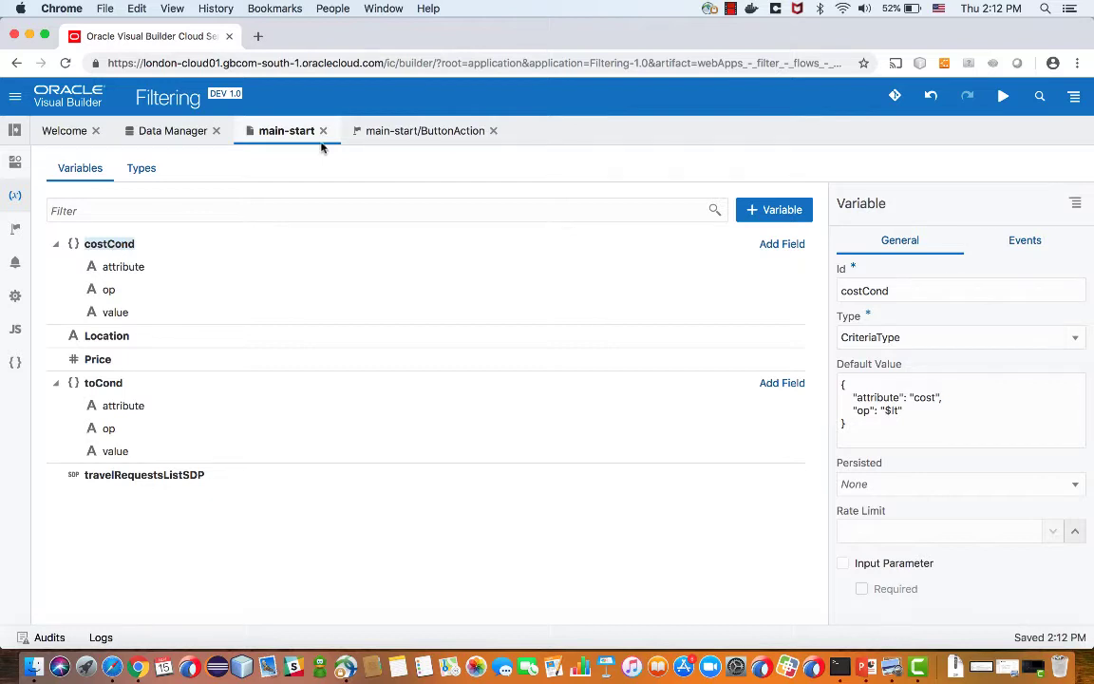
# Step: Bind the Location input's value to toCond.value in the page designer
pyautogui.click(931, 160)
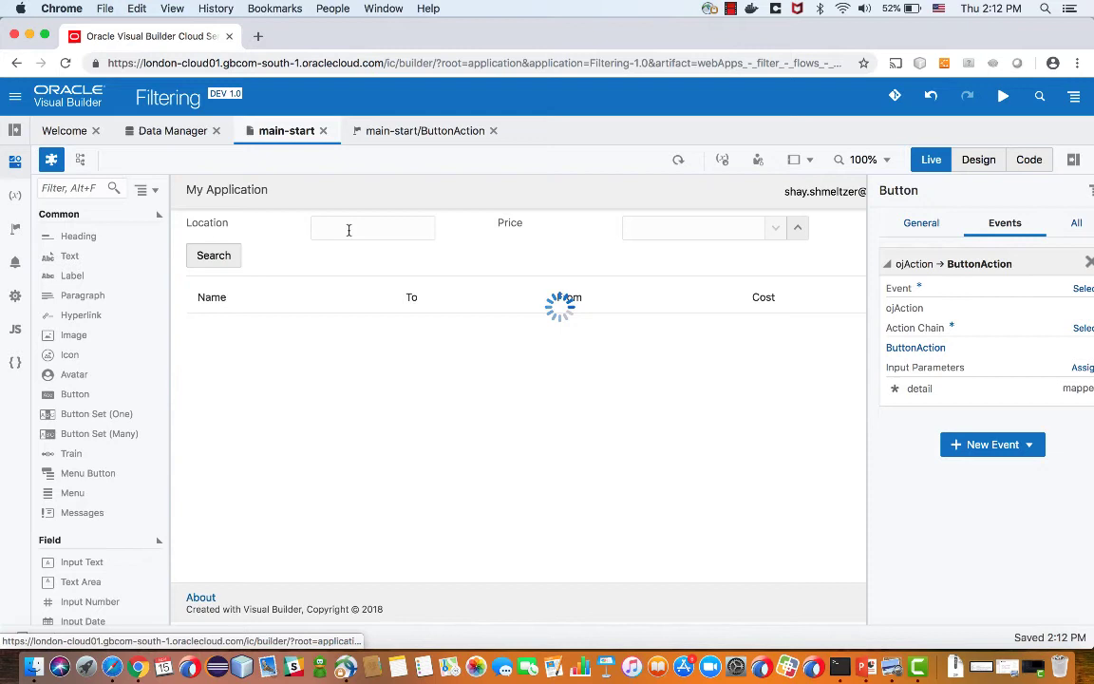
pyautogui.click(213, 255)
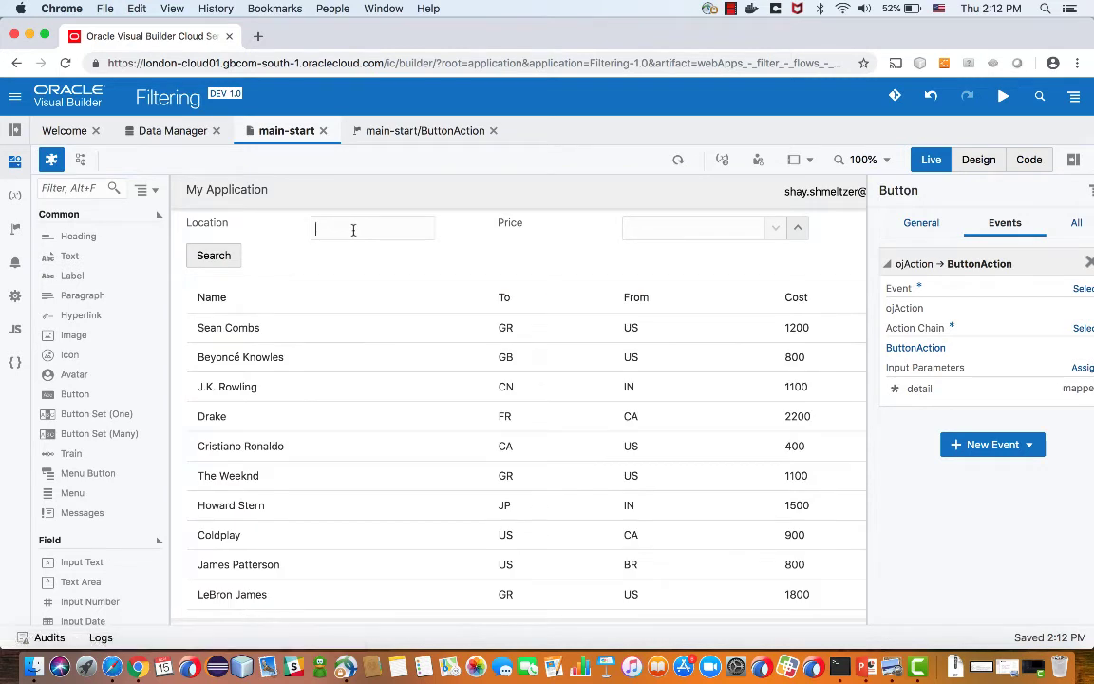
pyautogui.click(978, 160)
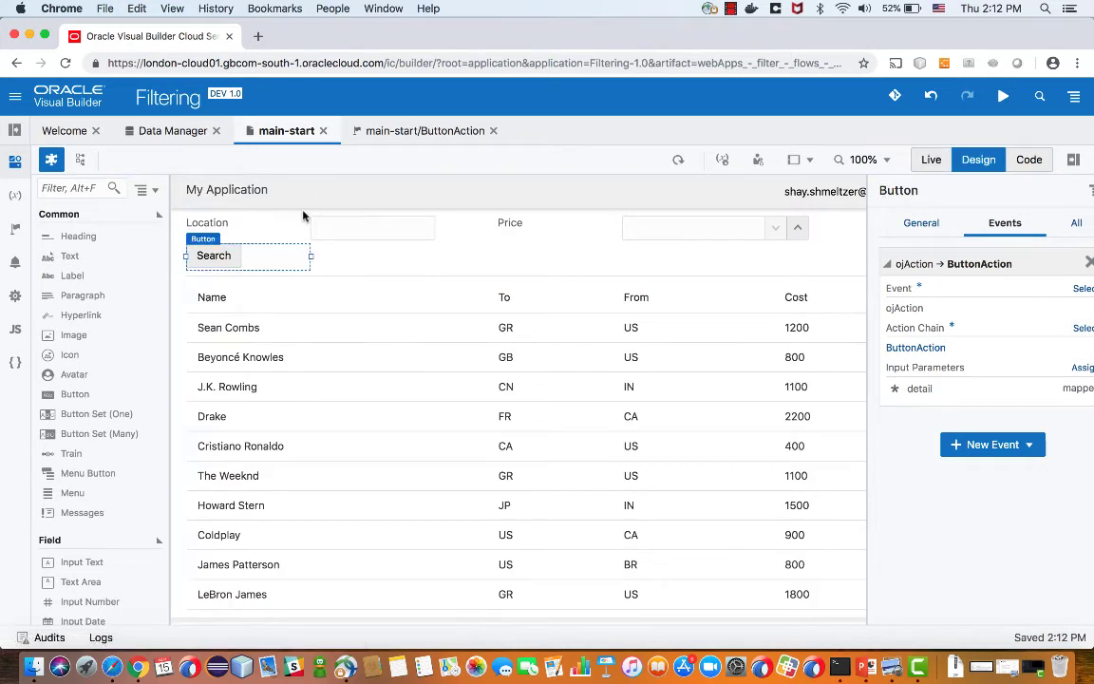
pyautogui.click(373, 228)
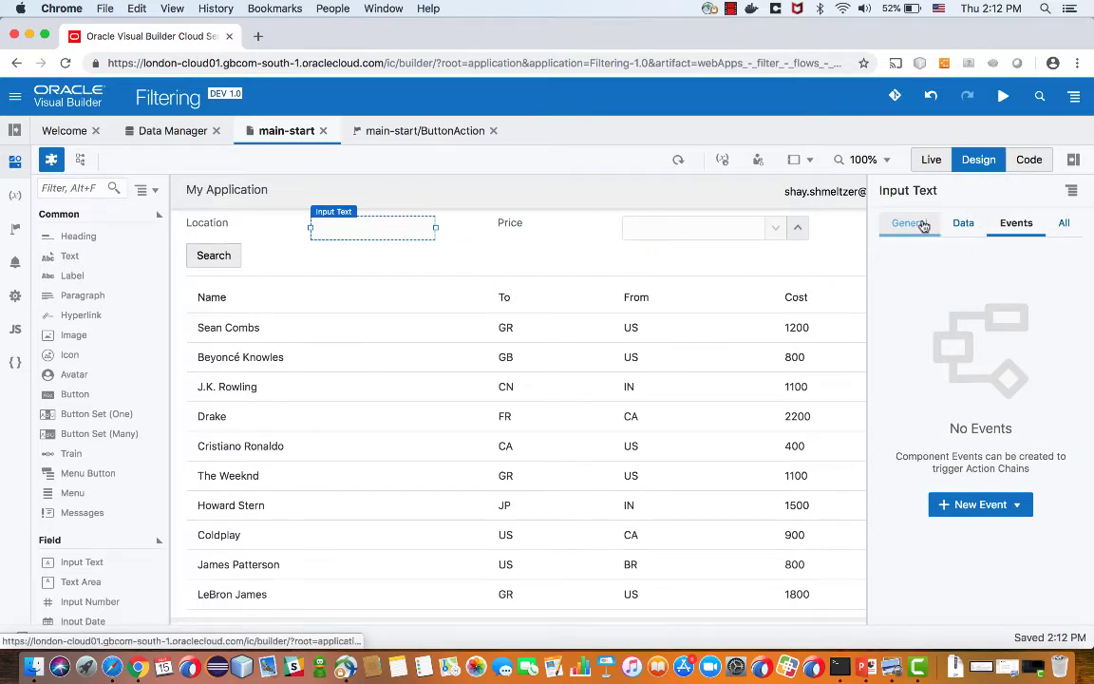
pyautogui.click(963, 222)
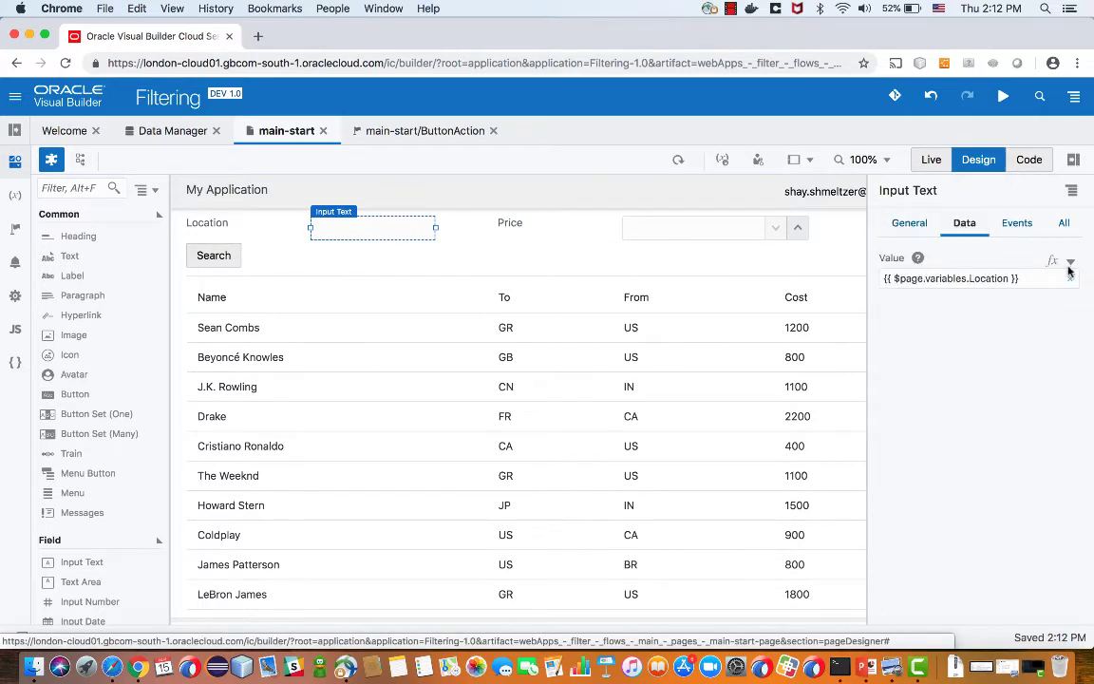
pyautogui.click(1072, 262)
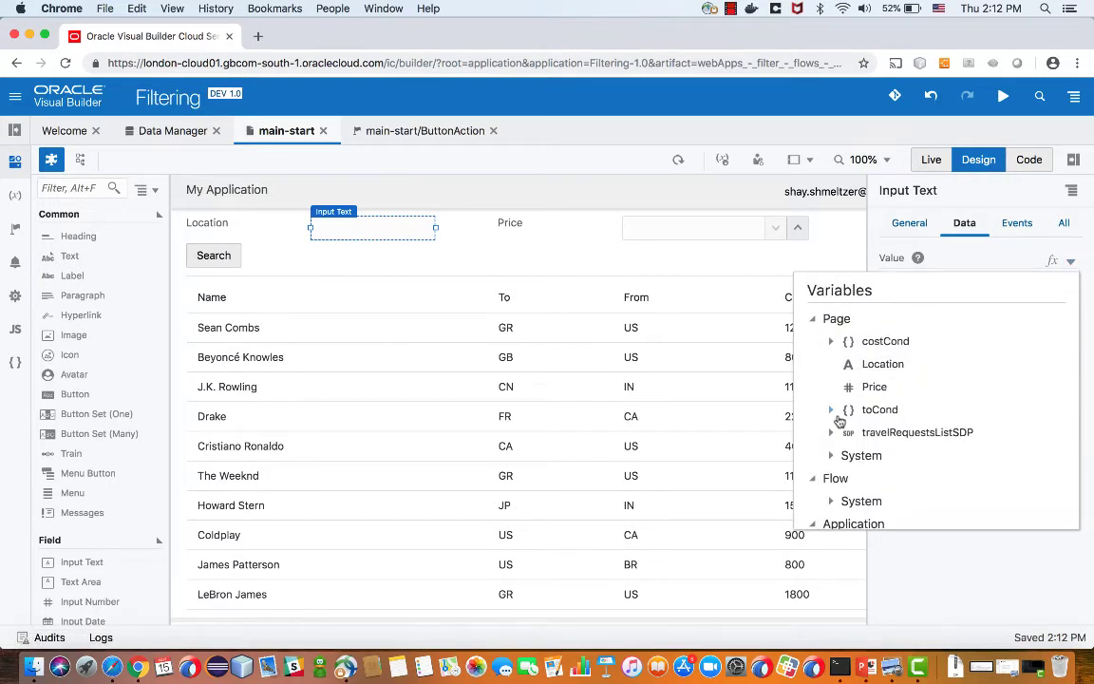
pyautogui.click(833, 411)
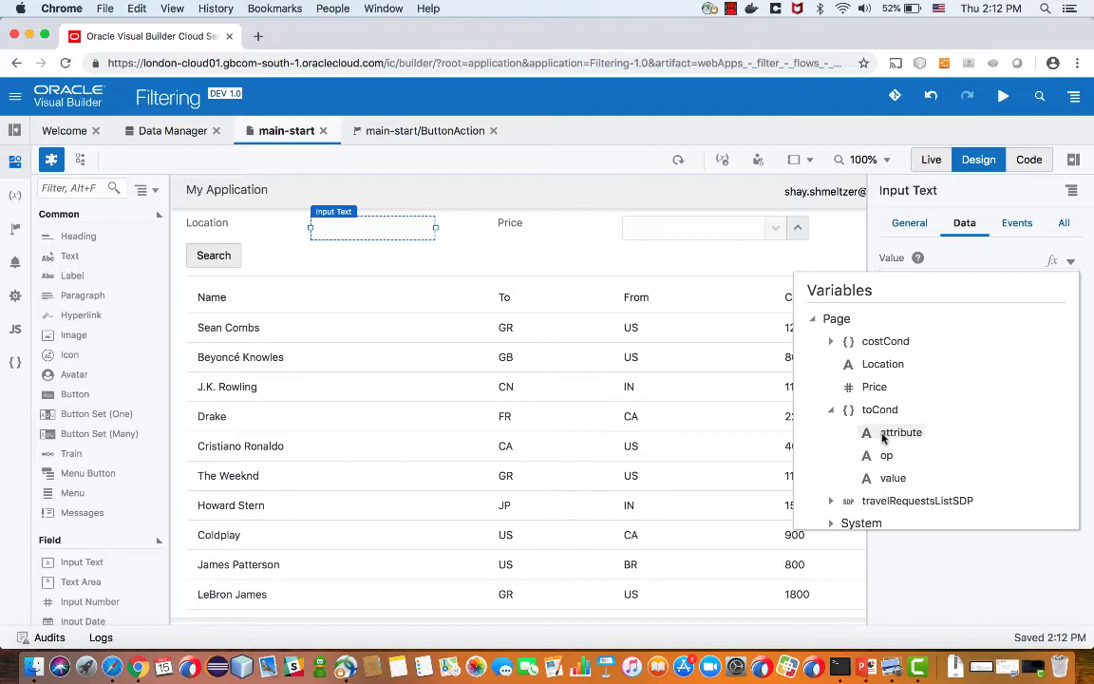
pyautogui.click(893, 478)
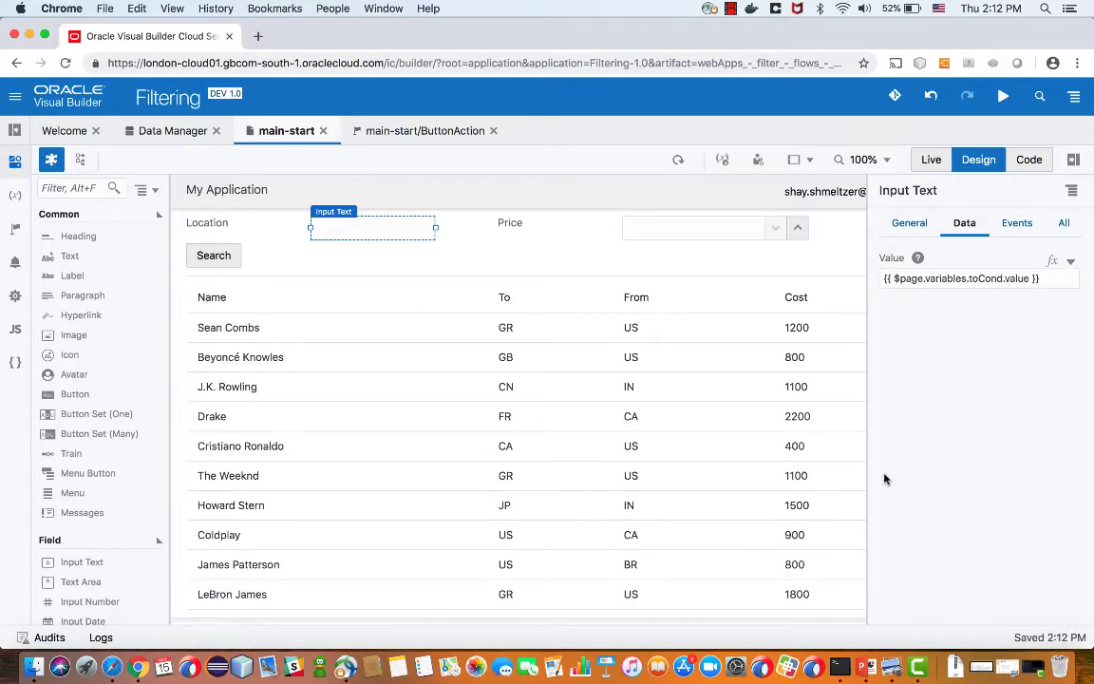
# Step: Bind the Price input's value to costCond.value, then return to the Search button's action chain
pyautogui.click(713, 228)
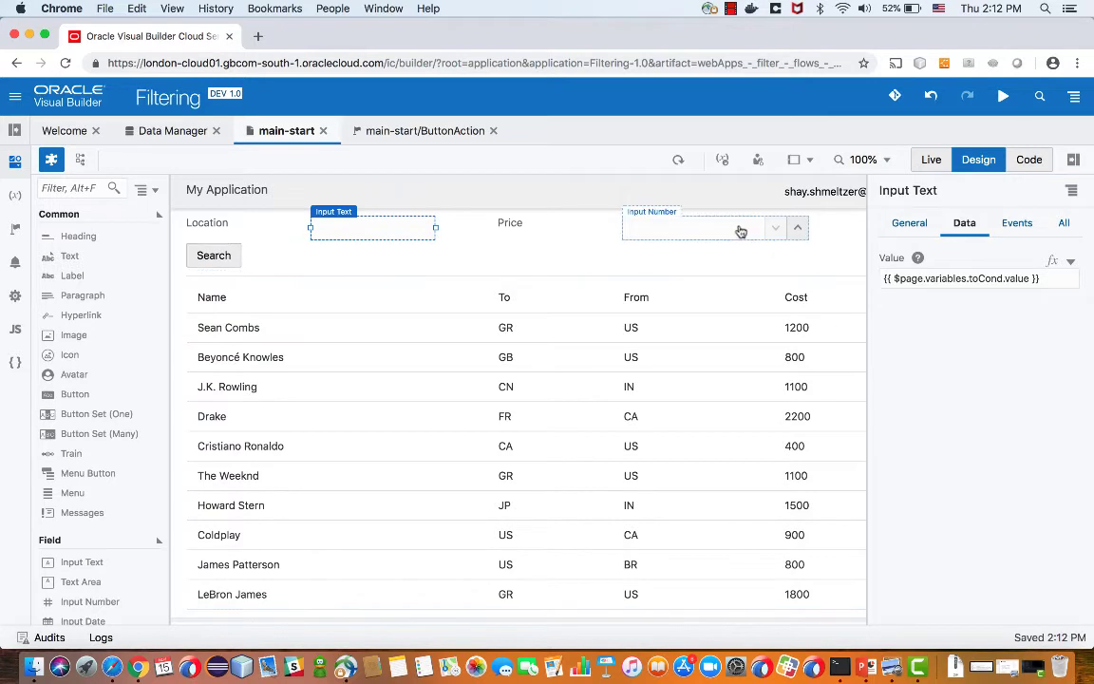
pyautogui.click(713, 228)
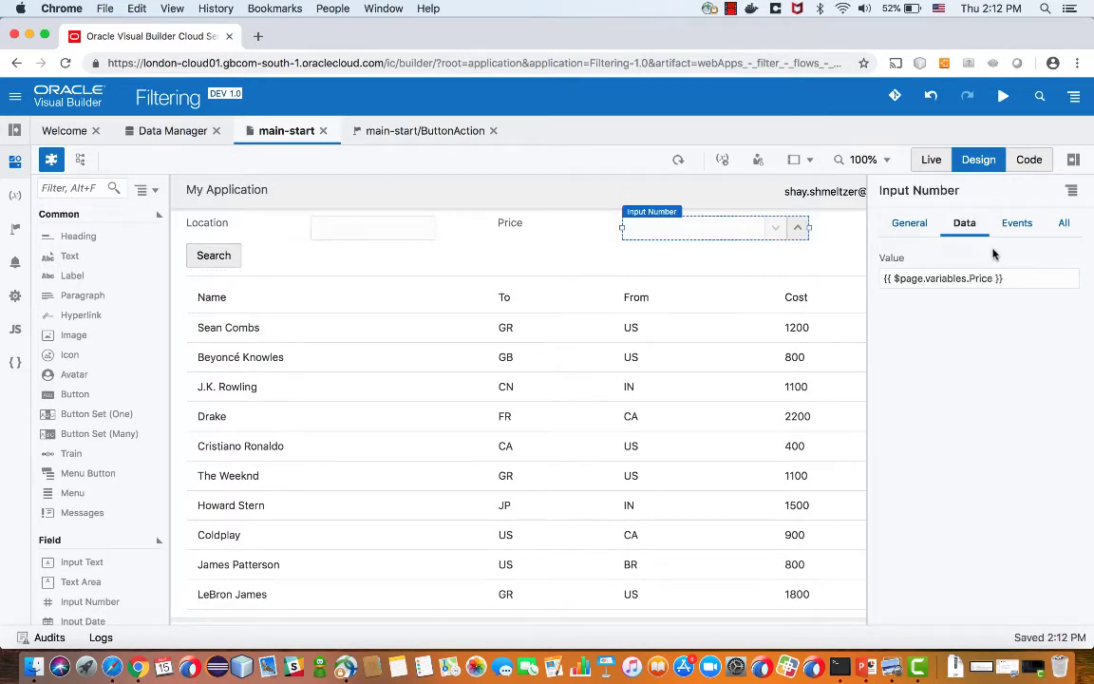
pyautogui.click(1072, 259)
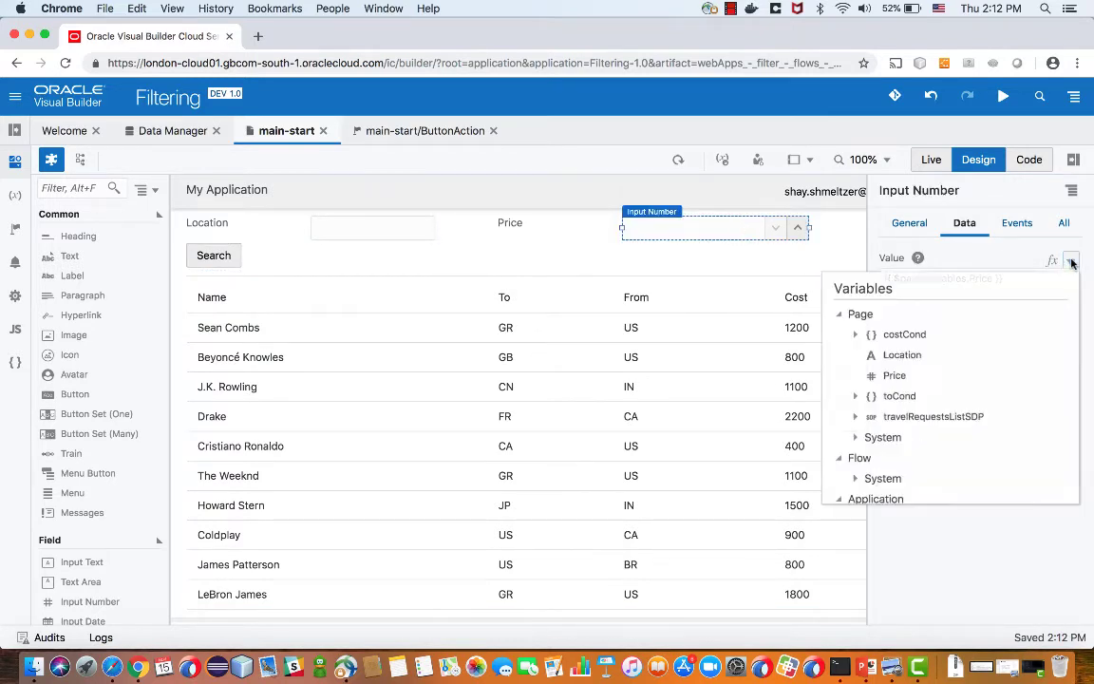
pyautogui.click(855, 335)
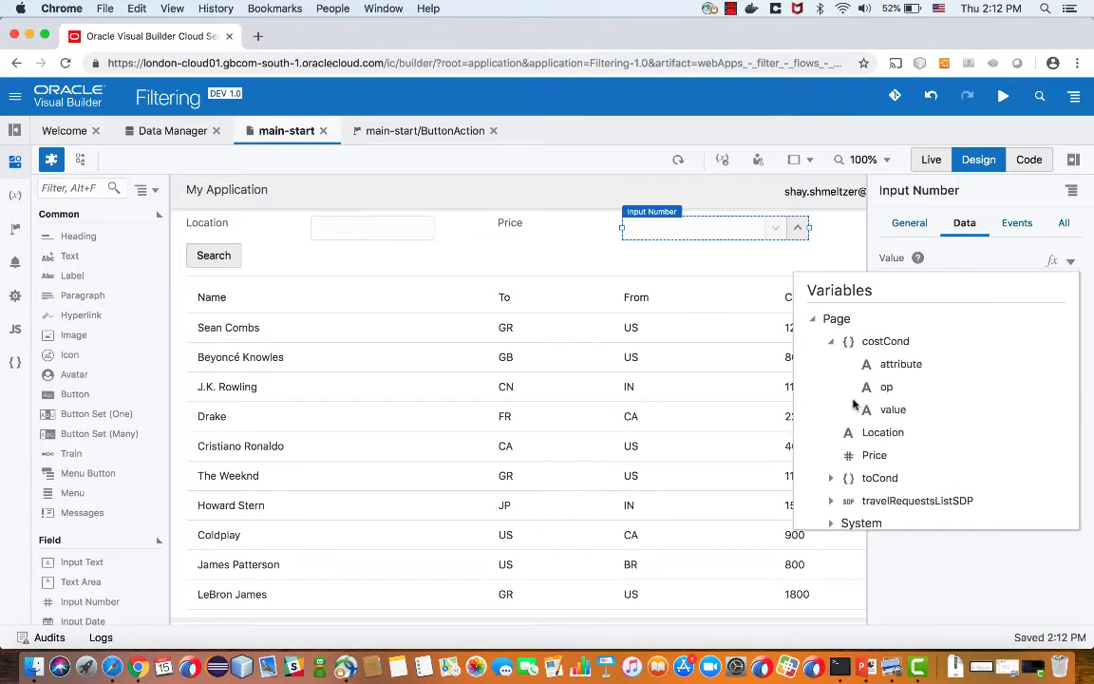
pyautogui.click(893, 411)
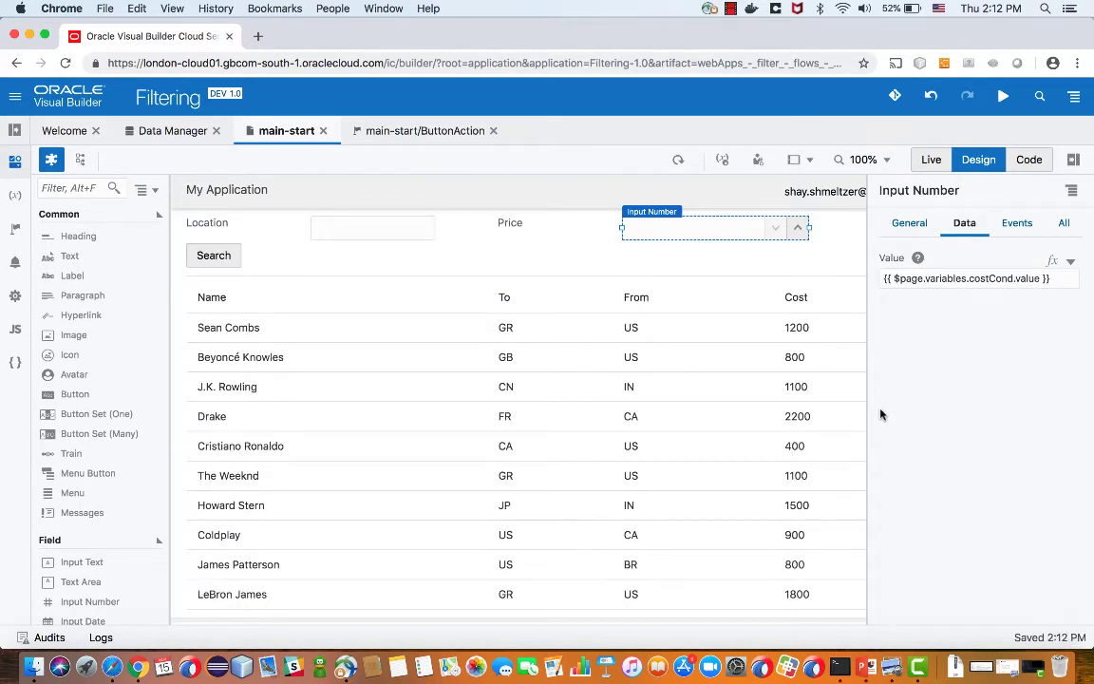
pyautogui.click(213, 255)
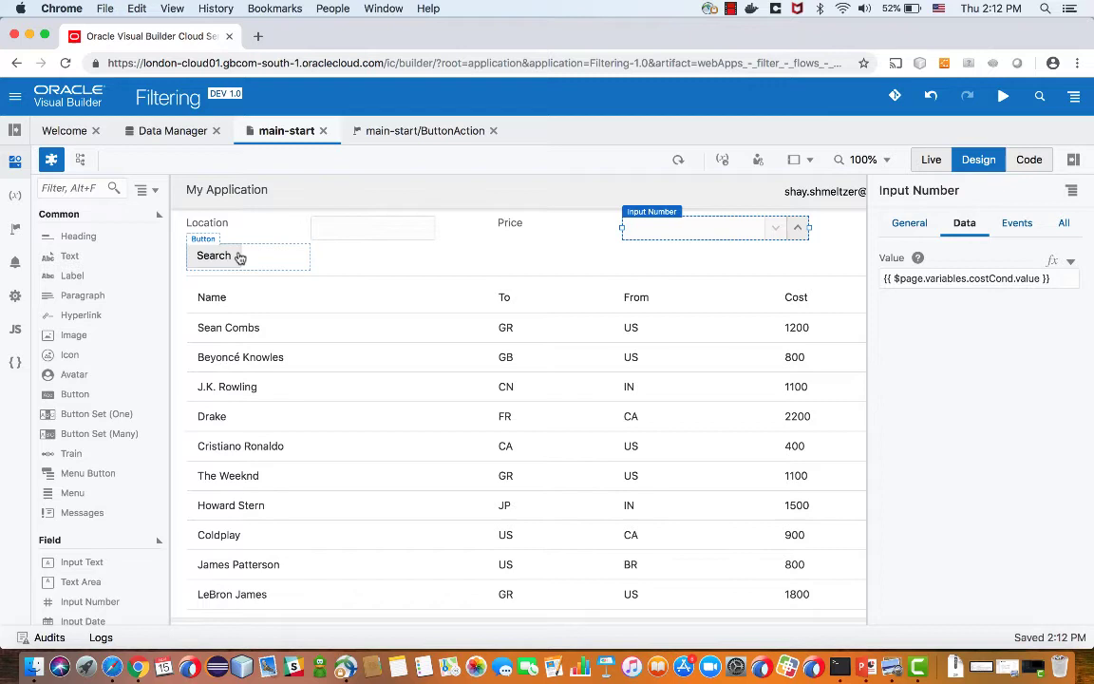
pyautogui.click(213, 255)
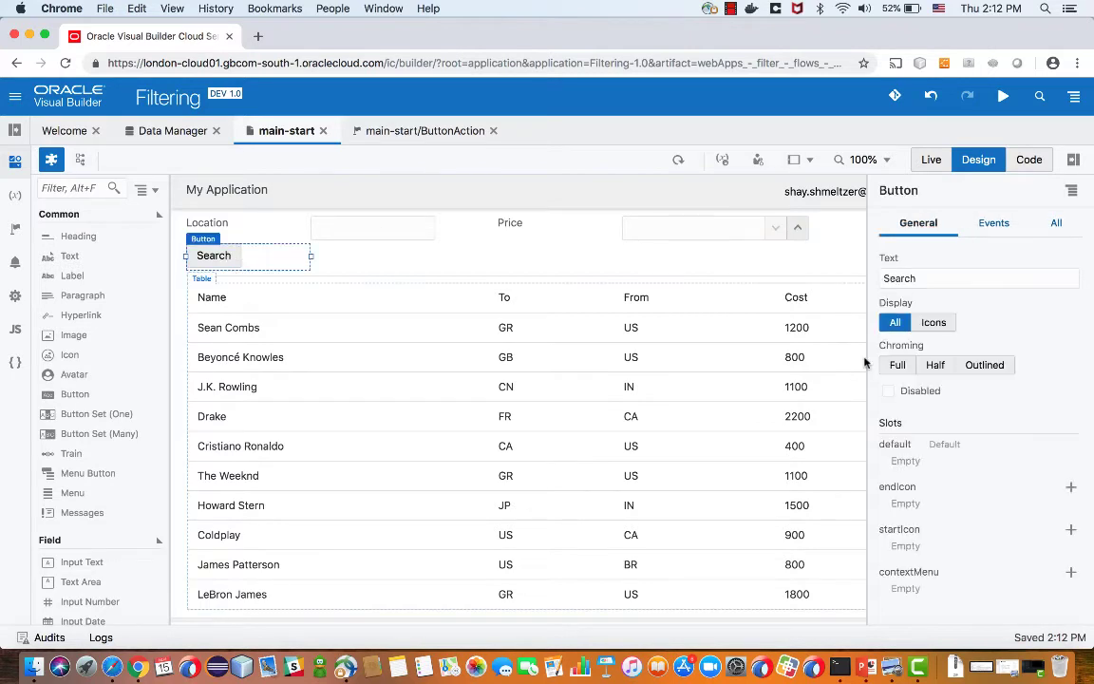
pyautogui.click(1005, 223)
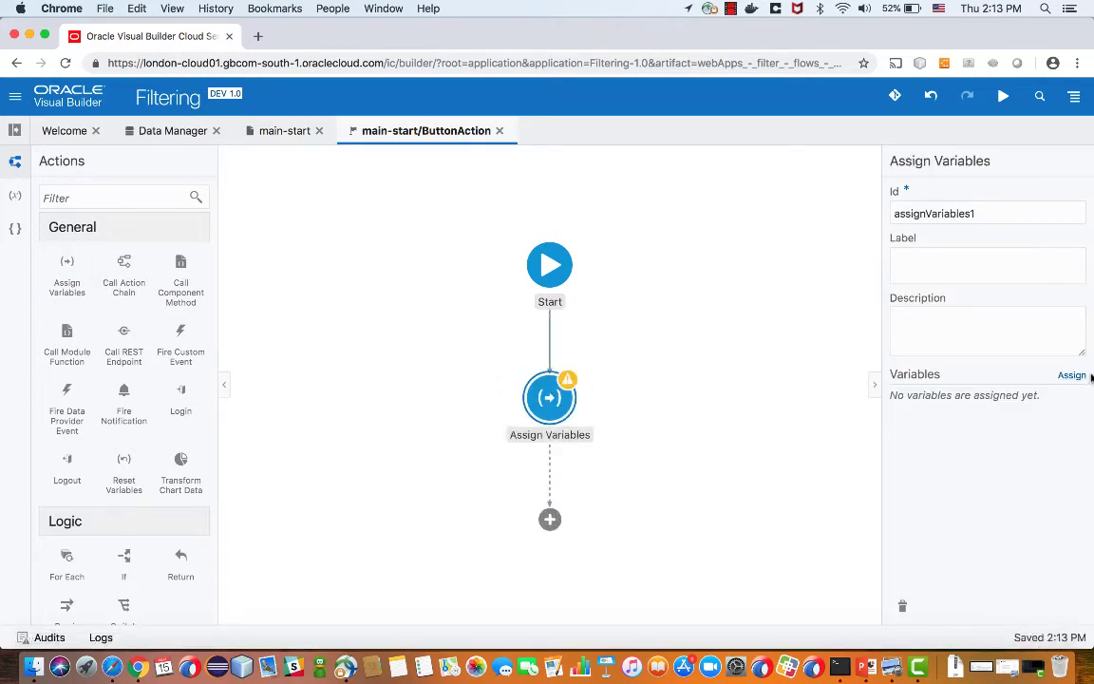
# Step: Map costCond and toCond into the criteria items of travelRequestsListSDP.filterCriterion
pyautogui.click(1072, 375)
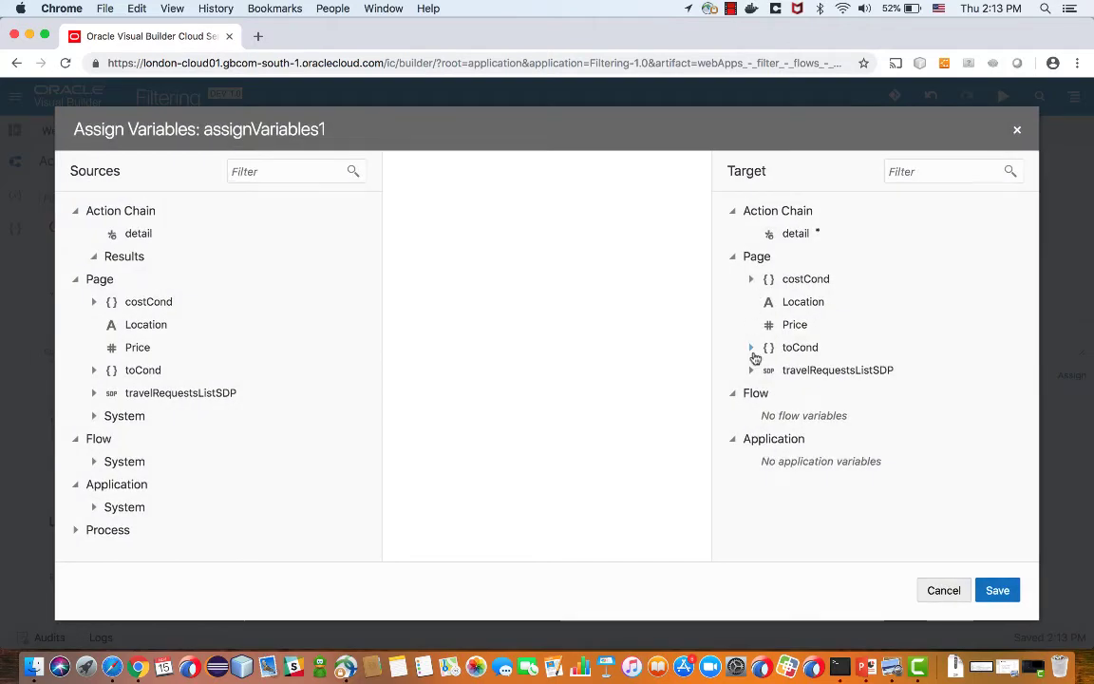
pyautogui.click(753, 346)
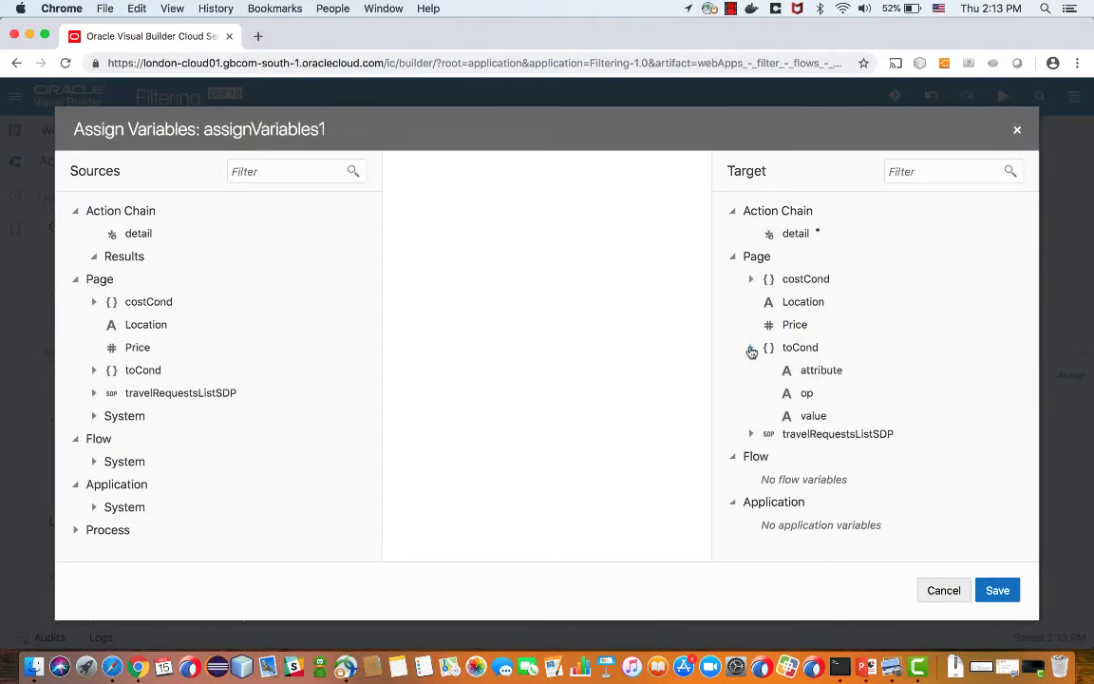
pyautogui.click(752, 433)
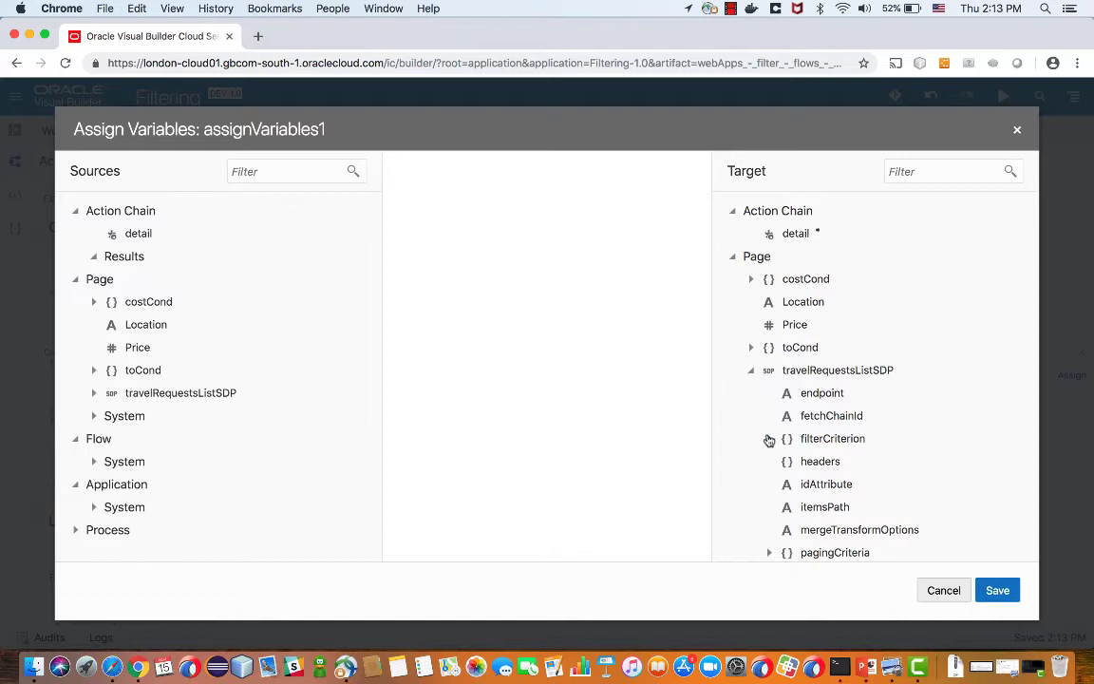
pyautogui.click(769, 437)
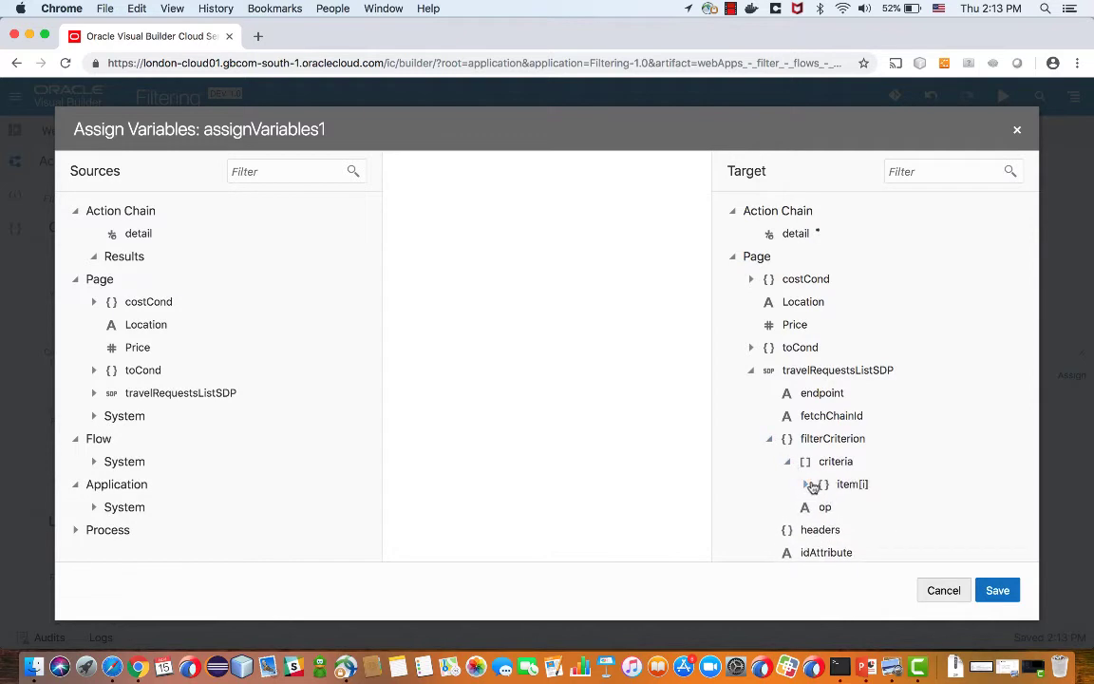
pyautogui.click(825, 484)
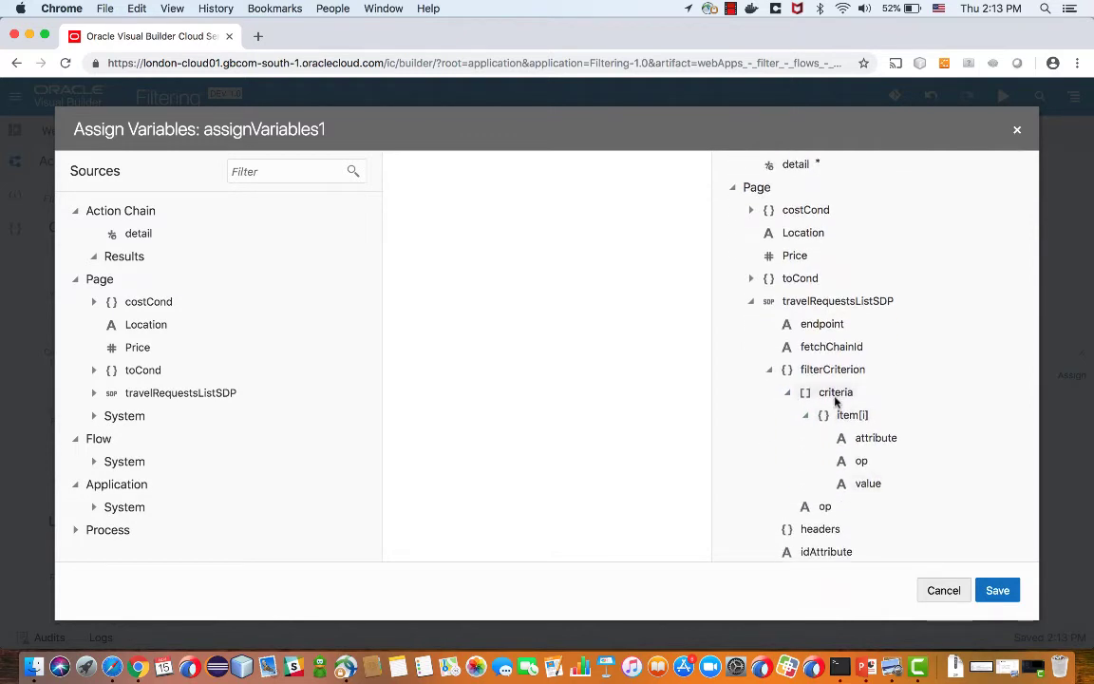
pyautogui.moveTo(148, 301); pyautogui.dragTo(711, 361)
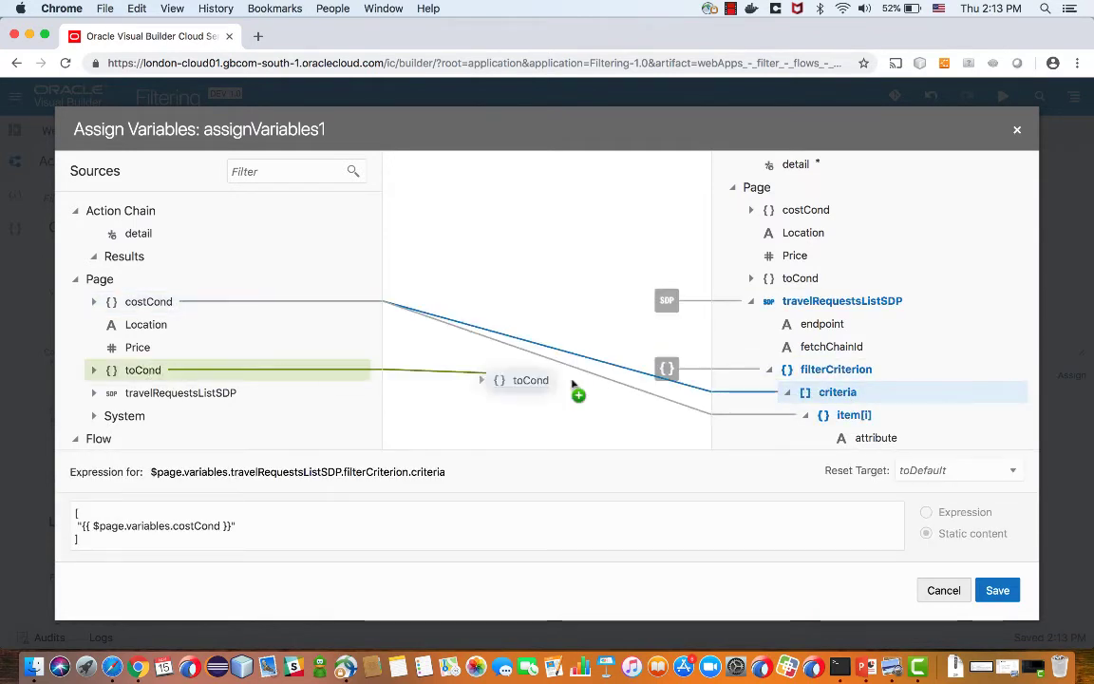
pyautogui.moveTo(143, 369); pyautogui.dragTo(836, 392)
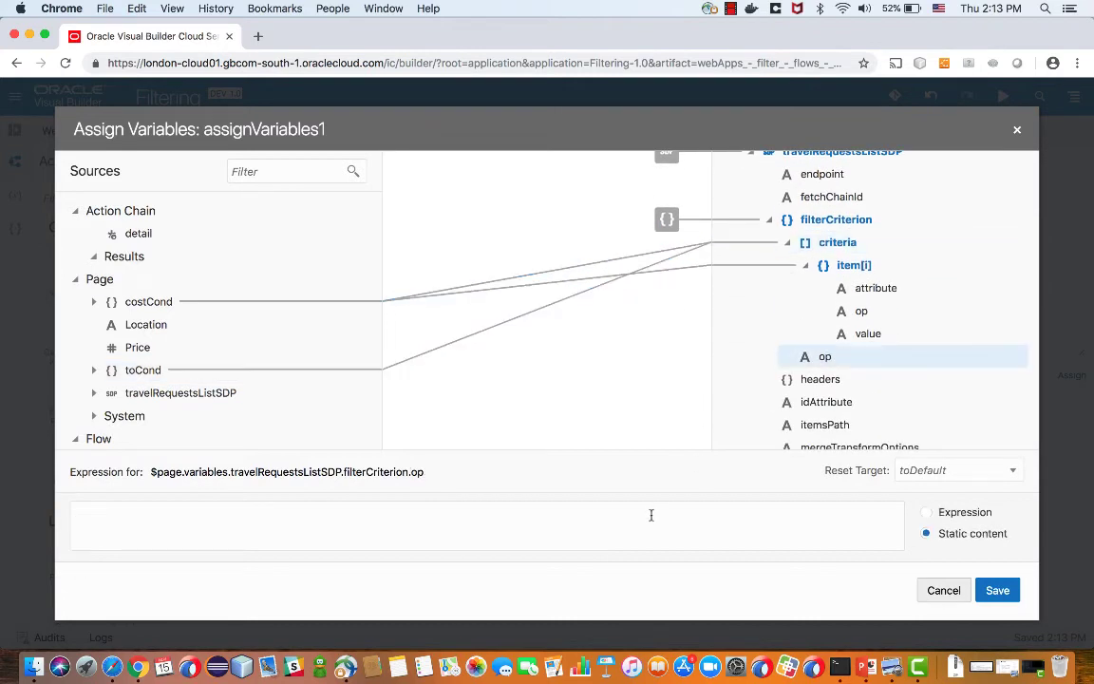
# Step: Join the two criteria with the $and operator and save the filterCriterion assignment
pyautogui.write('$and')
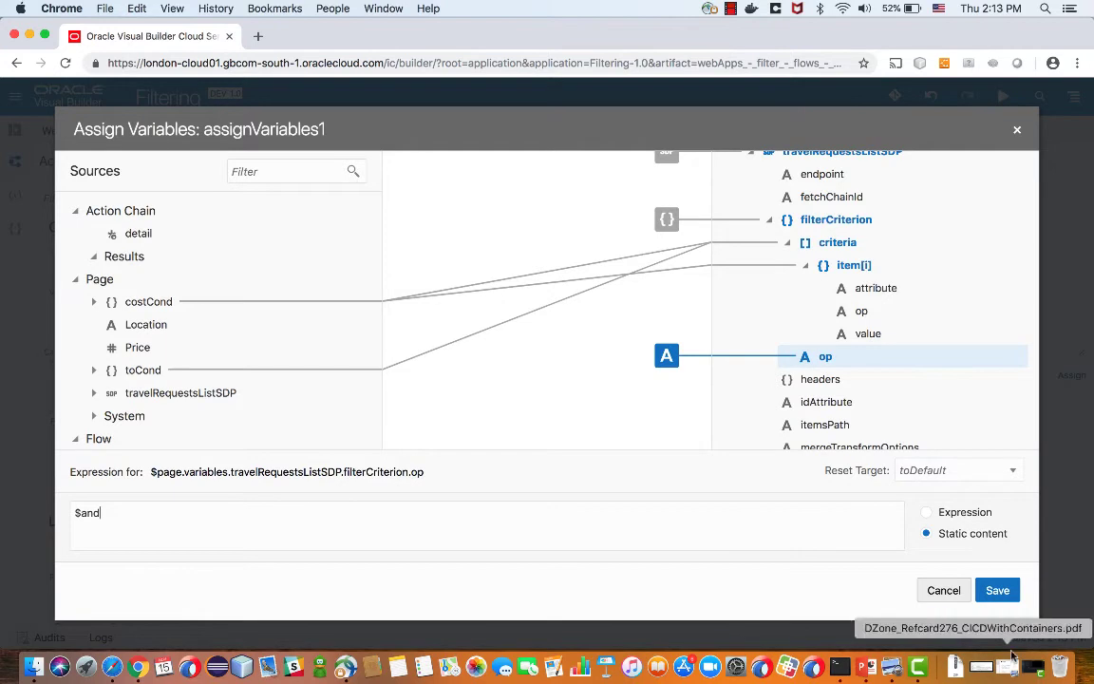
pyautogui.moveTo(927, 342)
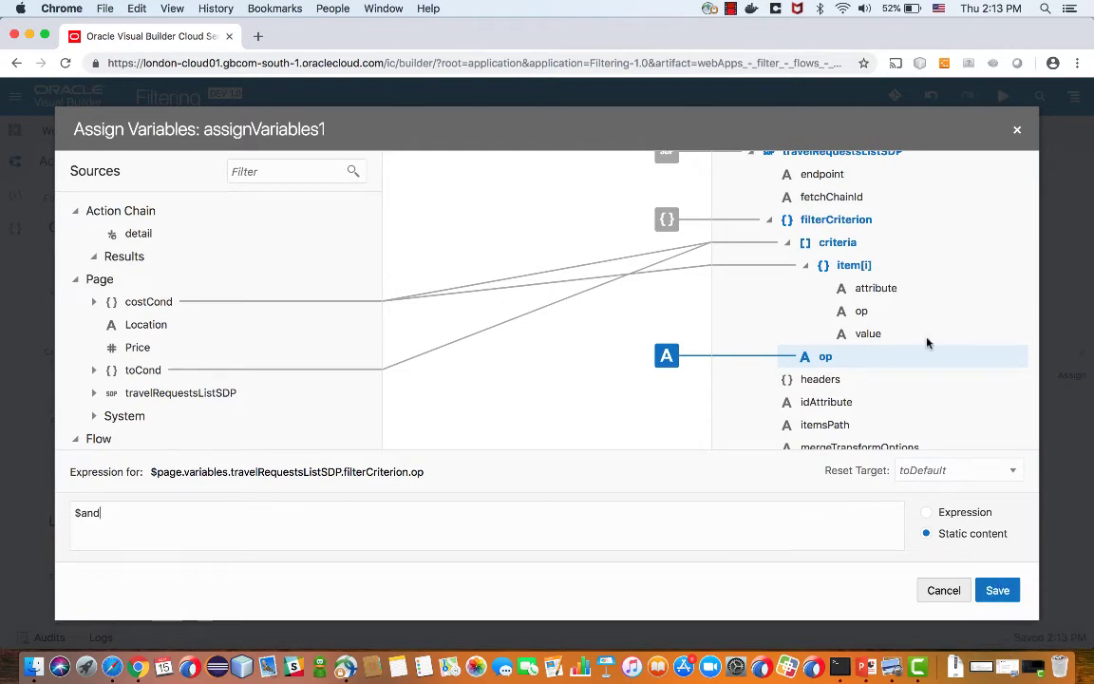
pyautogui.click(836, 220)
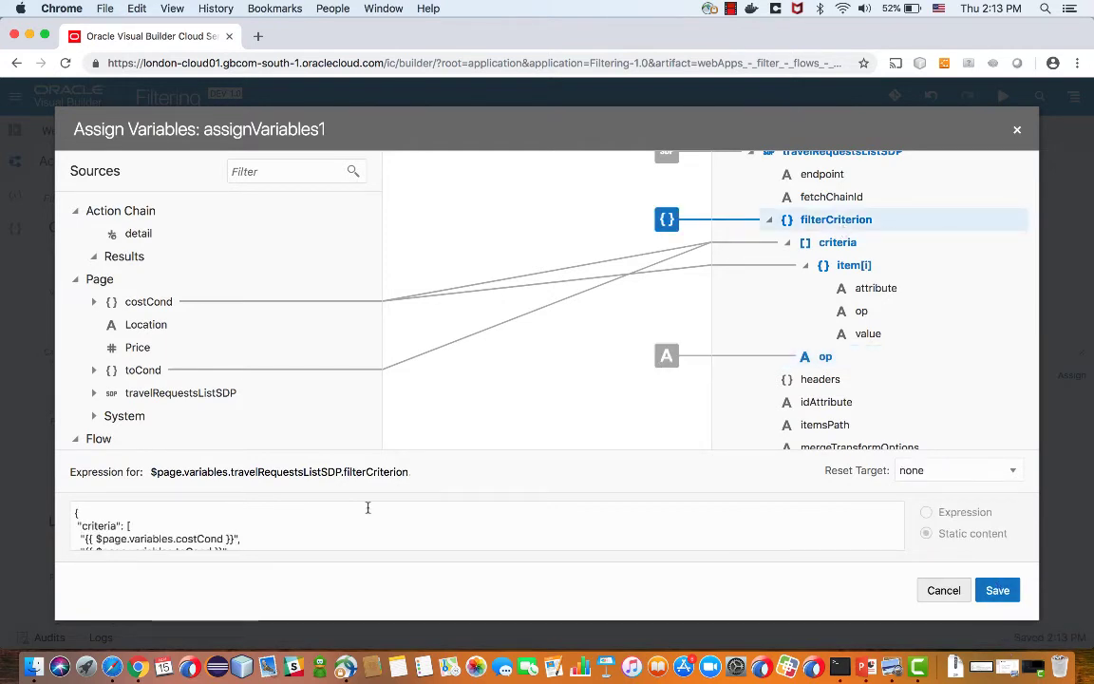
pyautogui.scroll(-3)
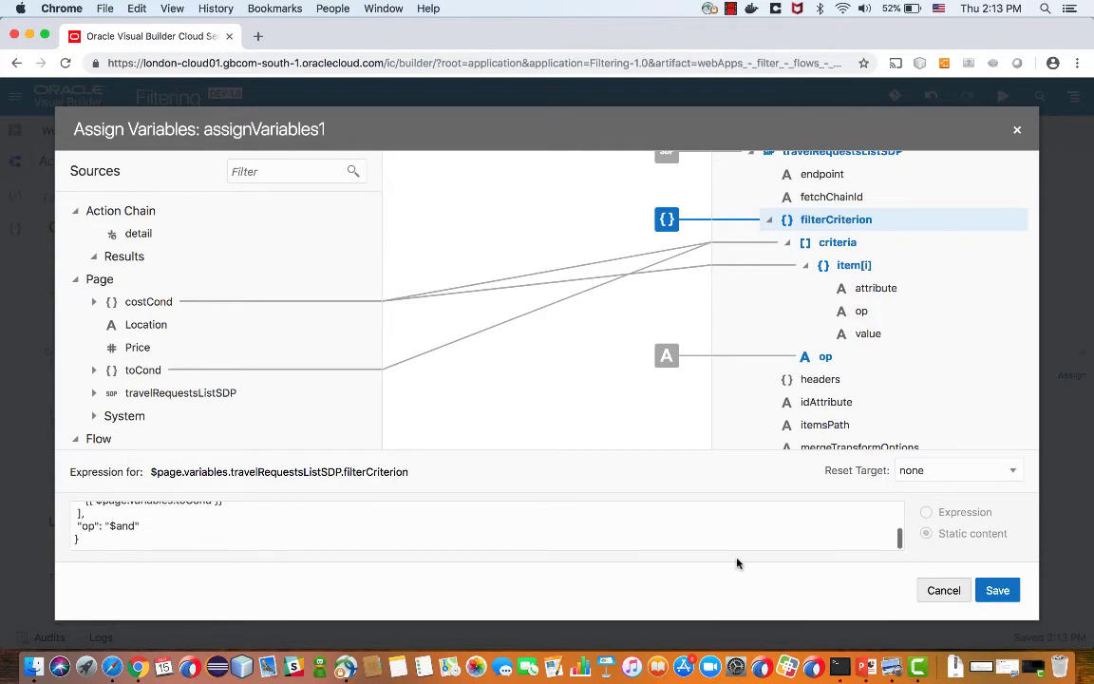
pyautogui.click(998, 589)
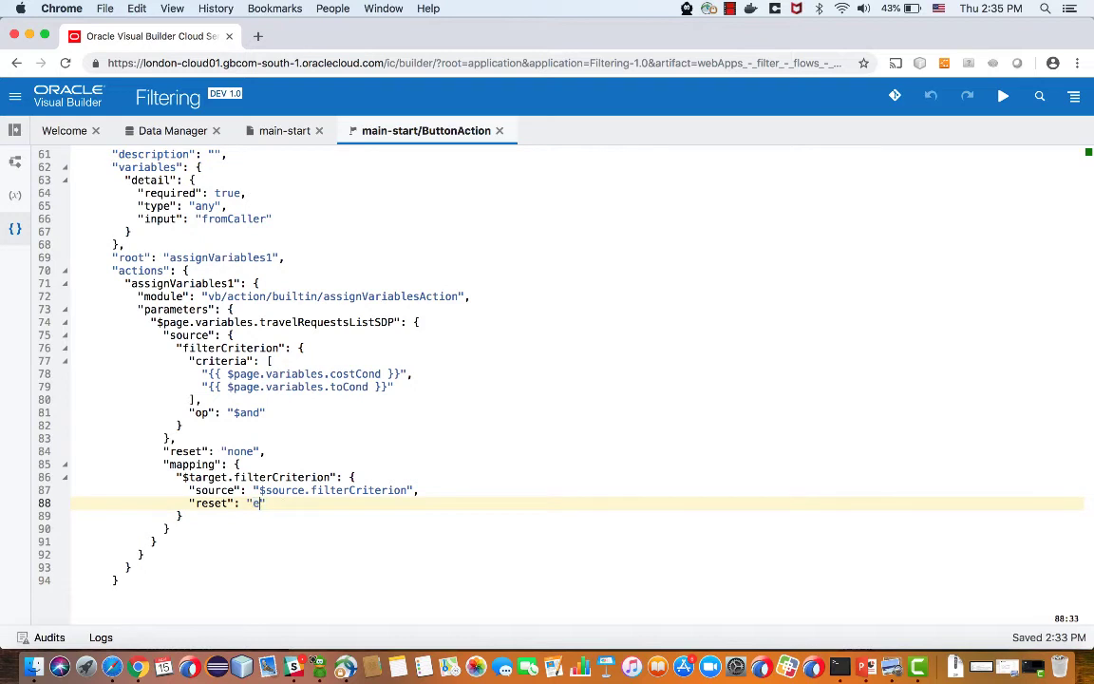
# Step: Set the filterCriterion mapping's reset value to "empty" in the JSON source
pyautogui.write('mpty')
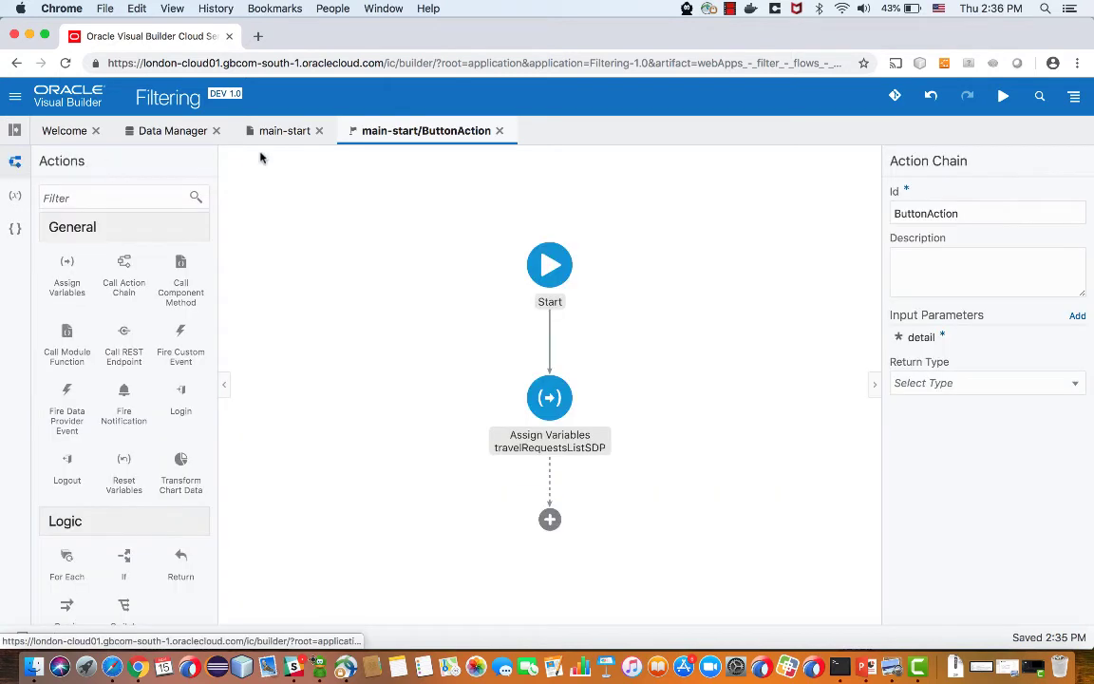
# Step: On the live main-start page, search for location US with price 1800
pyautogui.click(285, 129)
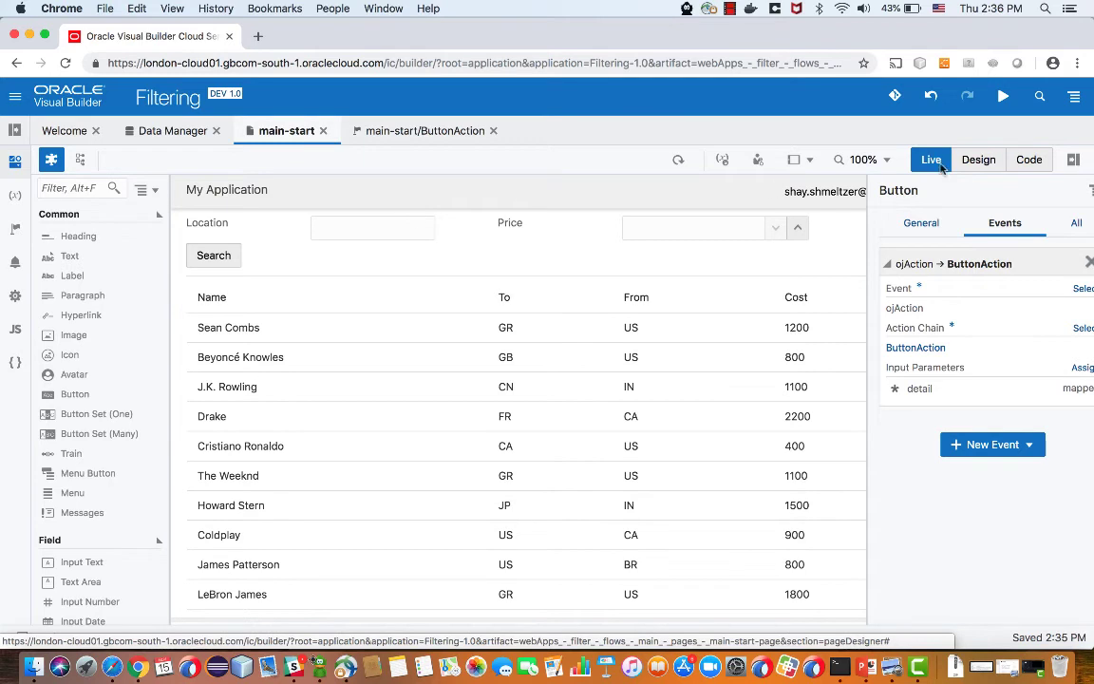
pyautogui.click(372, 228)
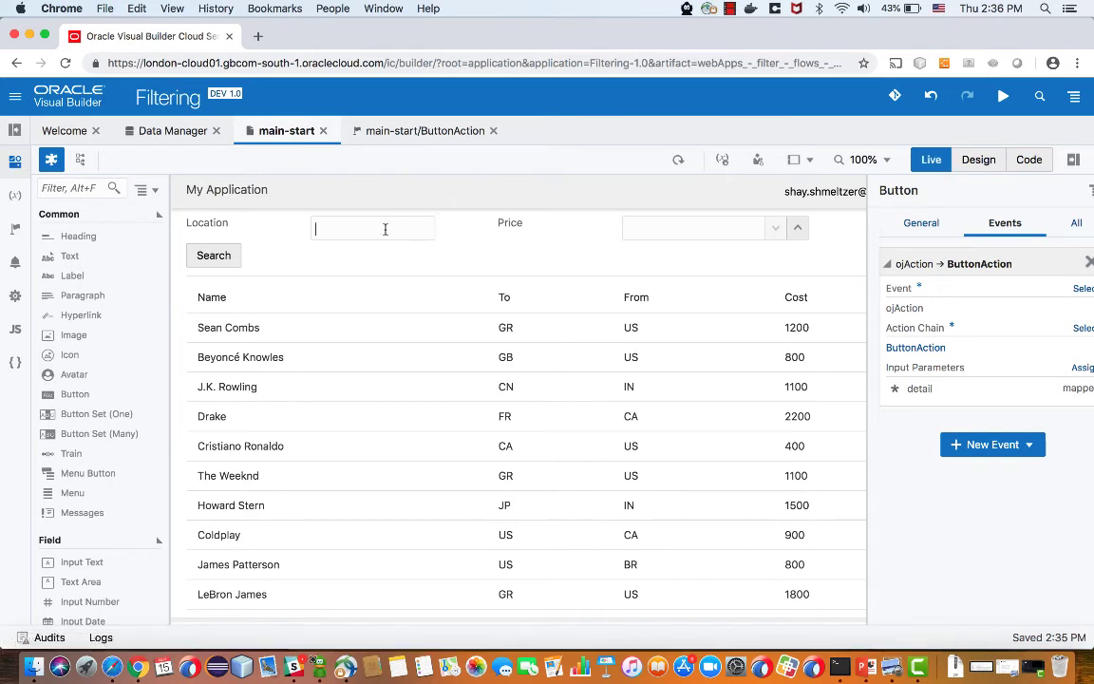
pyautogui.write('US')
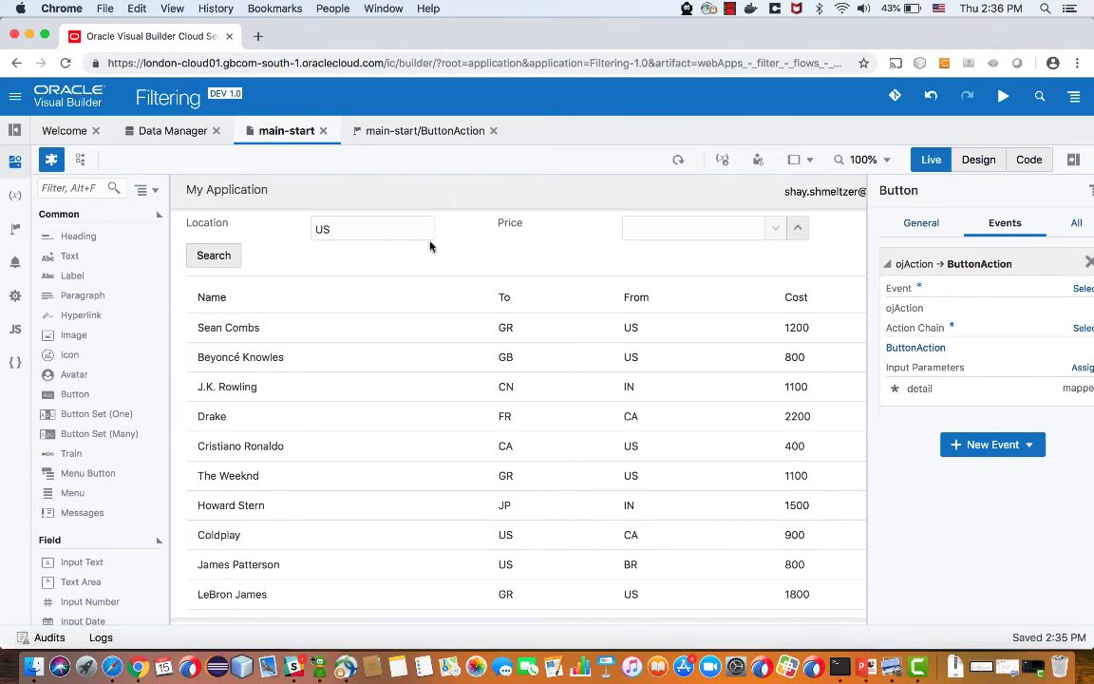
pyautogui.click(693, 228)
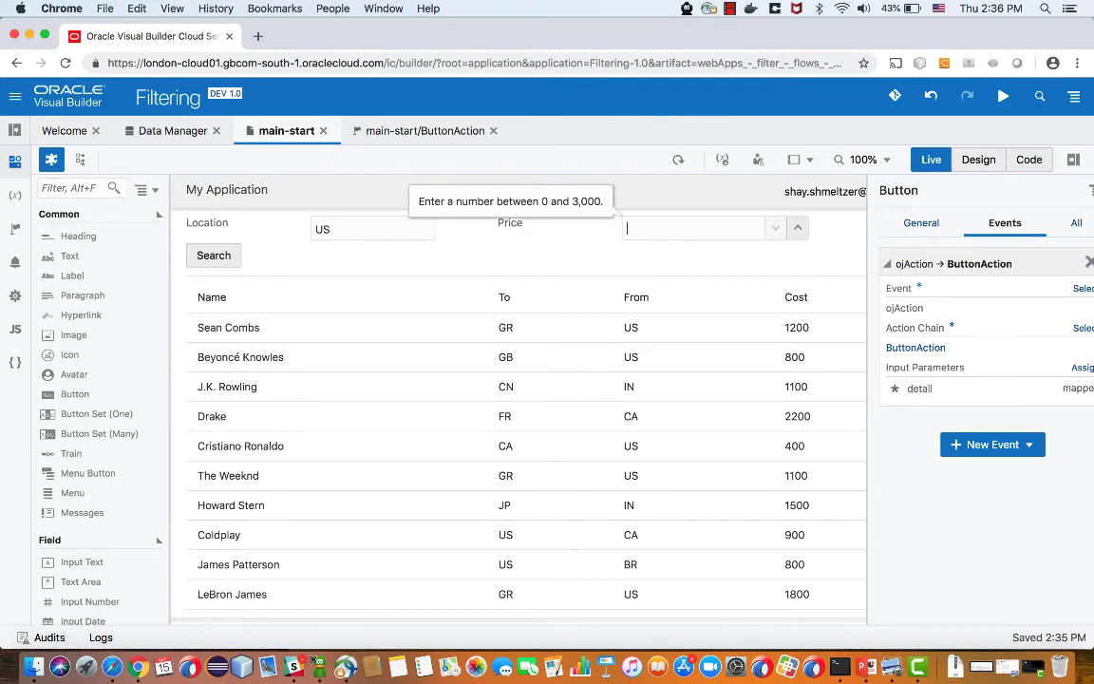
pyautogui.write('1800')
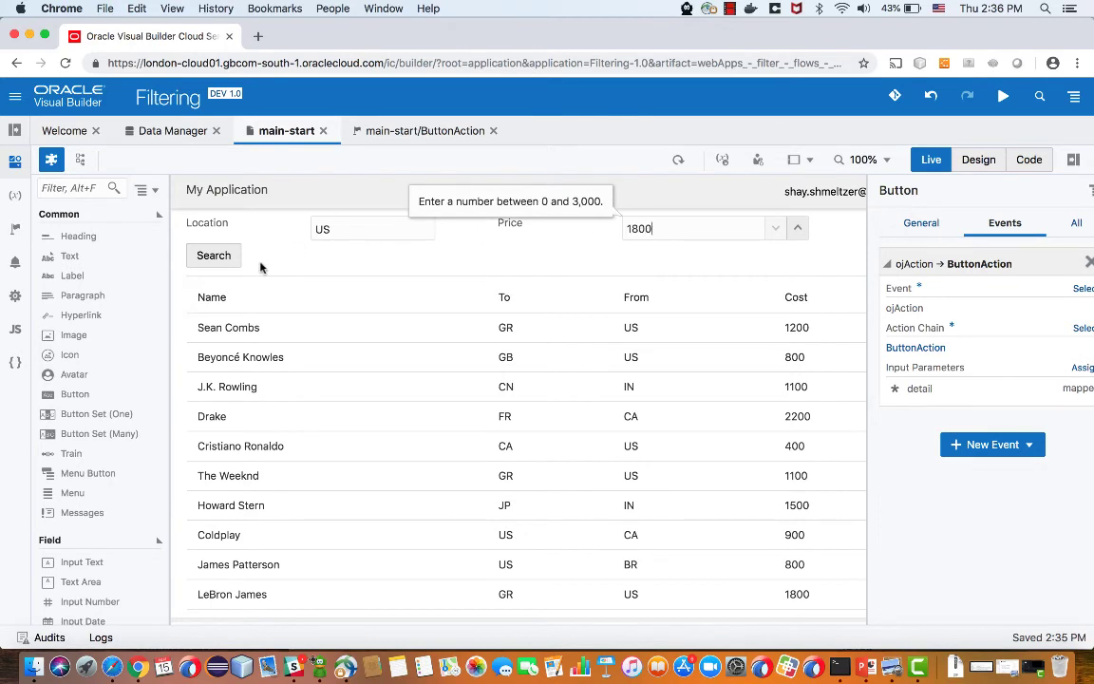
pyautogui.click(213, 255)
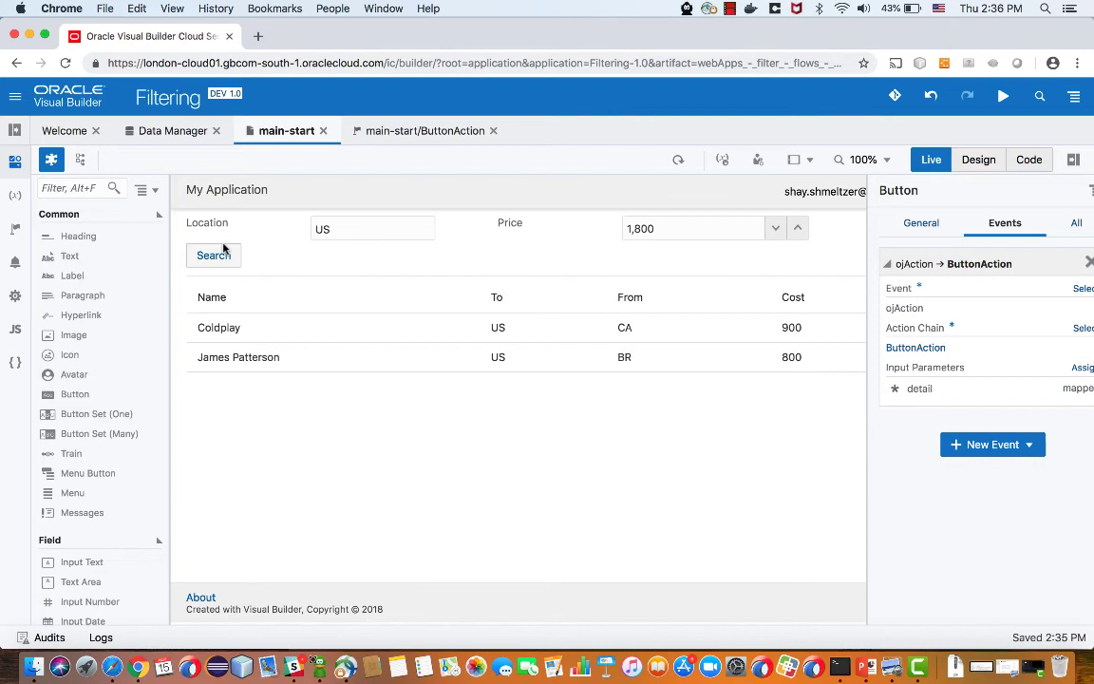
# Step: Search for GR, then step the price down to around 1,200 so only The Weeknd remains
pyautogui.click(371, 228)
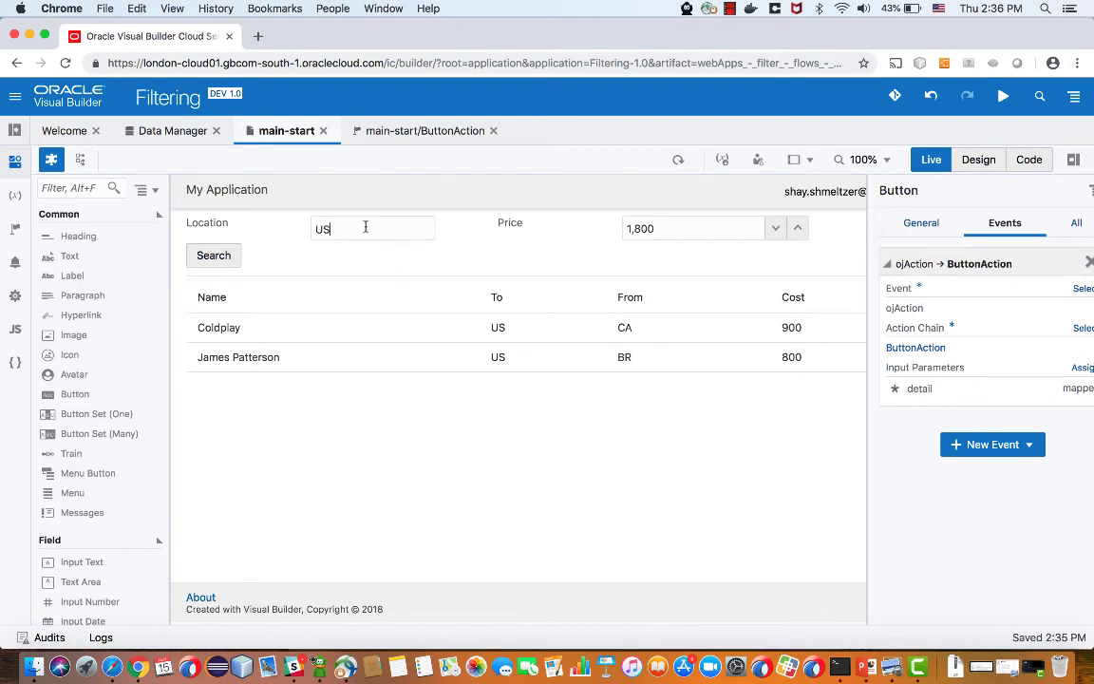
pyautogui.write('GR')
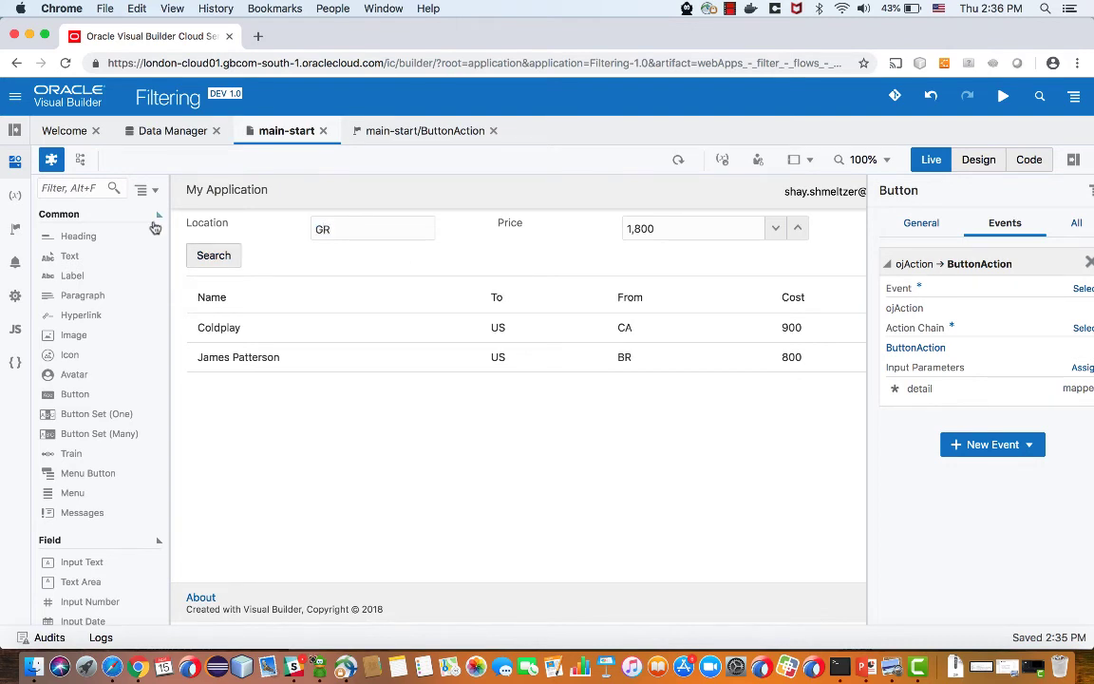
pyautogui.click(213, 254)
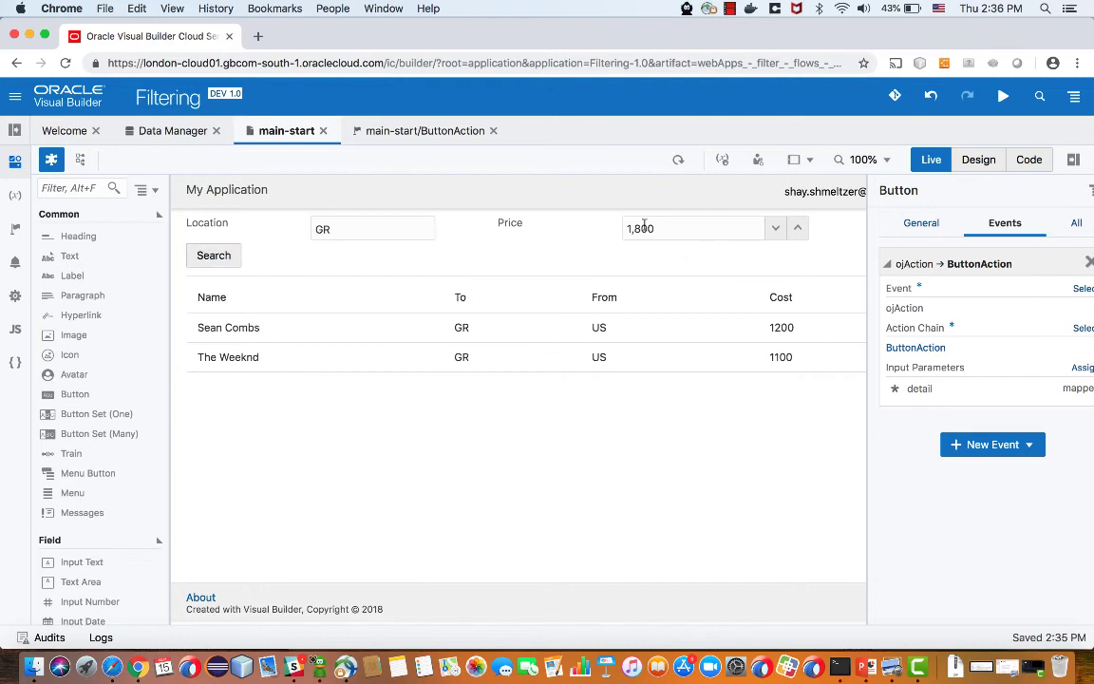
pyautogui.click(777, 228)
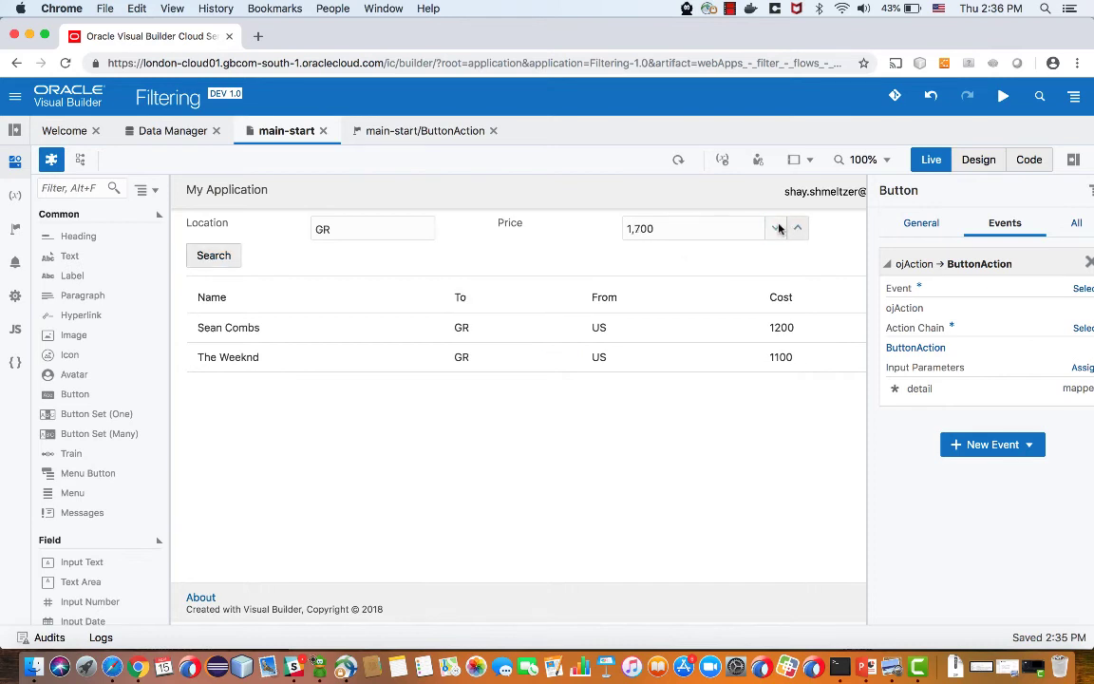
pyautogui.click(779, 228)
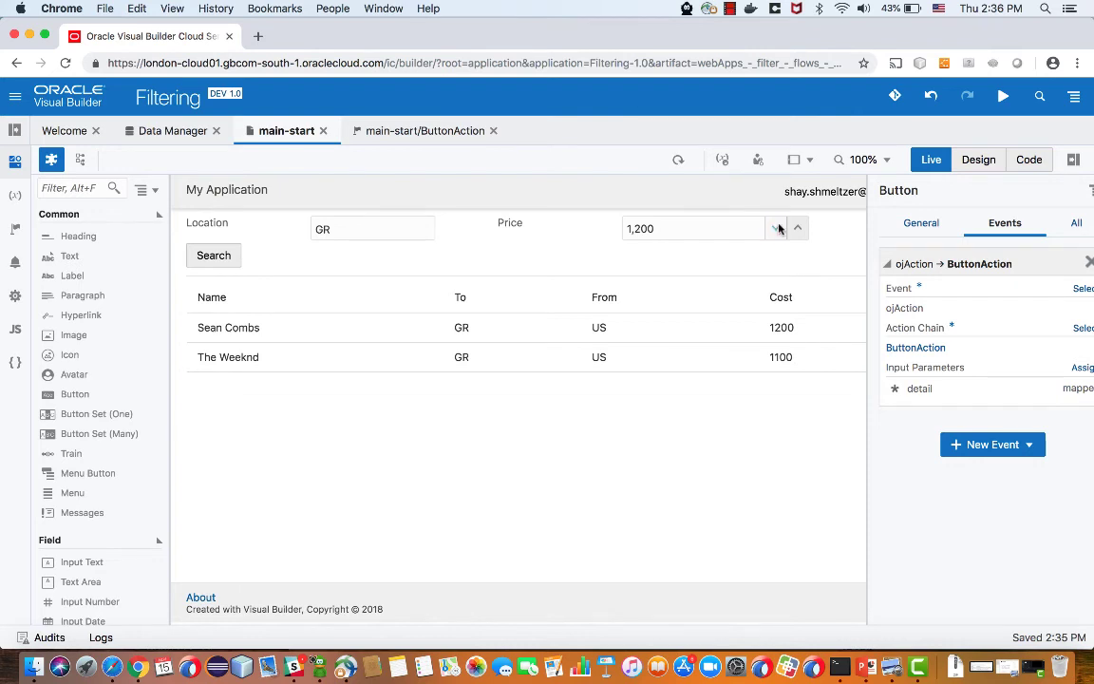
pyautogui.click(775, 234)
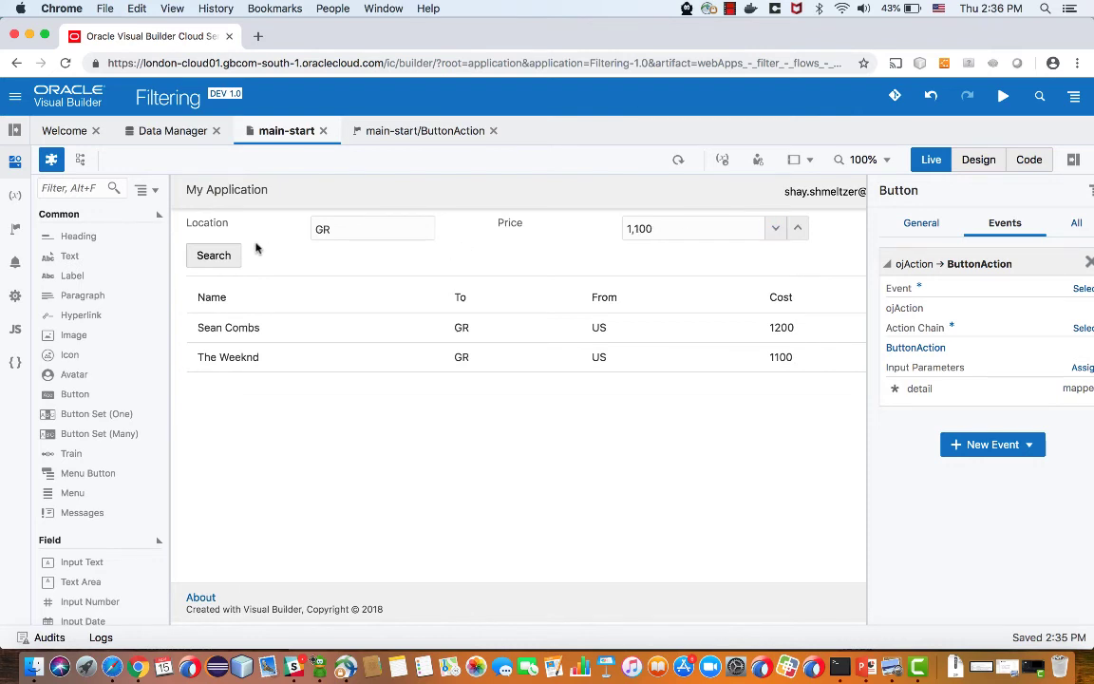
pyautogui.click(213, 254)
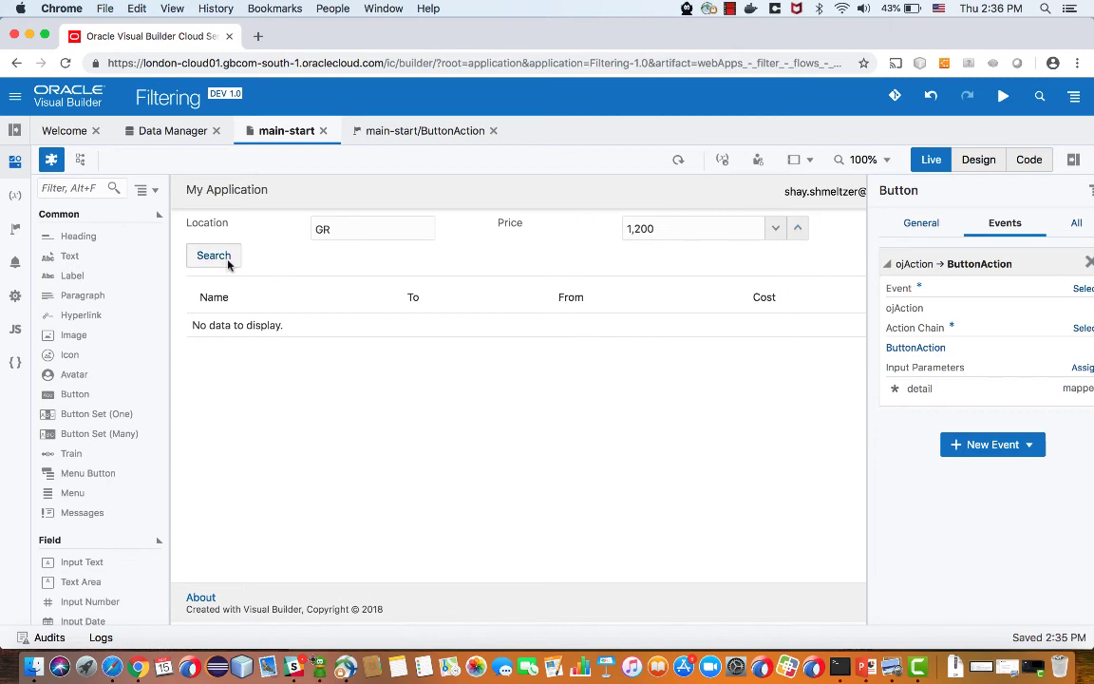
pyautogui.click(213, 255)
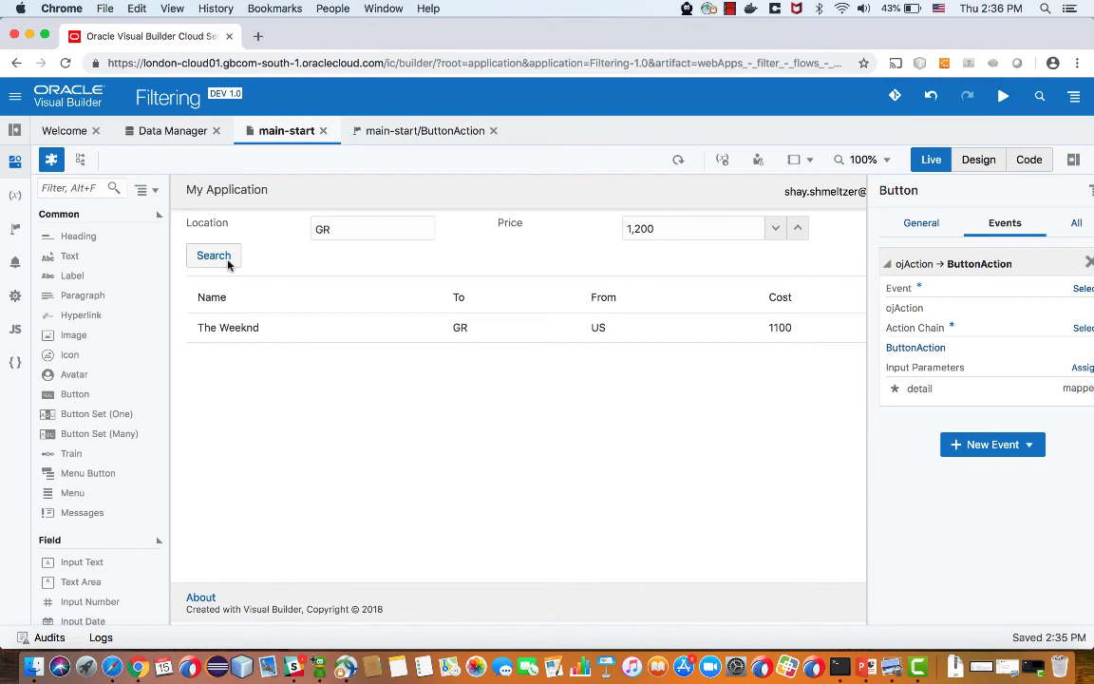
pyautogui.click(425, 129)
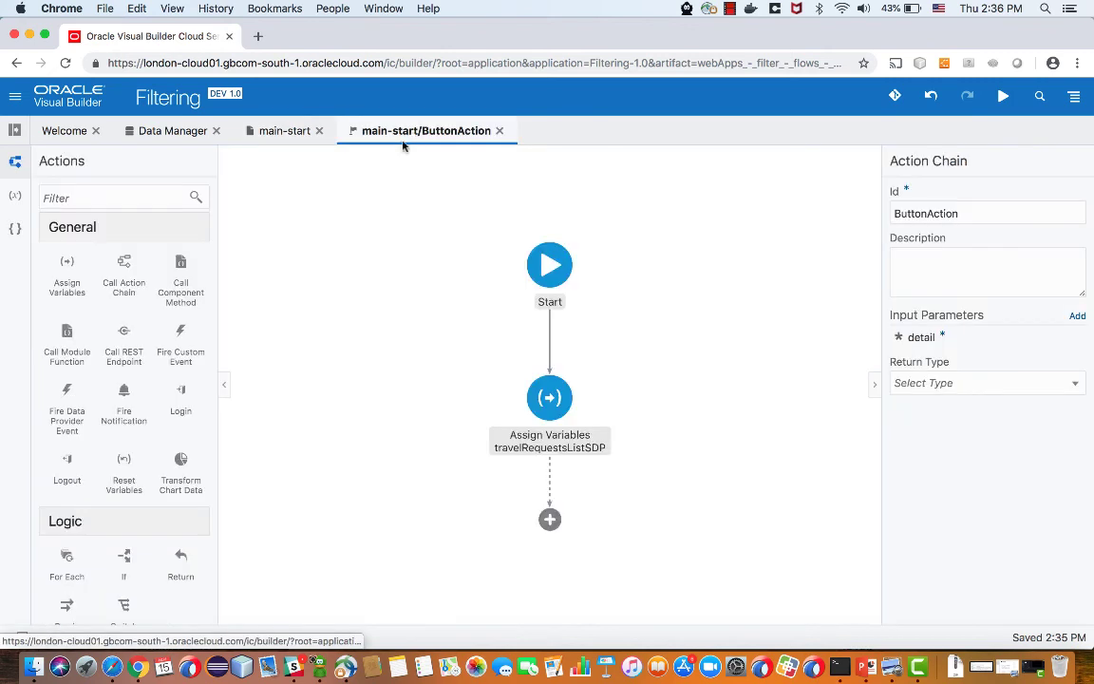
pyautogui.moveTo(15, 228)
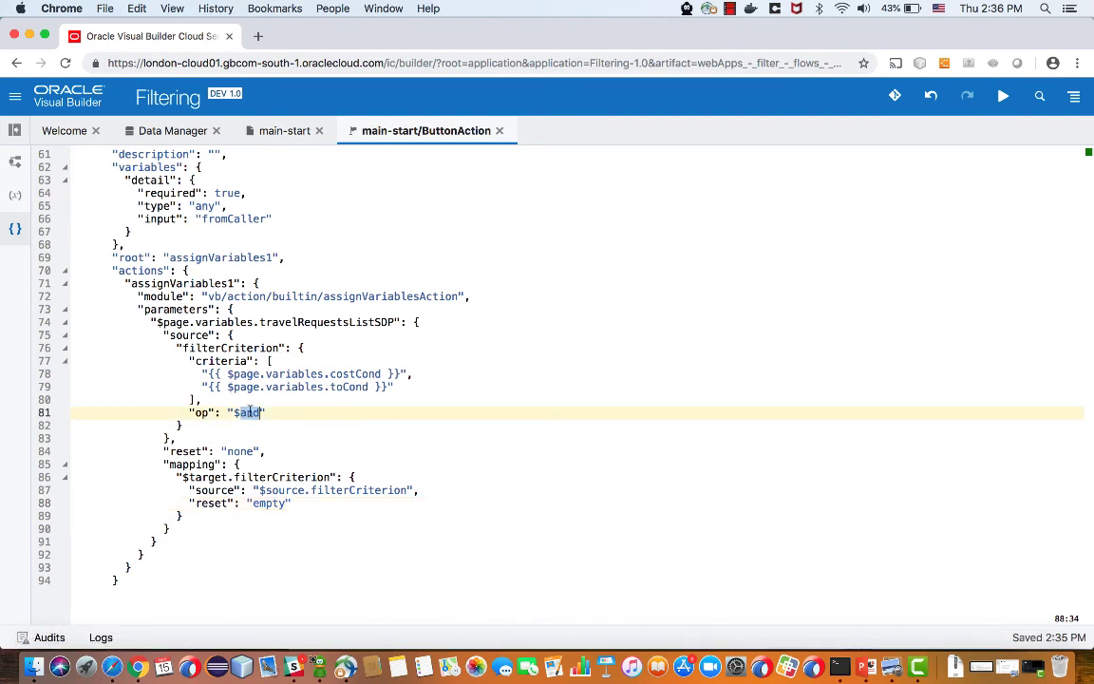
# Step: Change the filterCriterion op from "$and" to "$or" and return to main-start
pyautogui.write('$or')
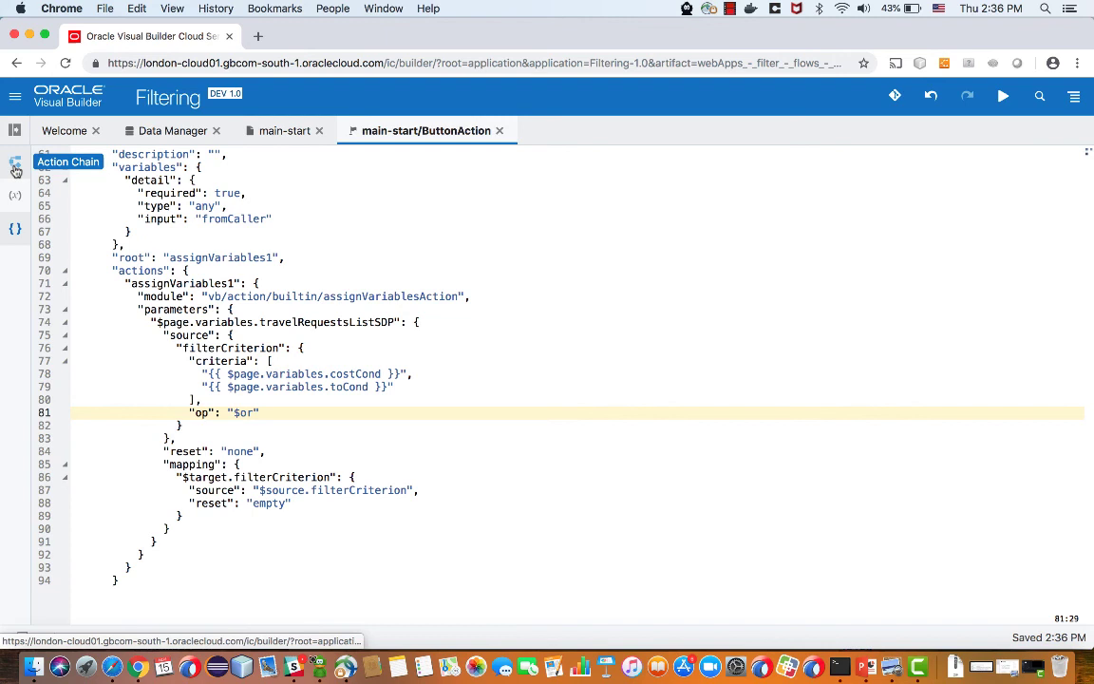
pyautogui.click(285, 129)
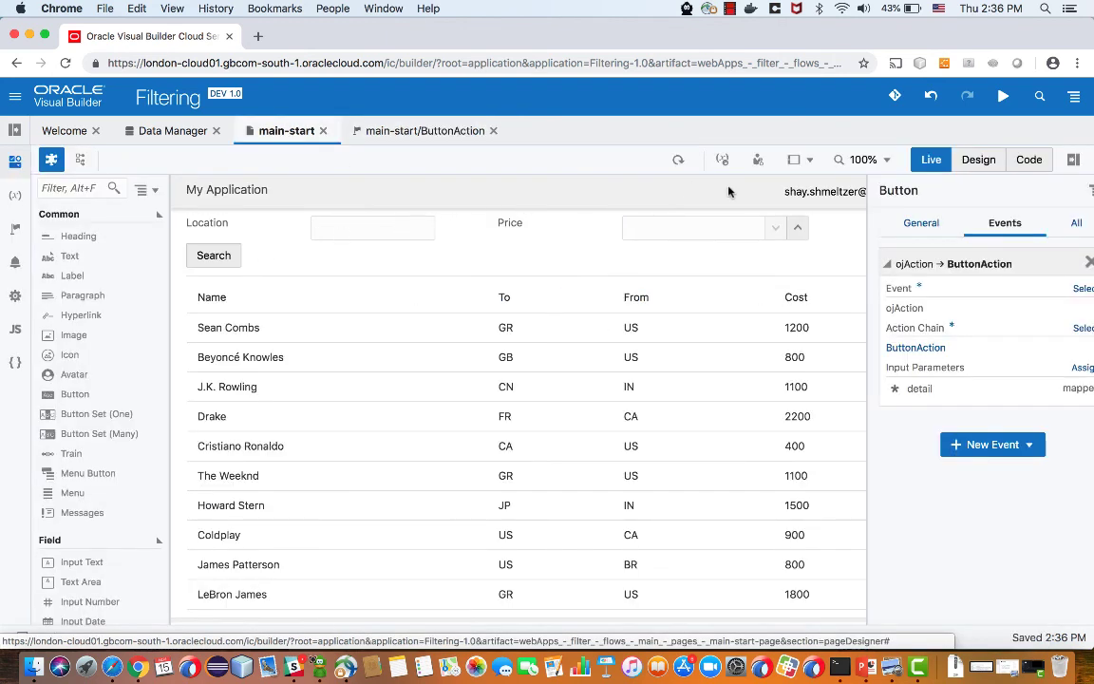
# Step: Search the live page for US or price 800, listing the three matching rows
pyautogui.click(372, 228)
pyautogui.write('US')
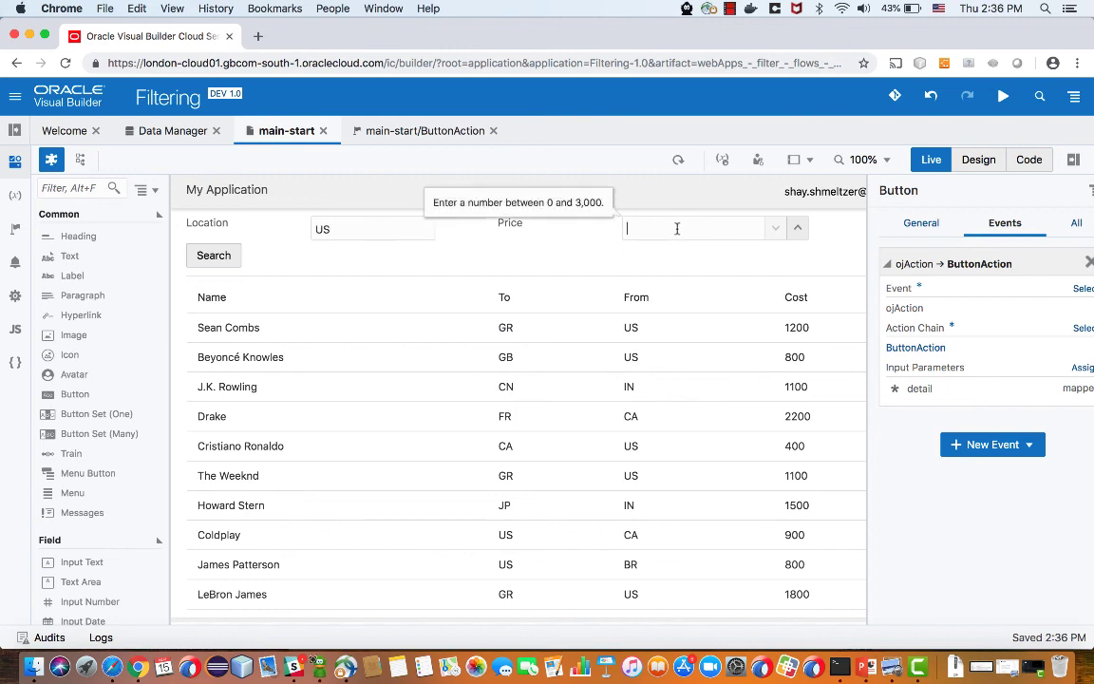
pyautogui.write('800')
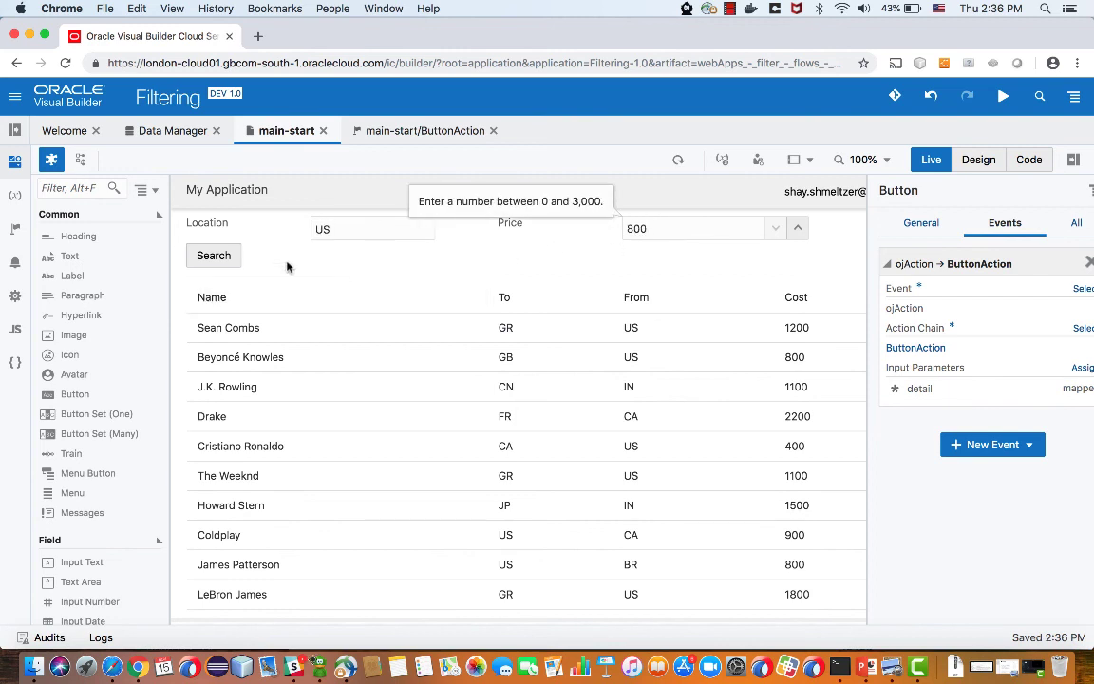
pyautogui.click(213, 254)
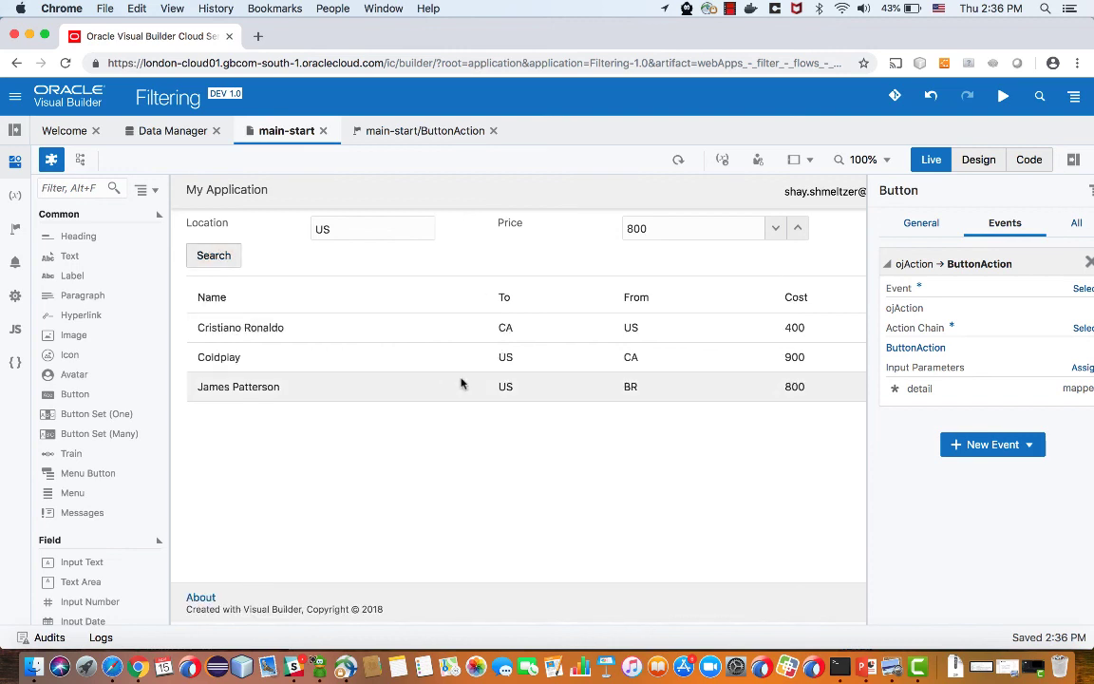